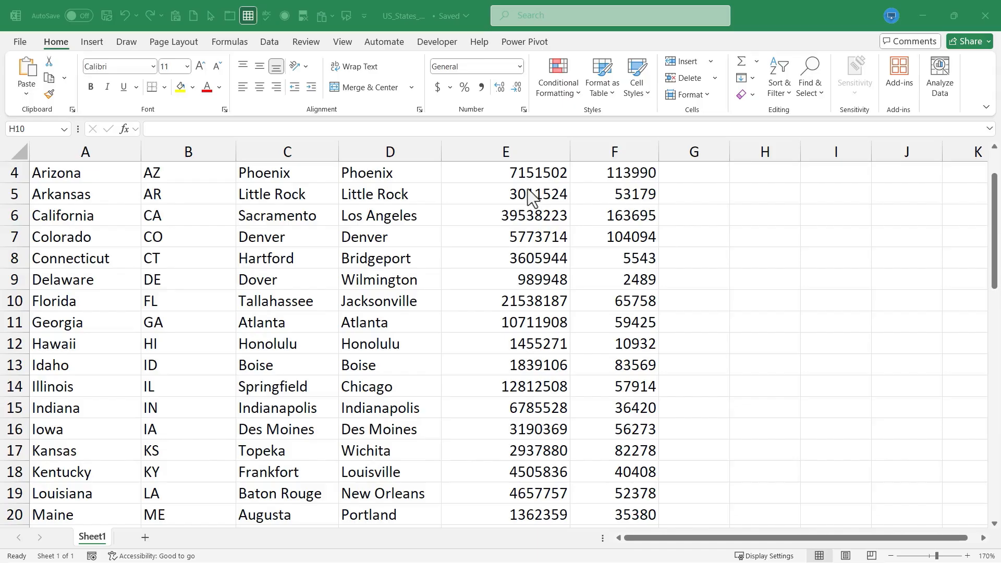
Select a few cells around the table: an empty cell, Little Rock, Phoenix, CT.
{"action": "scroll", "scroll_direction": "up", "scroll_amount": 3}
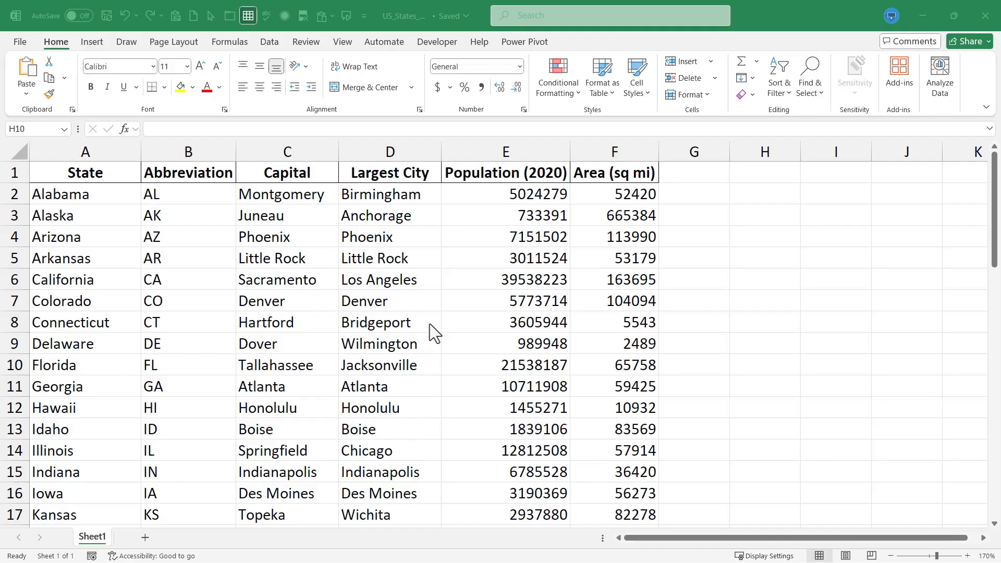
{"action": "mouse_move", "coordinate": [434, 333]}
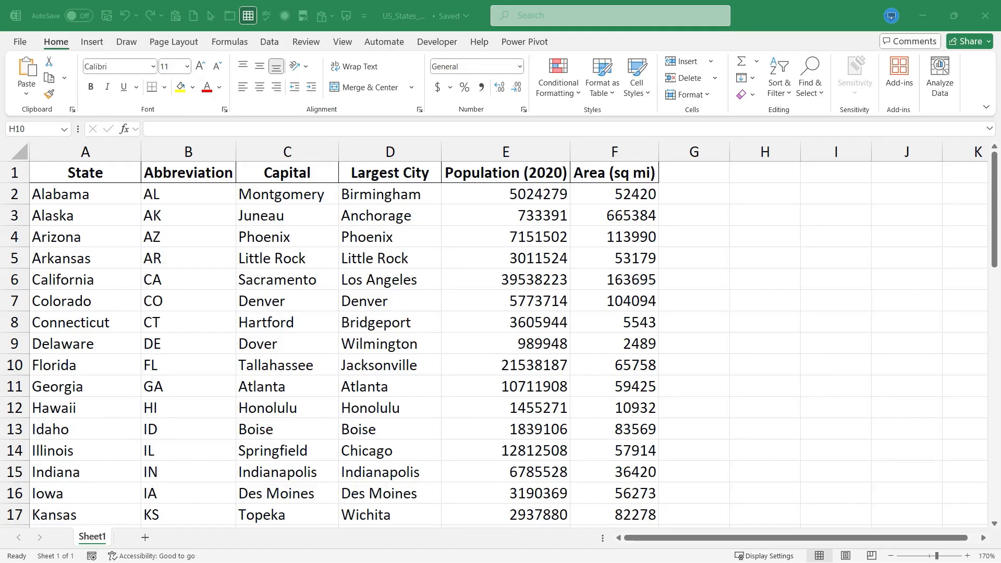
{"action": "scroll", "scroll_direction": "down", "scroll_amount": 3}
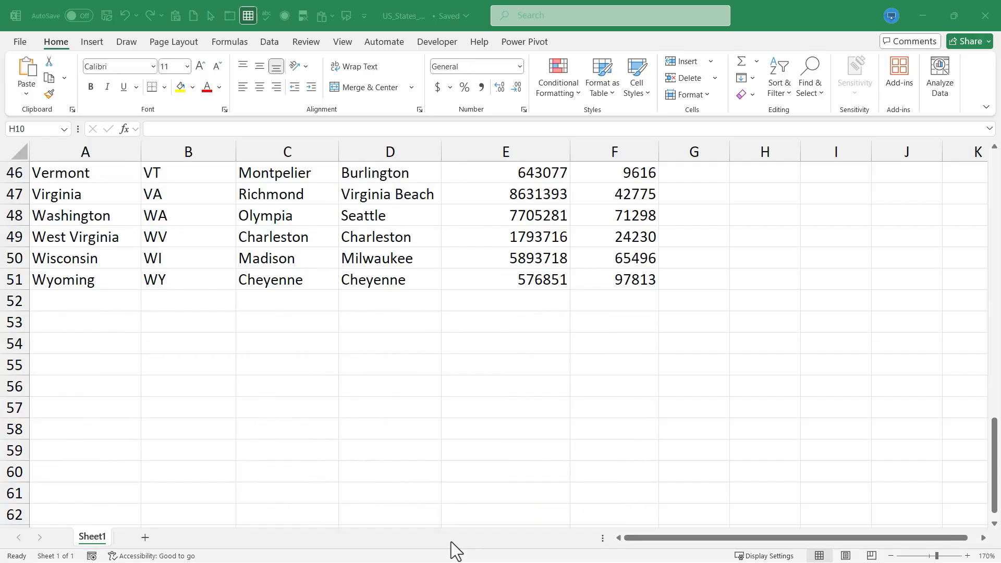
{"action": "mouse_move", "coordinate": [190, 339]}
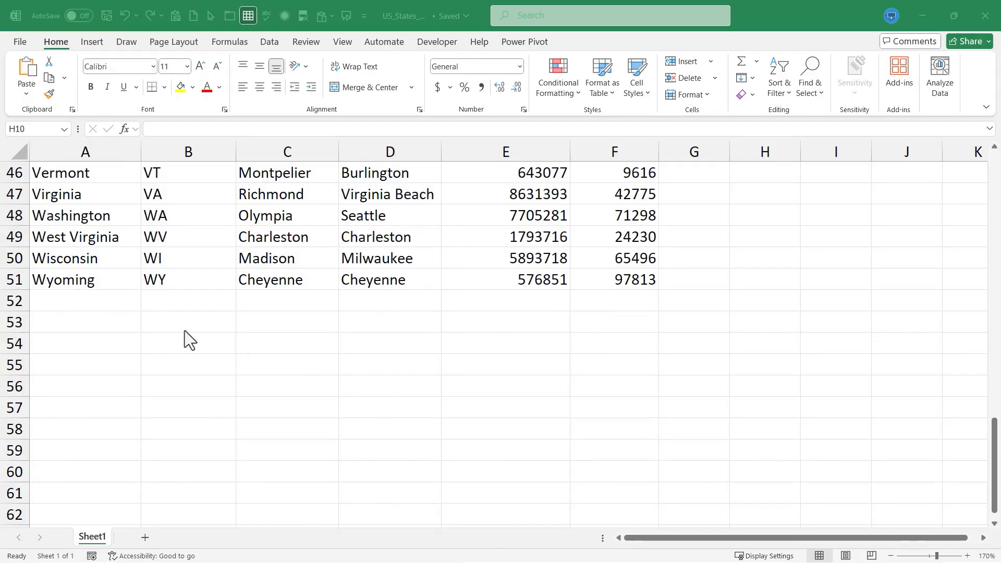
{"action": "scroll", "scroll_direction": "up", "scroll_amount": 3}
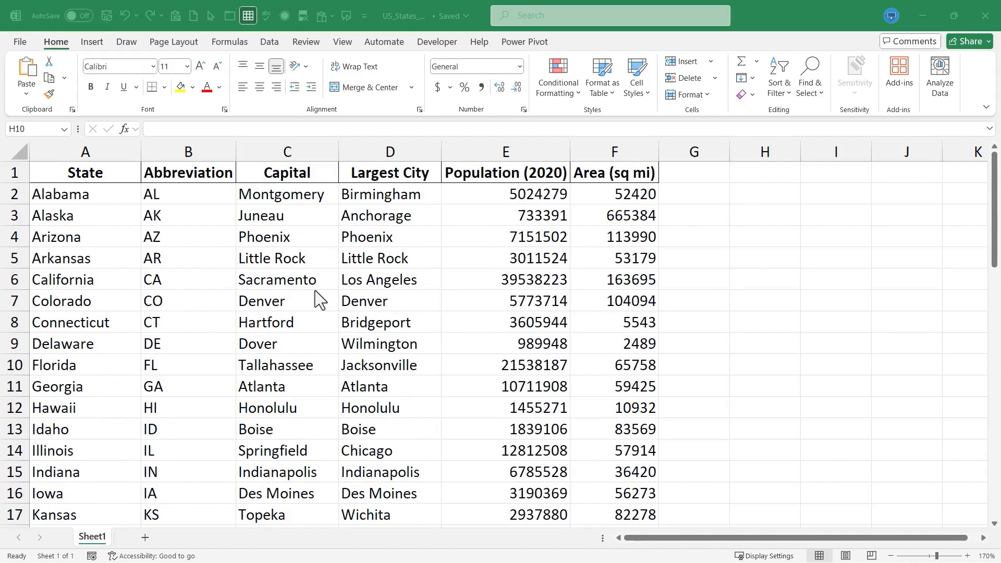
{"action": "mouse_move", "coordinate": [370, 280]}
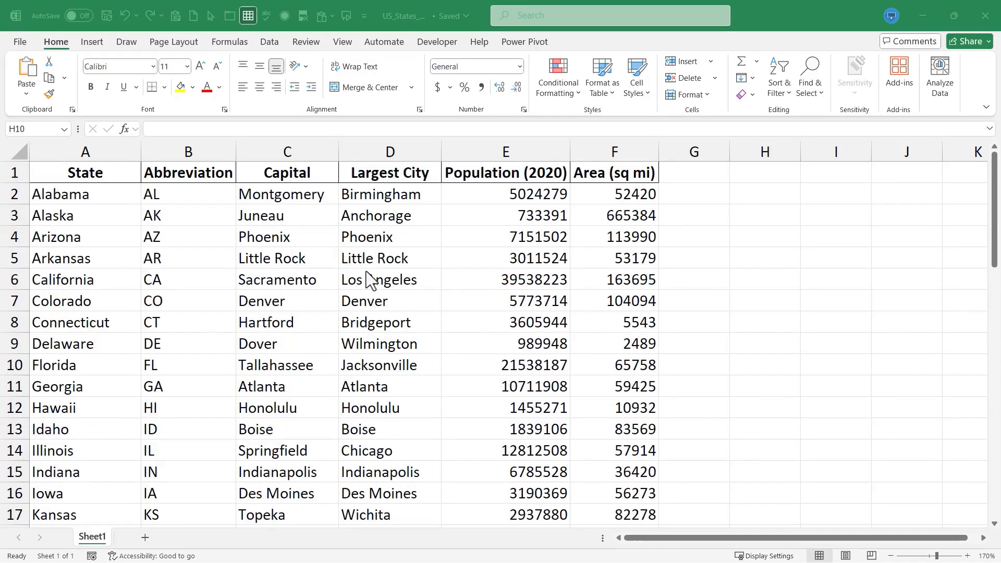
{"action": "left_click", "coordinate": [763, 364]}
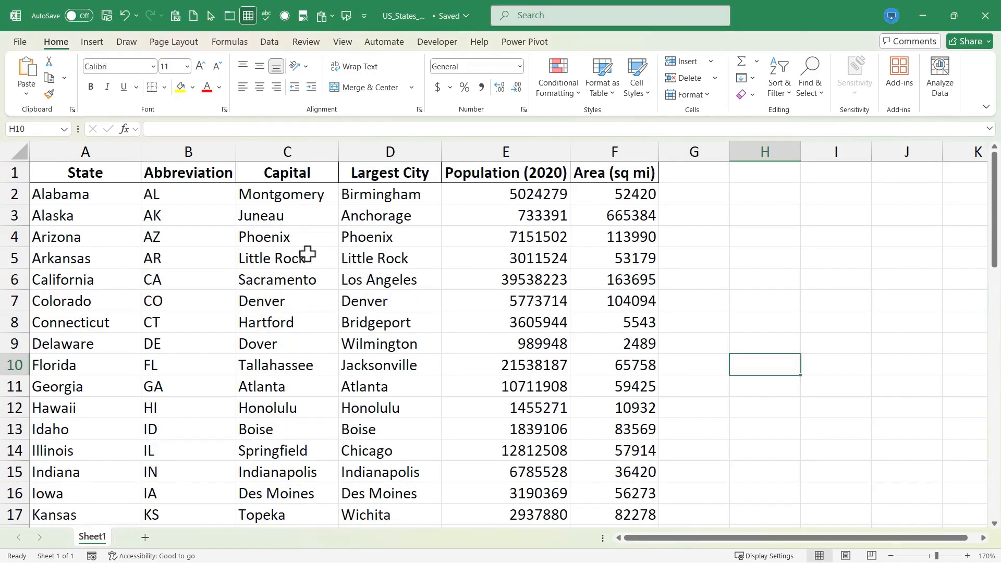
{"action": "left_click", "coordinate": [286, 257]}
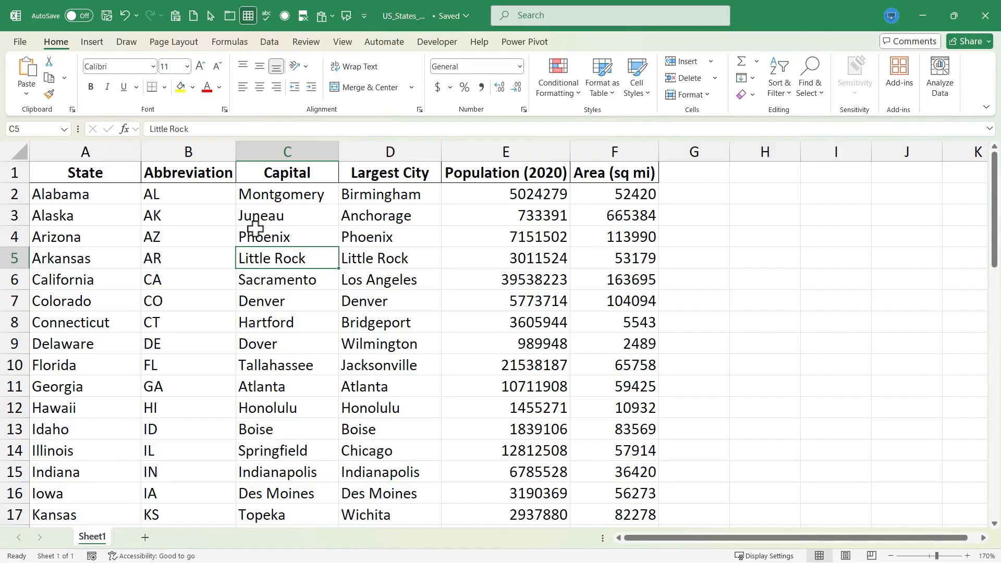
{"action": "left_click", "coordinate": [287, 236]}
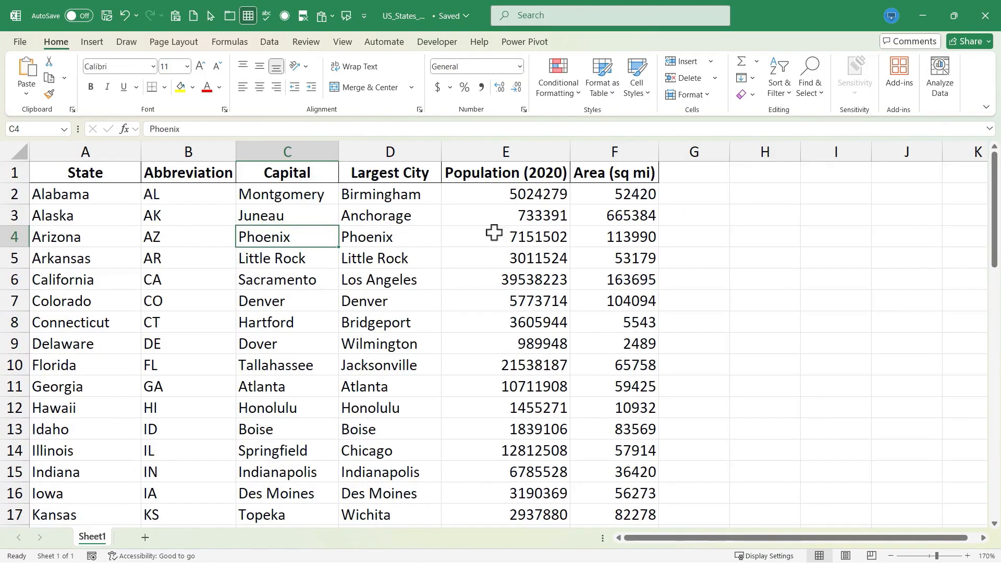
{"action": "left_click", "coordinate": [188, 322]}
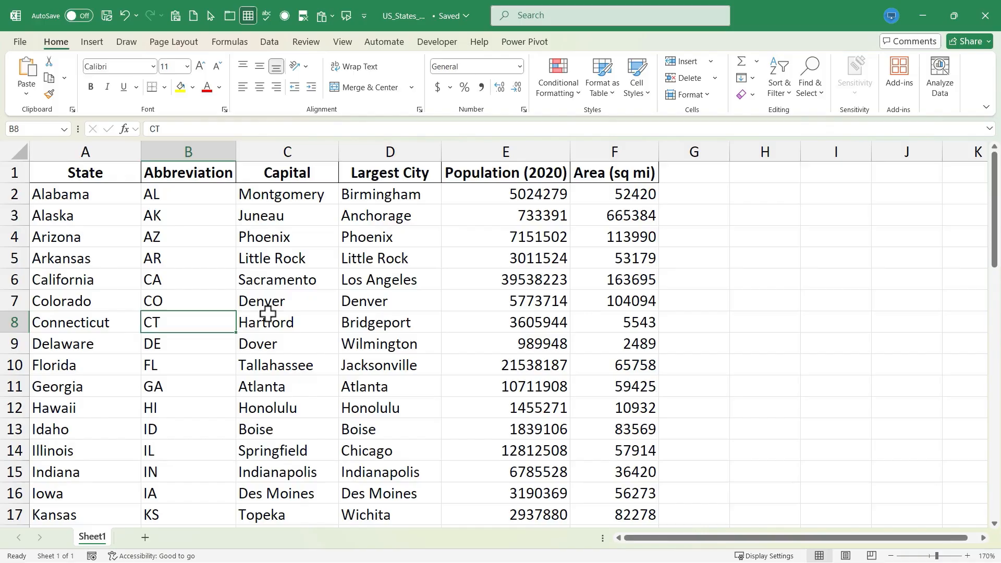
{"action": "mouse_move", "coordinate": [388, 350]}
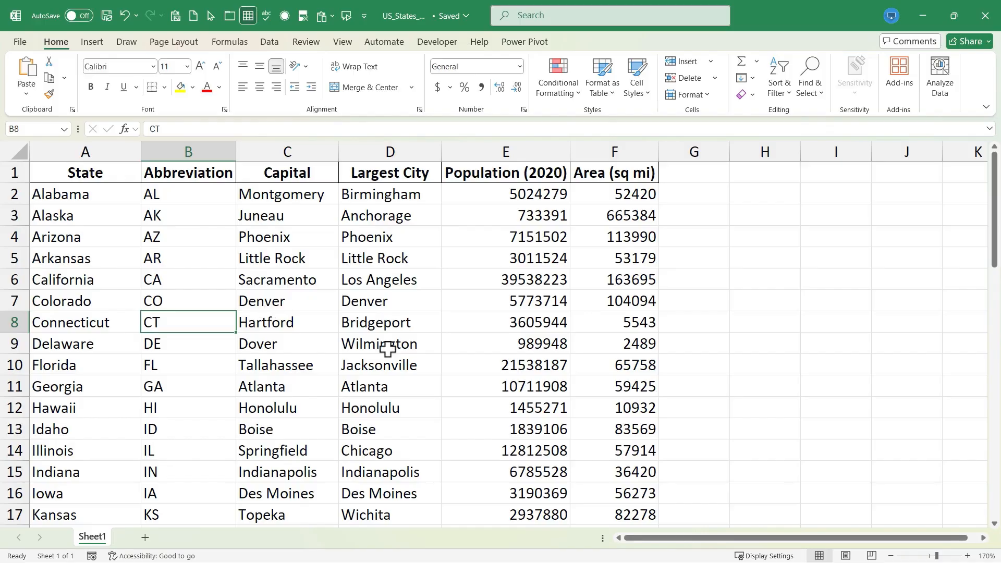
{"action": "mouse_move", "coordinate": [355, 355]}
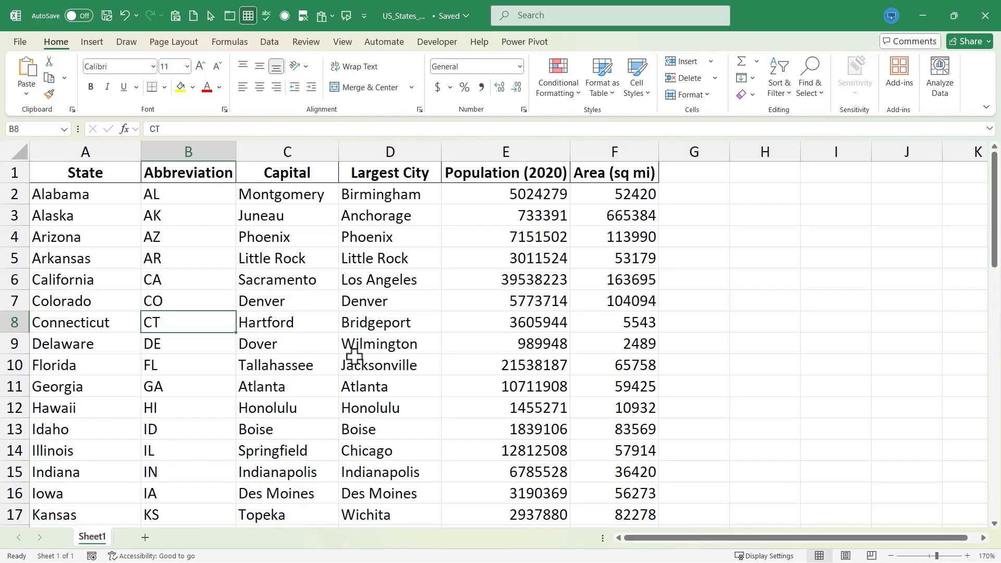
{"action": "left_click", "coordinate": [389, 280]}
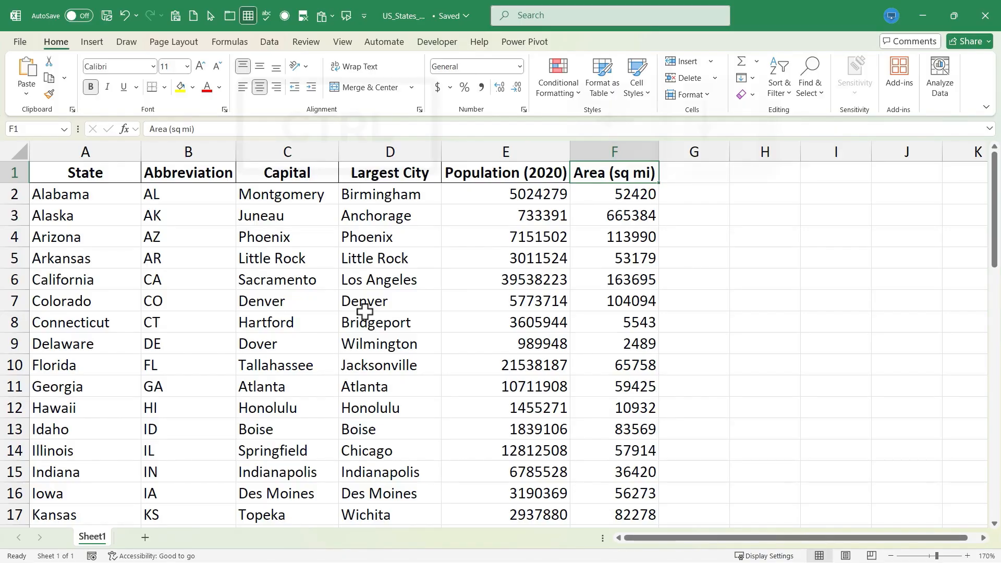
Jump to the Area heading, the last Area value, and back to A1 with Ctrl shortcuts.
{"action": "key", "text": "ctrl+down"}
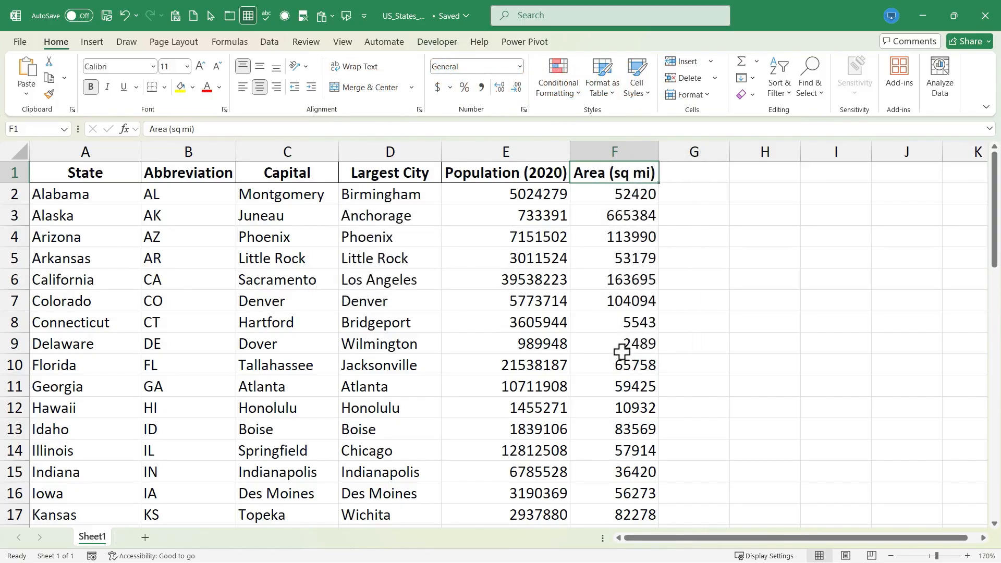
{"action": "mouse_move", "coordinate": [579, 291]}
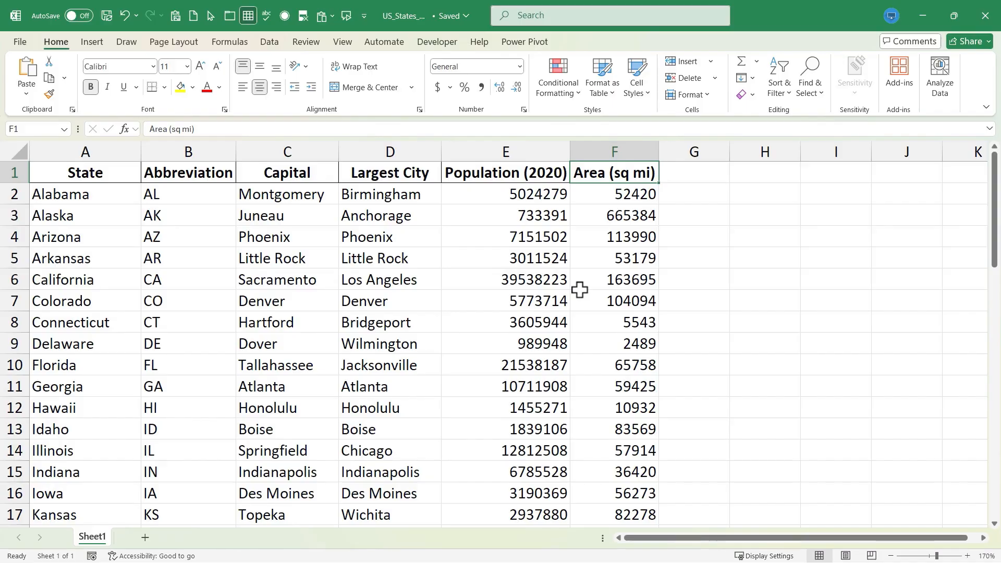
{"action": "key", "text": "ctrl+End"}
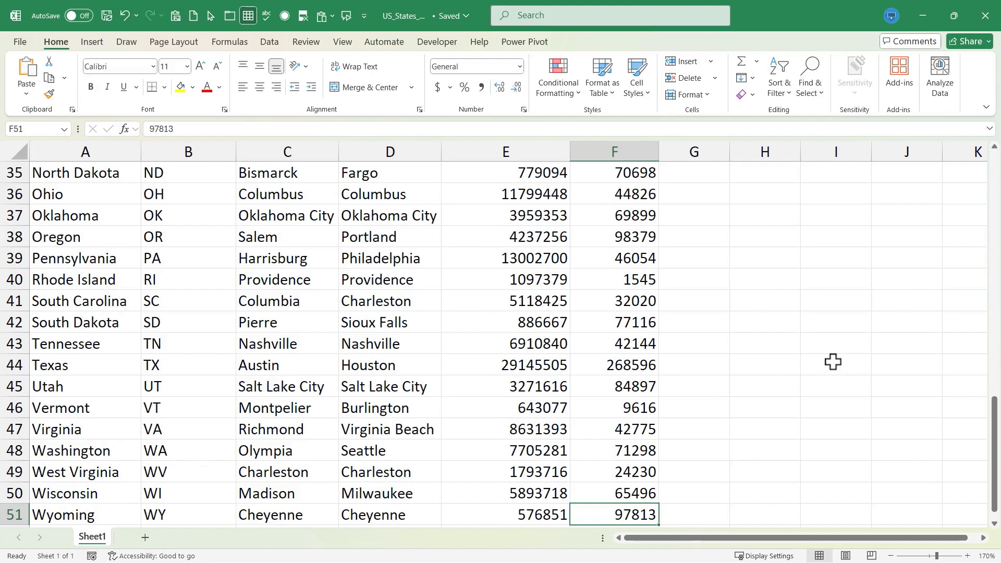
{"action": "key", "text": "ctrl+End"}
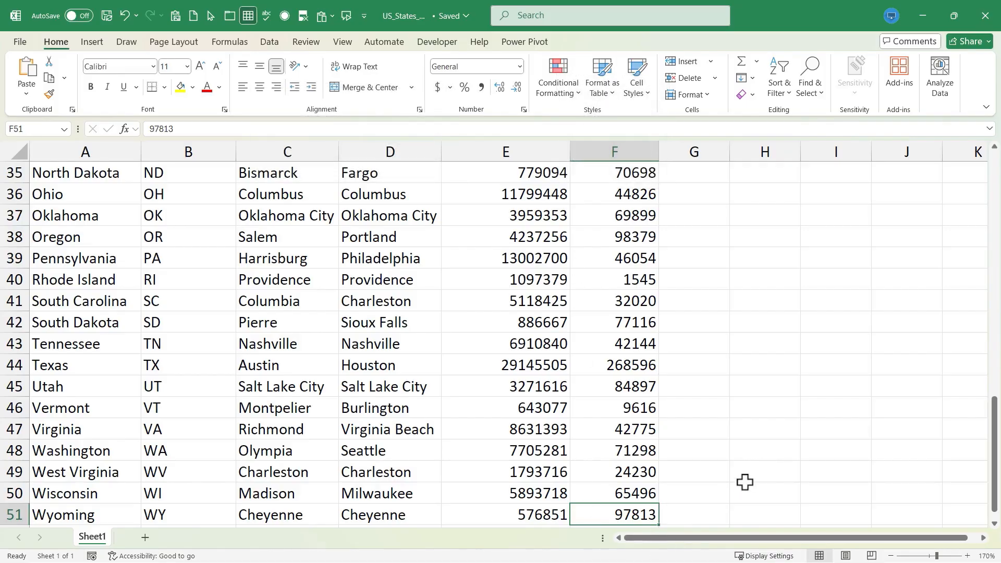
{"action": "key", "text": "ctrl+Home"}
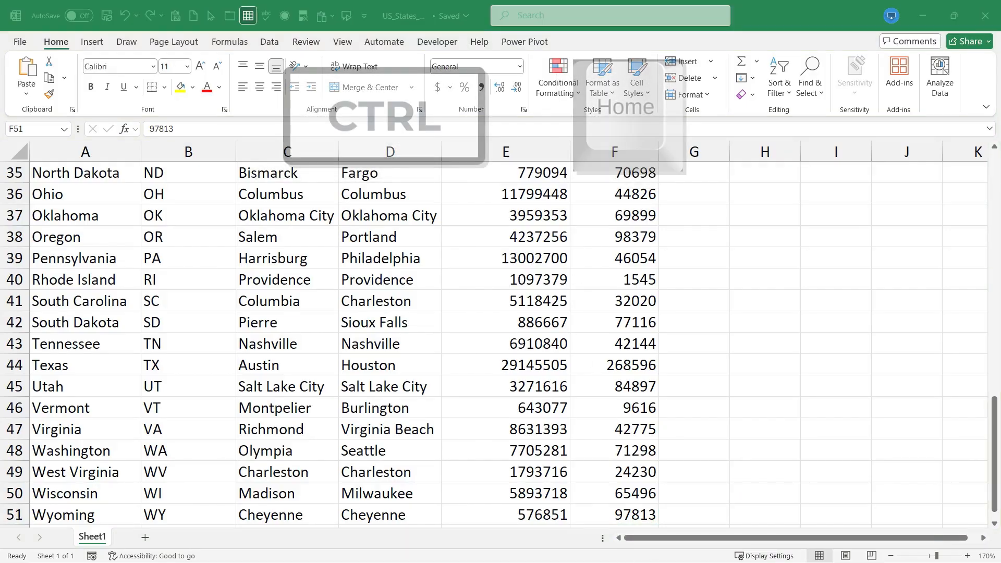
{"action": "key", "text": "ctrl+Home"}
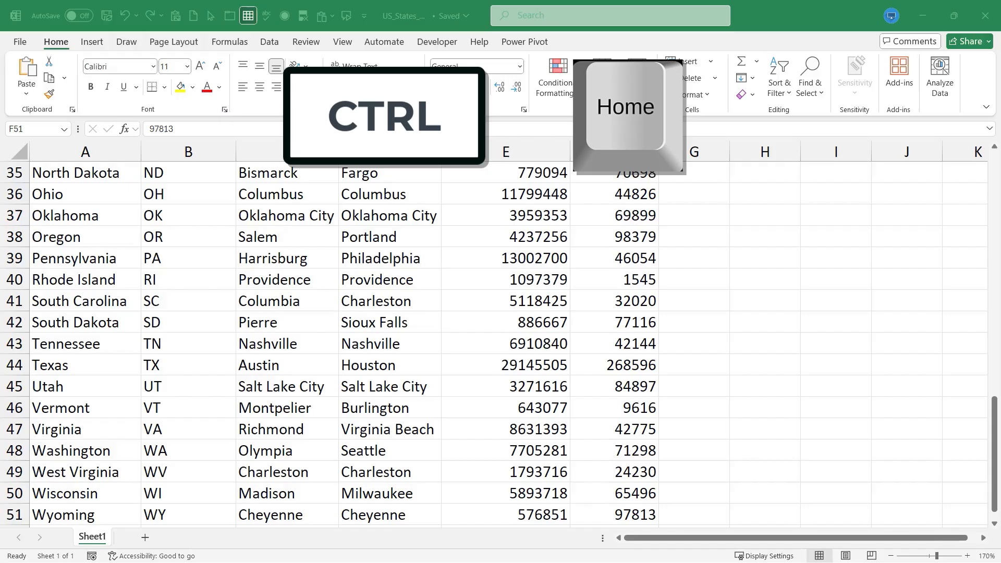
{"action": "key", "text": "ctrl+Home"}
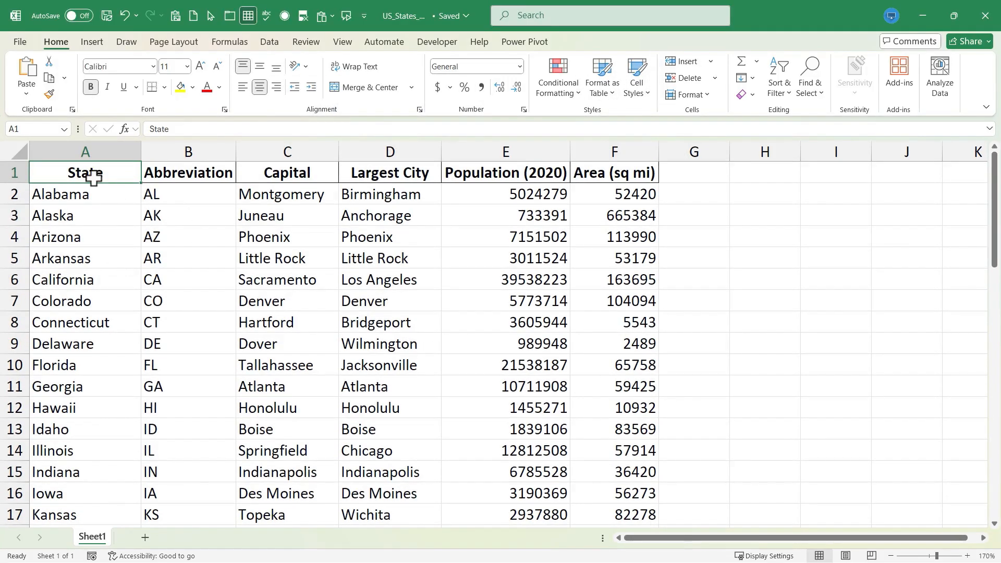
{"action": "scroll", "scroll_direction": "down", "scroll_amount": 3}
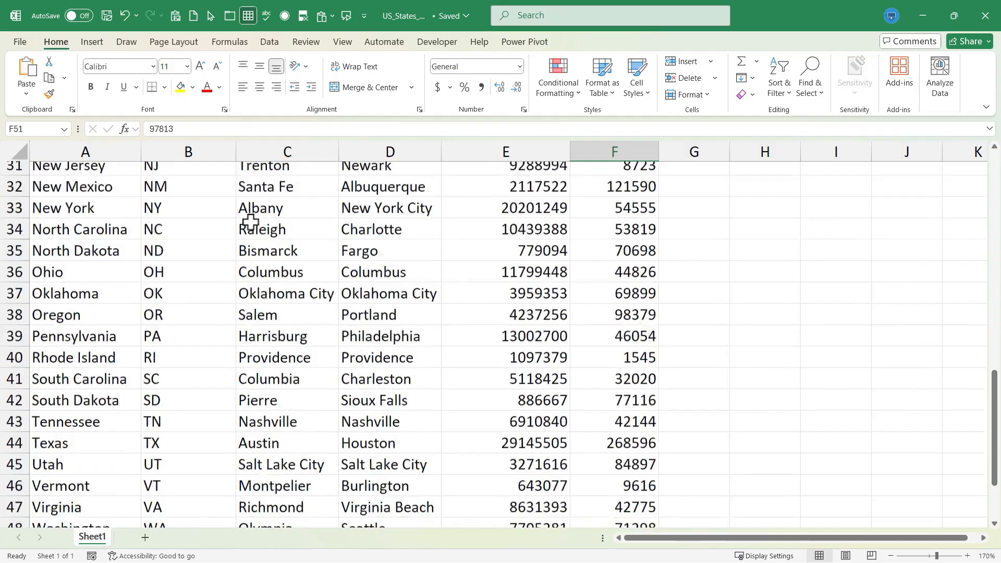
{"action": "scroll", "scroll_direction": "down", "scroll_amount": 3}
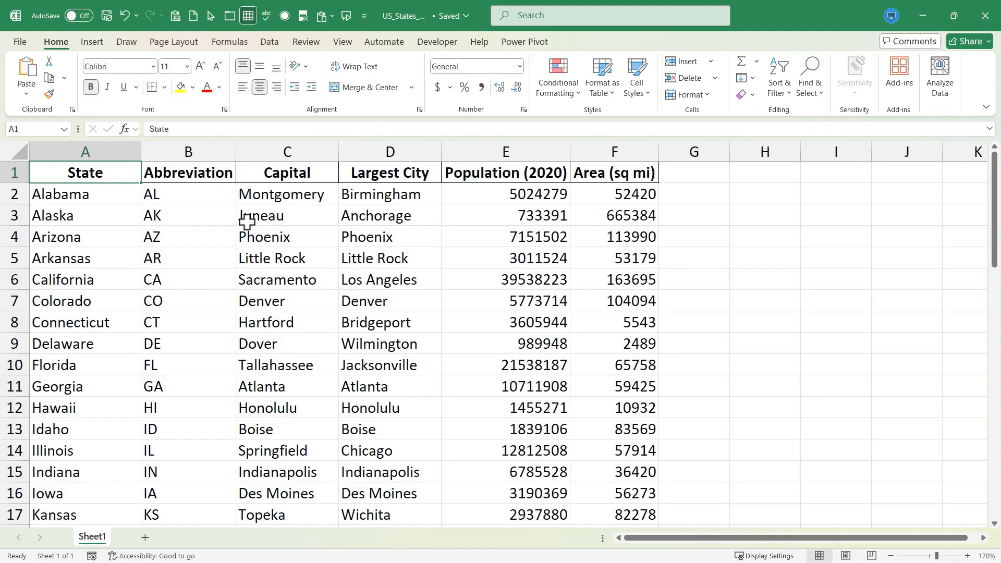
{"action": "mouse_move", "coordinate": [298, 265]}
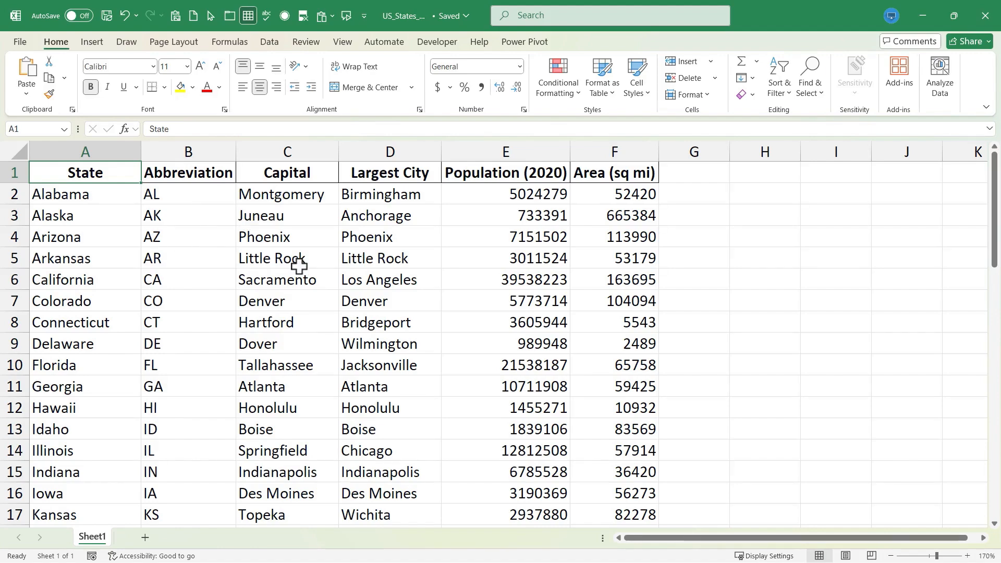
Use Go To to try 'JJ', jump to cell U9000, then return to A1.
{"action": "key", "text": "ctrl+g"}
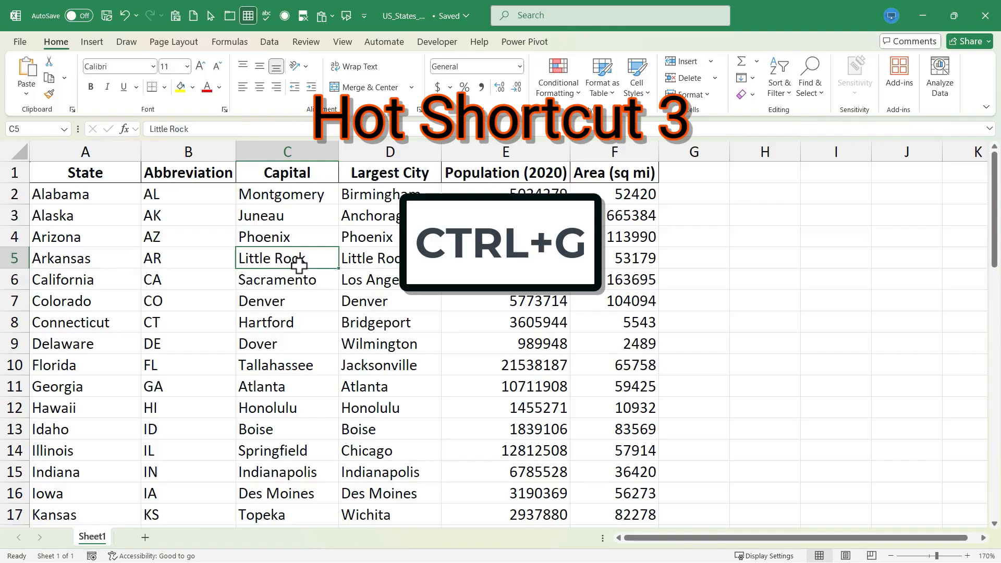
{"action": "key", "text": "ctrl+g"}
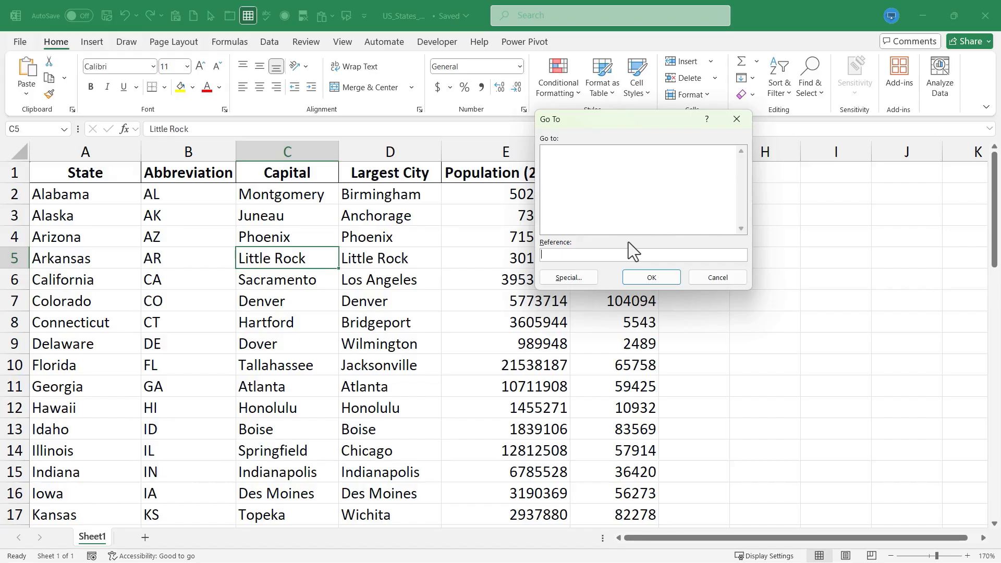
{"action": "mouse_move", "coordinate": [658, 272]}
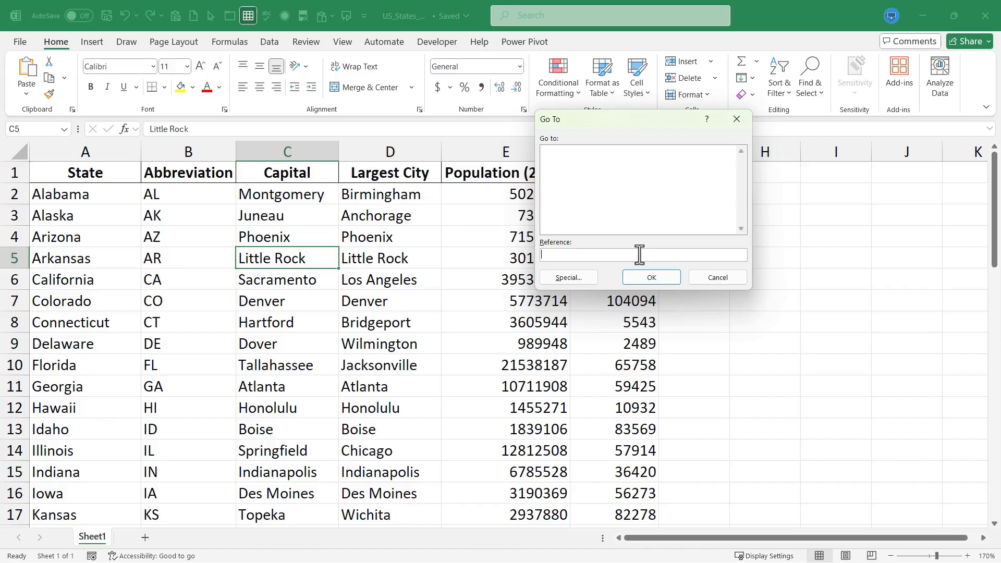
{"action": "type", "text": "JJ79"}
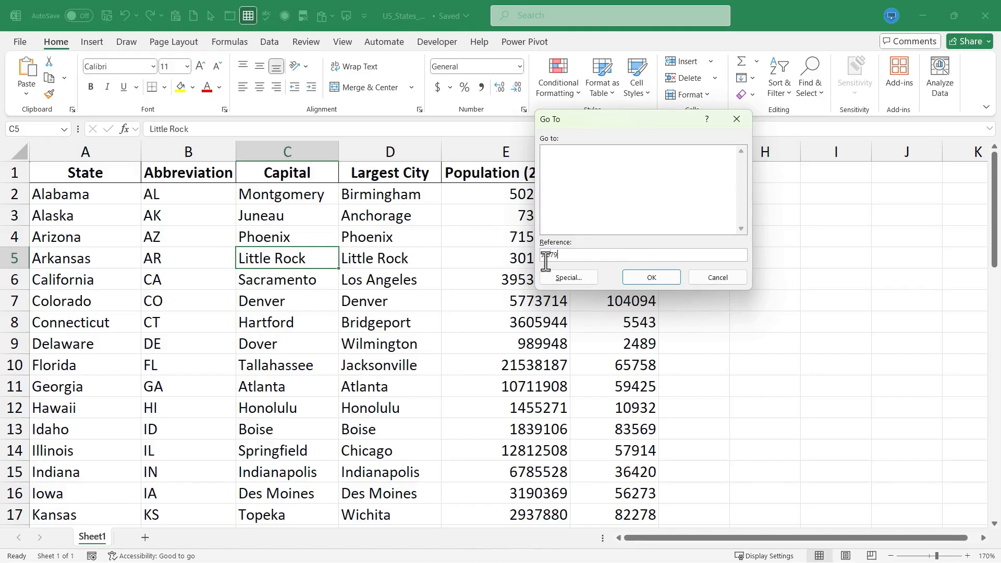
{"action": "left_click", "coordinate": [650, 278]}
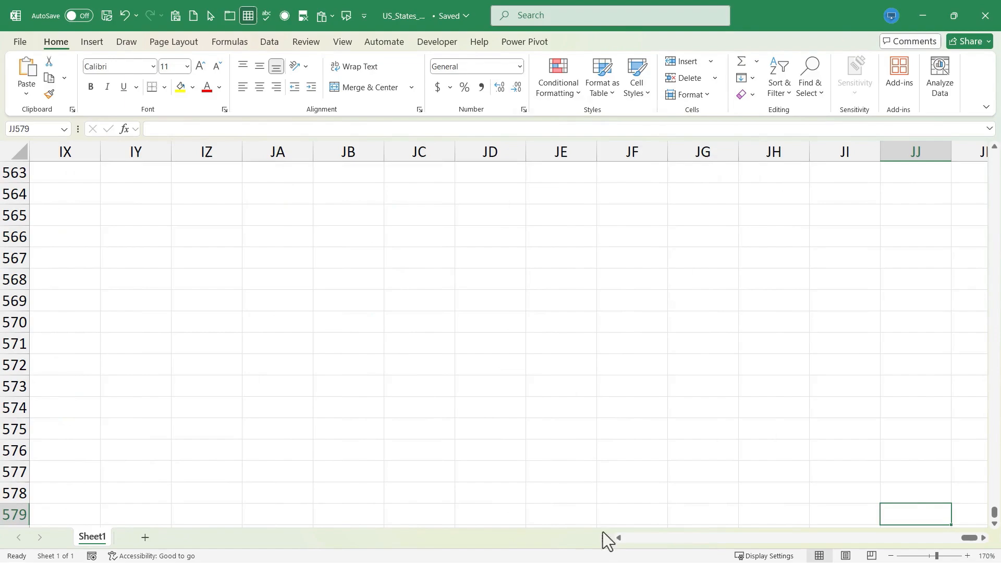
{"action": "key", "text": "ctrl+g"}
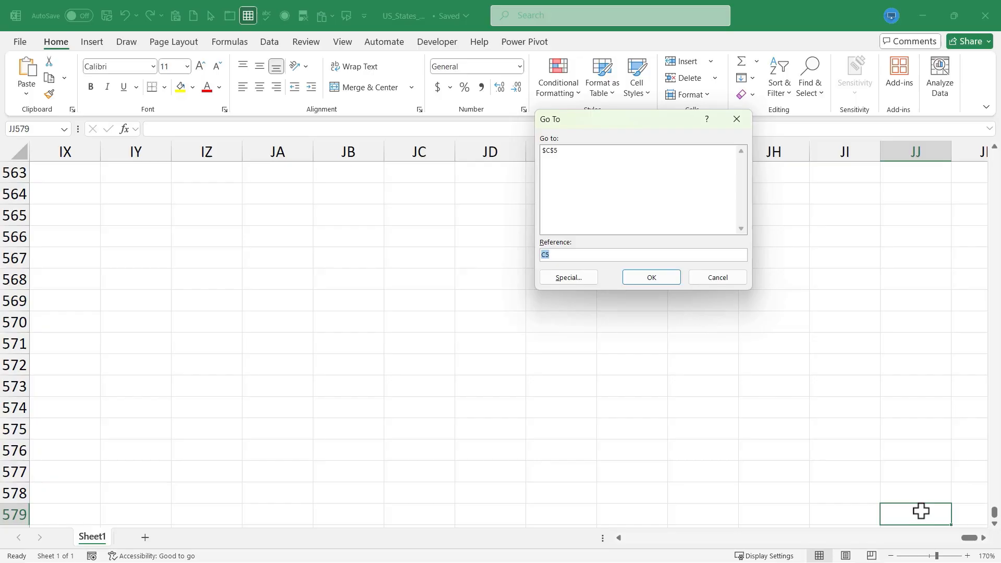
{"action": "type", "text": "u9000"}
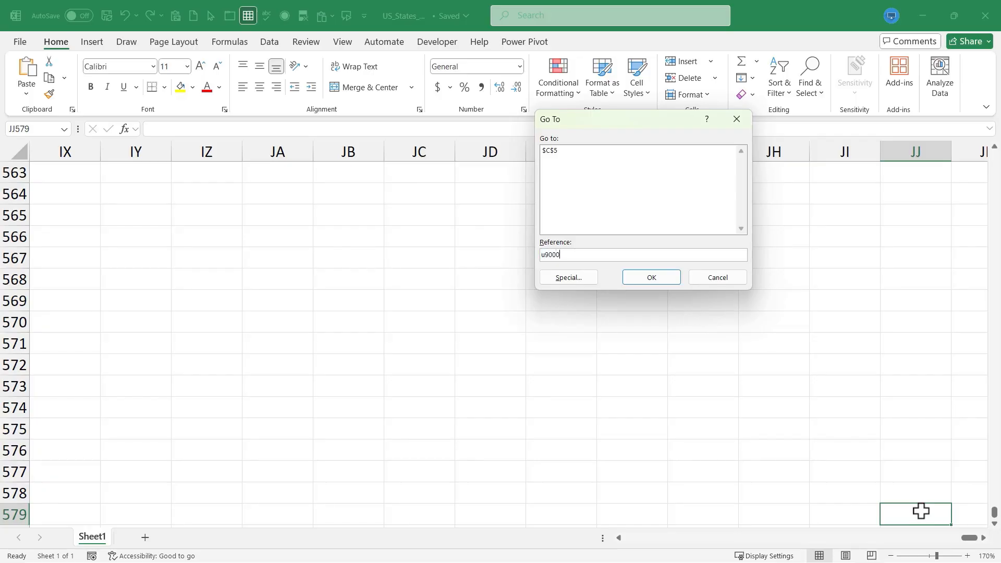
{"action": "left_click", "coordinate": [649, 277]}
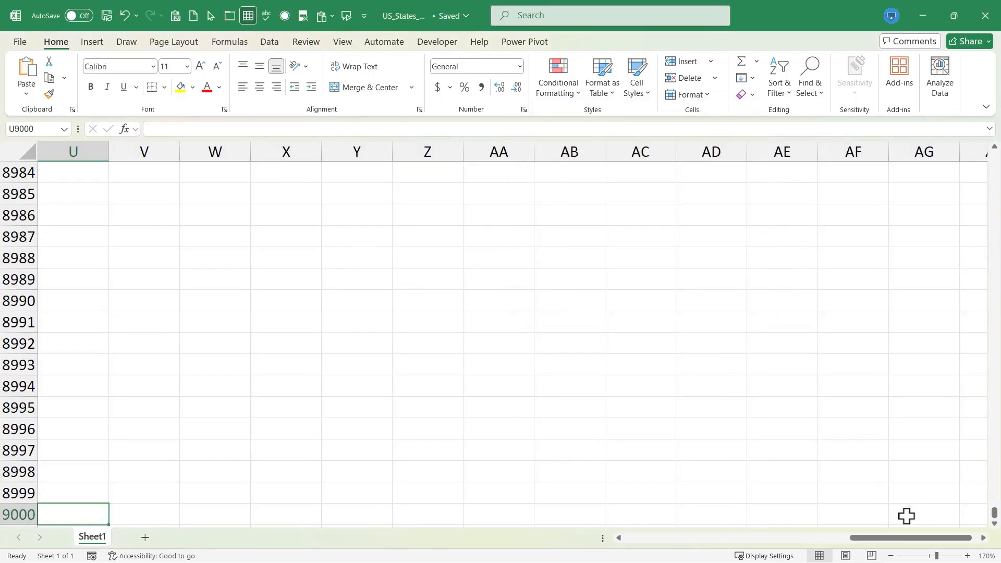
{"action": "key", "text": "ctrl+g"}
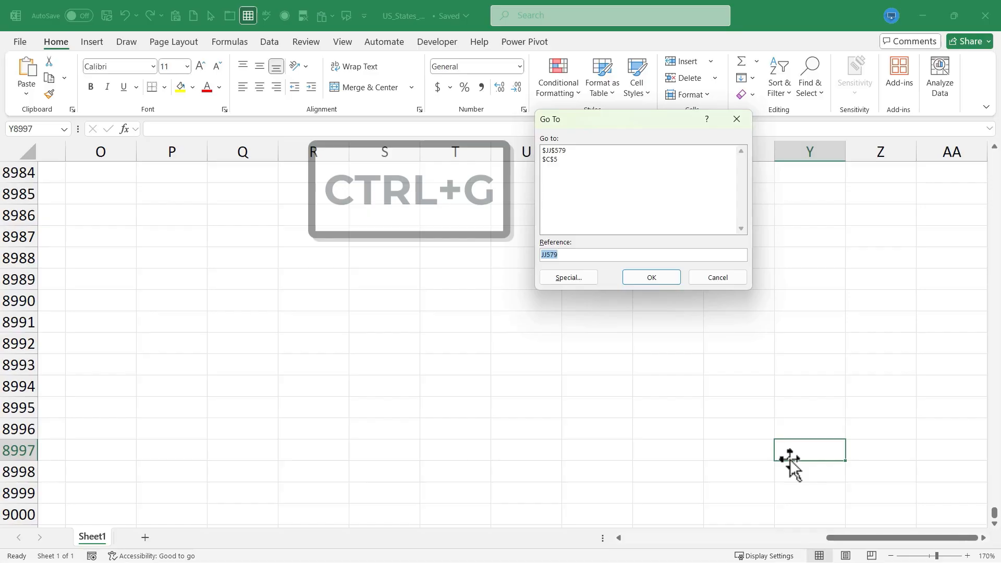
{"action": "type", "text": "a"}
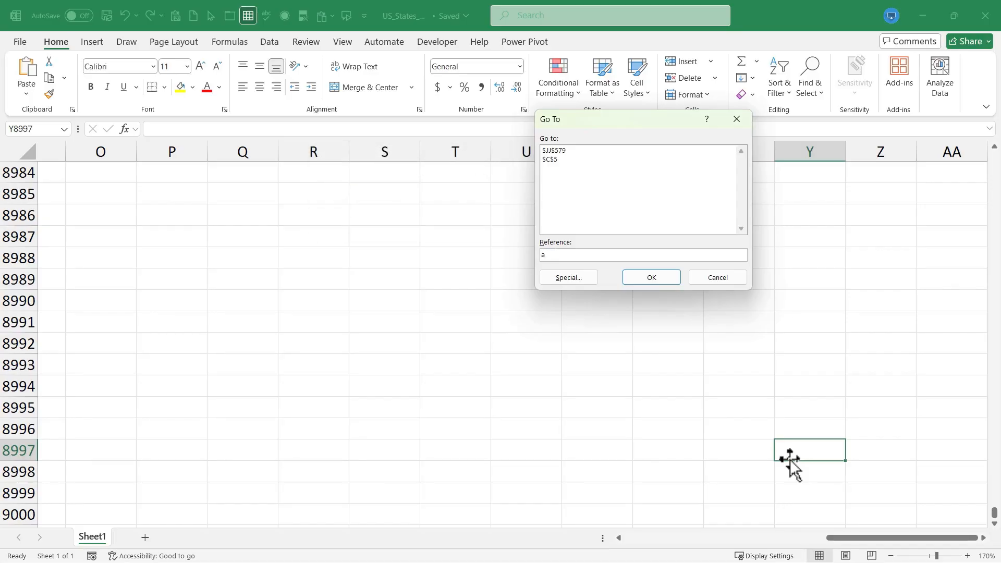
{"action": "left_click", "coordinate": [649, 277]}
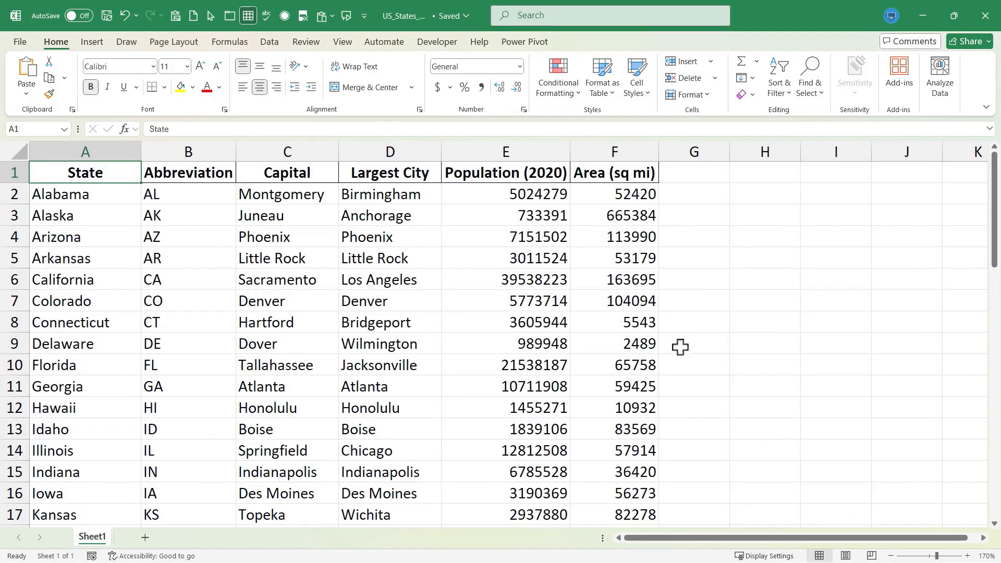
{"action": "mouse_move", "coordinate": [84, 211]}
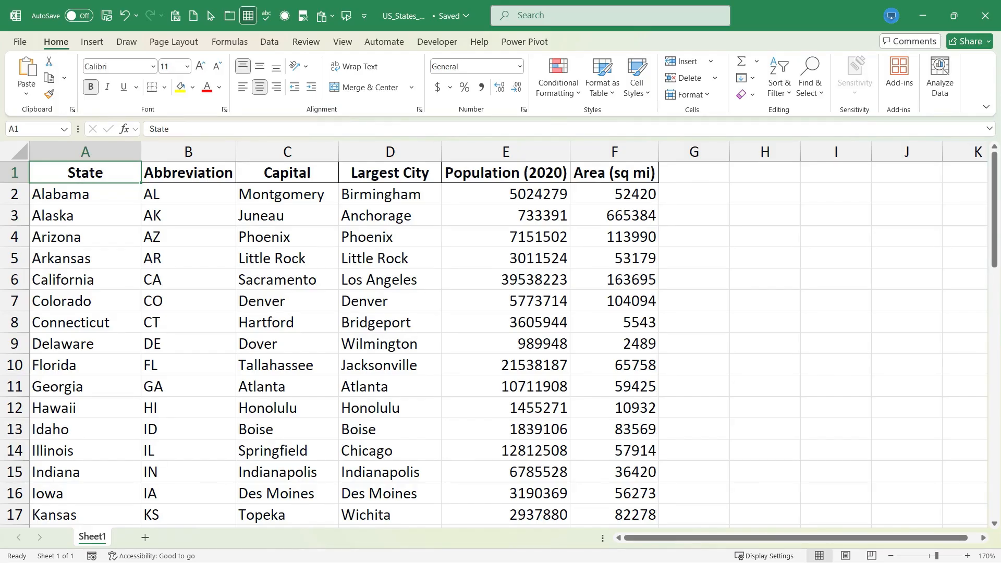
Select the Wilmington cell, then the entire State column A.
{"action": "left_click", "coordinate": [389, 343]}
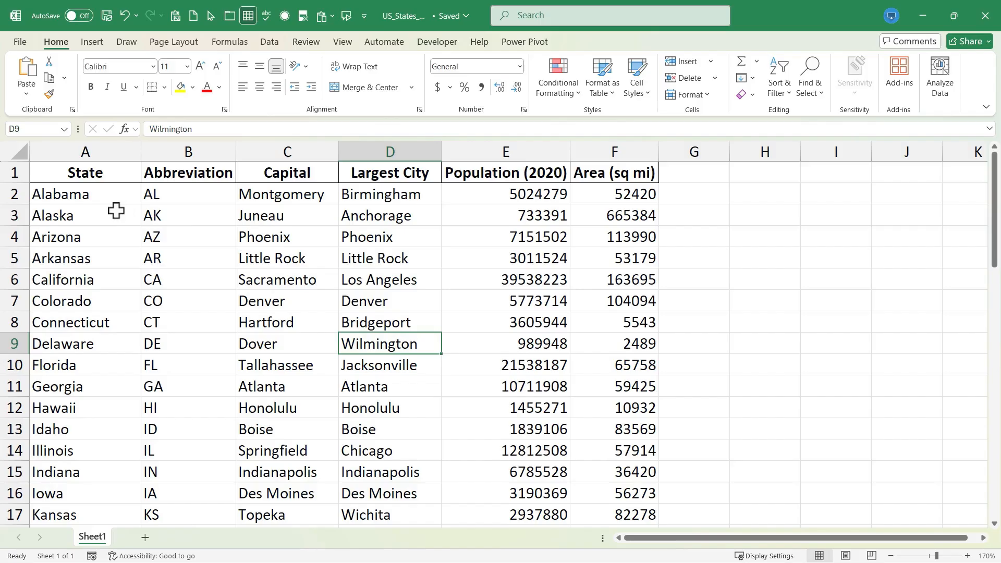
{"action": "mouse_move", "coordinate": [64, 194]}
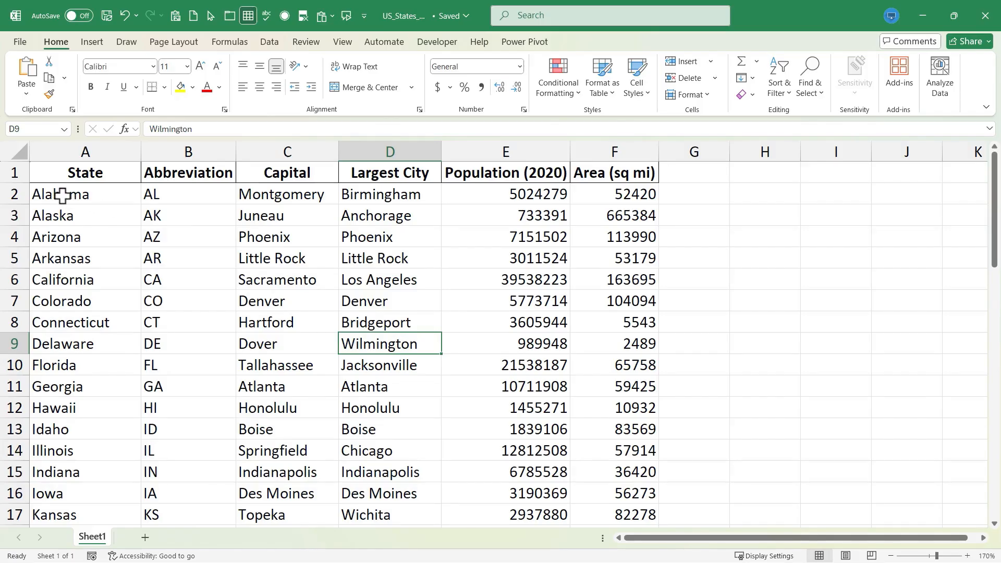
{"action": "mouse_move", "coordinate": [73, 174]}
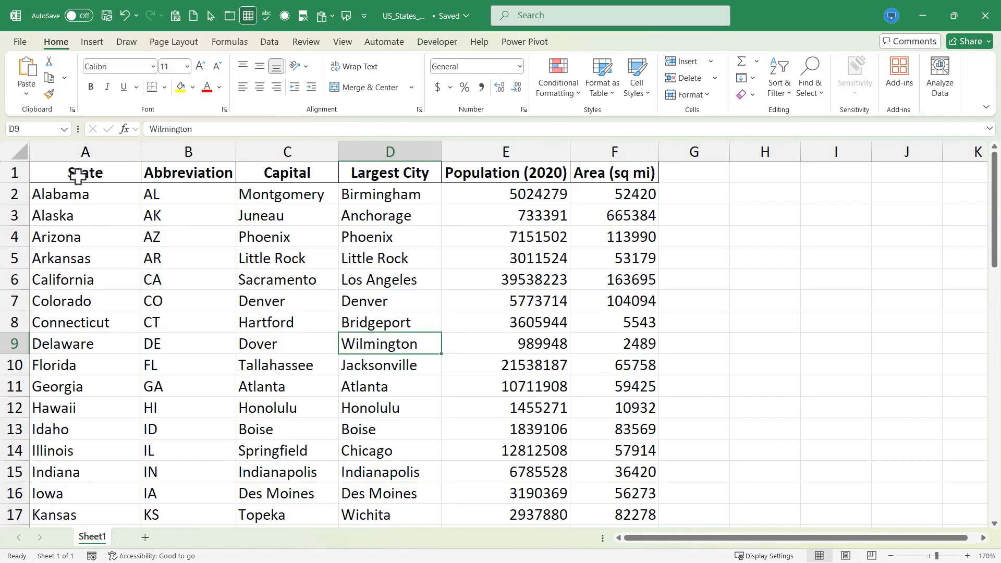
{"action": "left_click", "coordinate": [84, 151]}
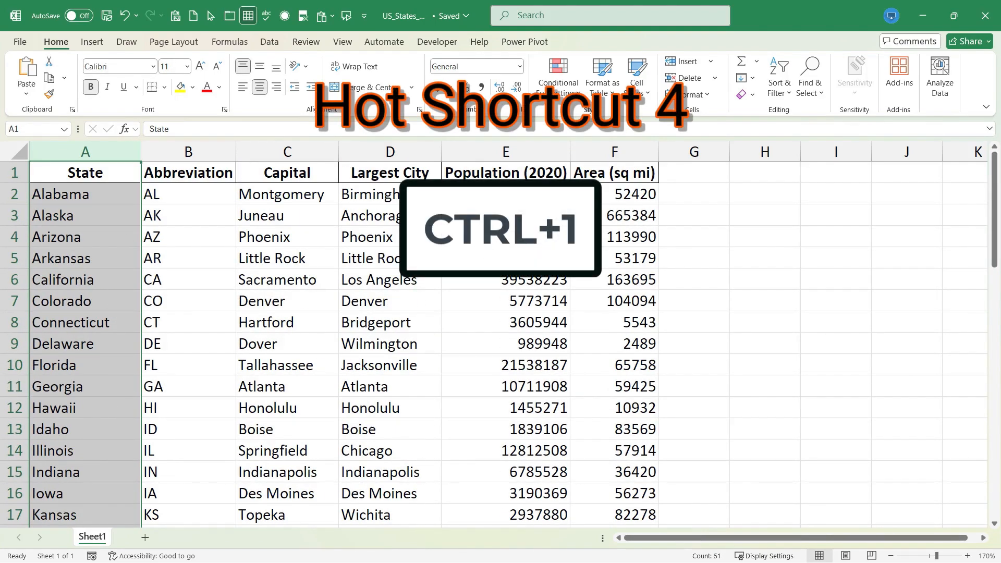
In Format Cells, browse Text and Currency categories and Alignment, then apply Bold to the State column.
{"action": "key", "text": "ctrl+1"}
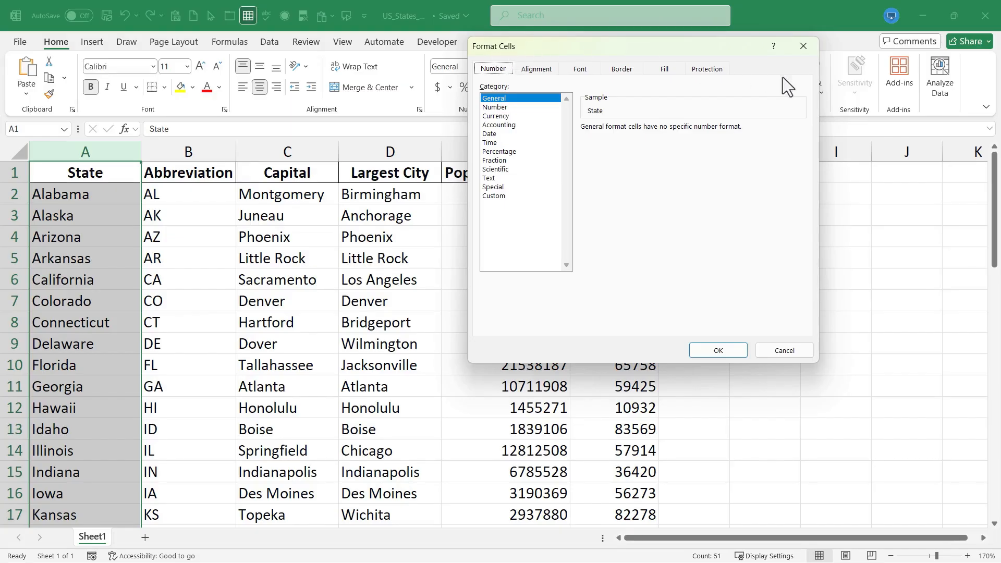
{"action": "mouse_move", "coordinate": [83, 177]}
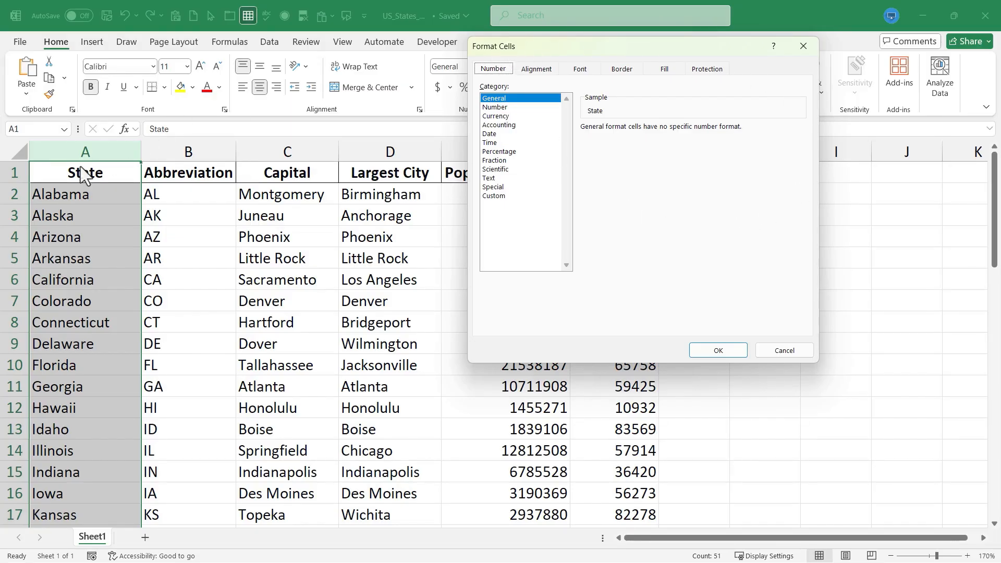
{"action": "mouse_move", "coordinate": [447, 132]}
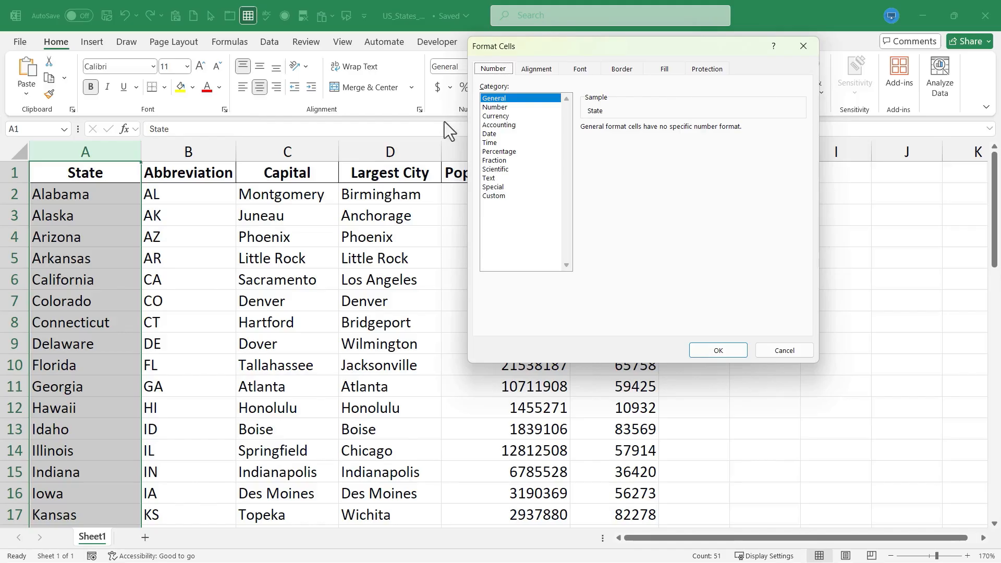
{"action": "left_click", "coordinate": [489, 178]}
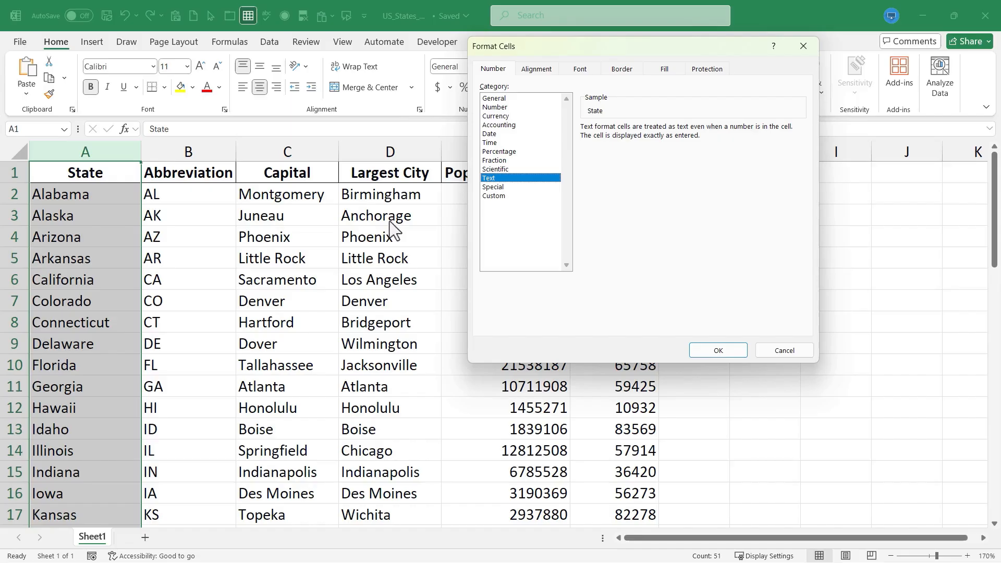
{"action": "left_click", "coordinate": [496, 115]}
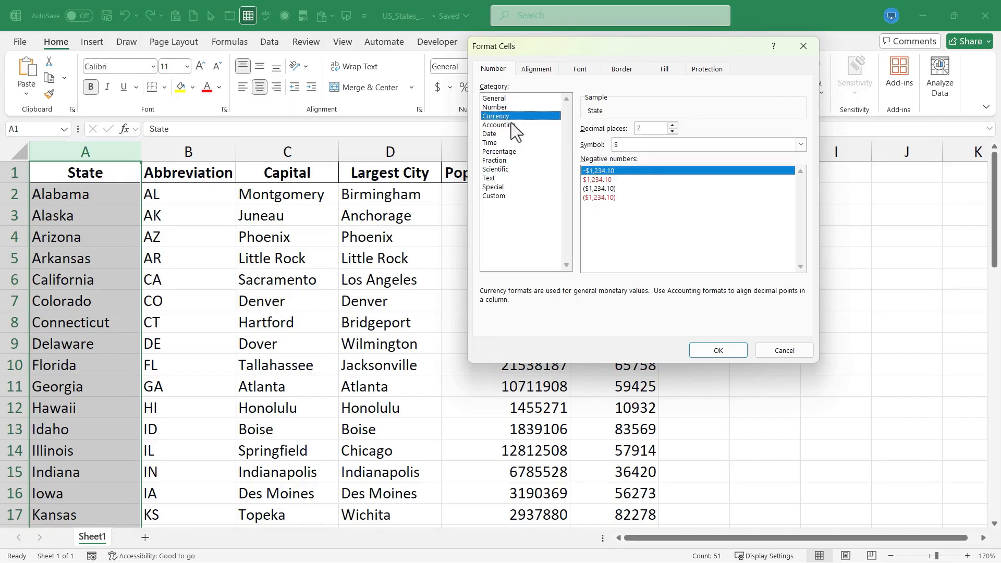
{"action": "mouse_move", "coordinate": [506, 164]}
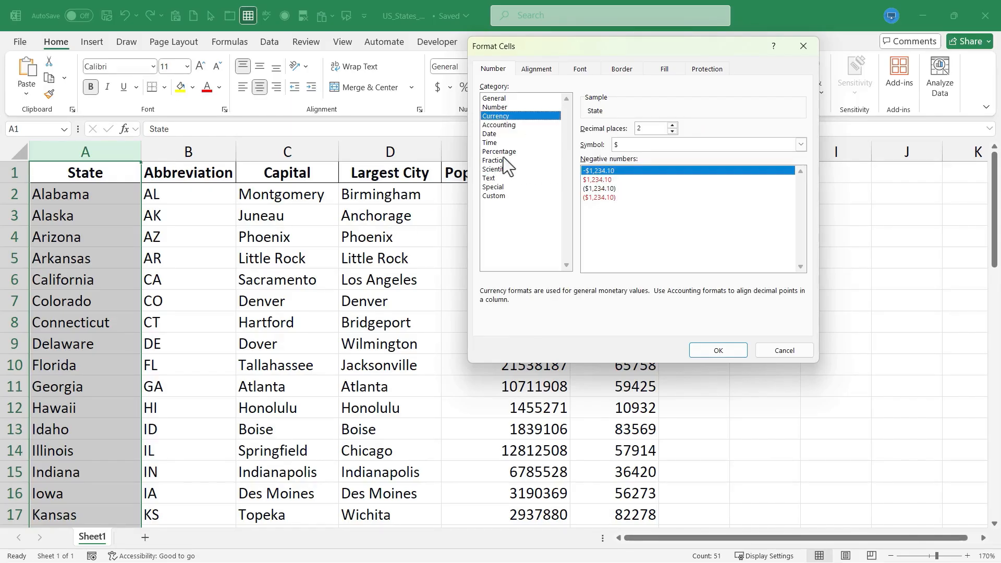
{"action": "left_click", "coordinate": [490, 178]}
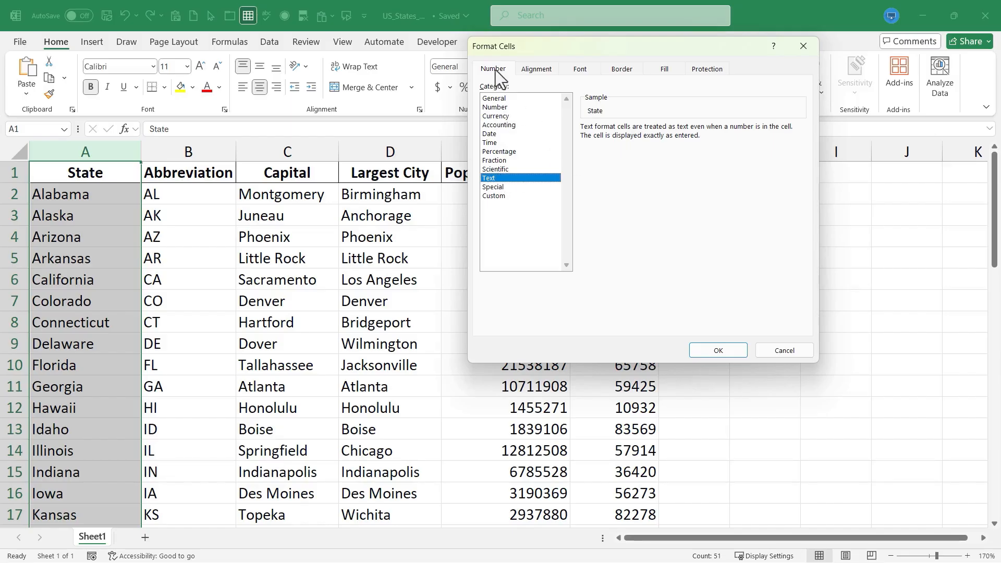
{"action": "left_click", "coordinate": [535, 68]}
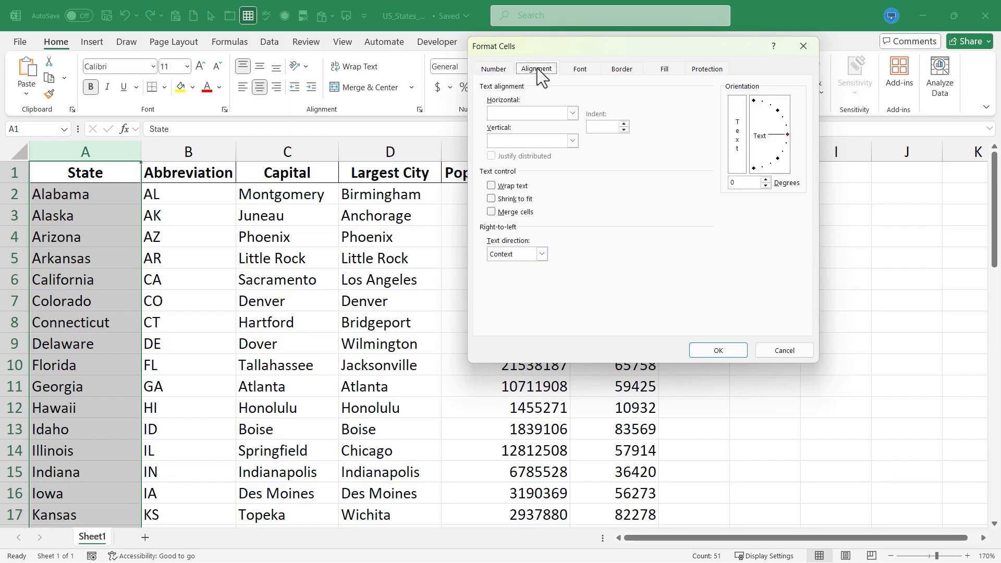
{"action": "left_click", "coordinate": [579, 69]}
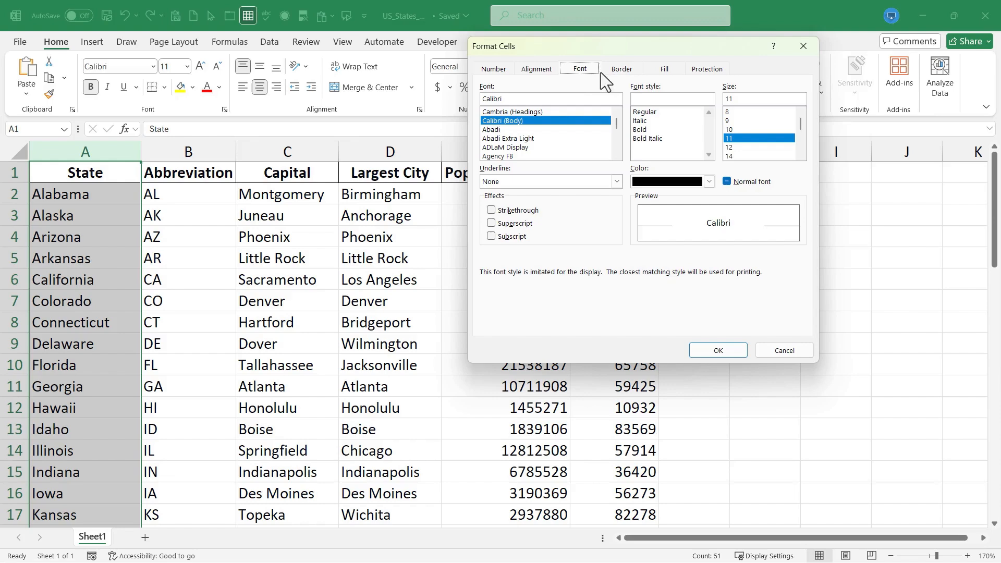
{"action": "mouse_move", "coordinate": [648, 138]}
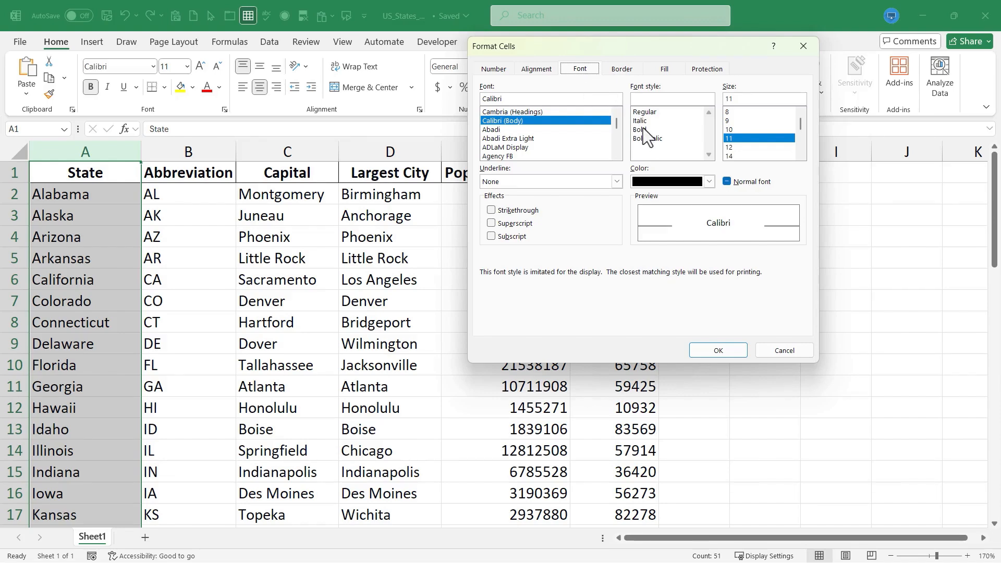
{"action": "left_click", "coordinate": [639, 129]}
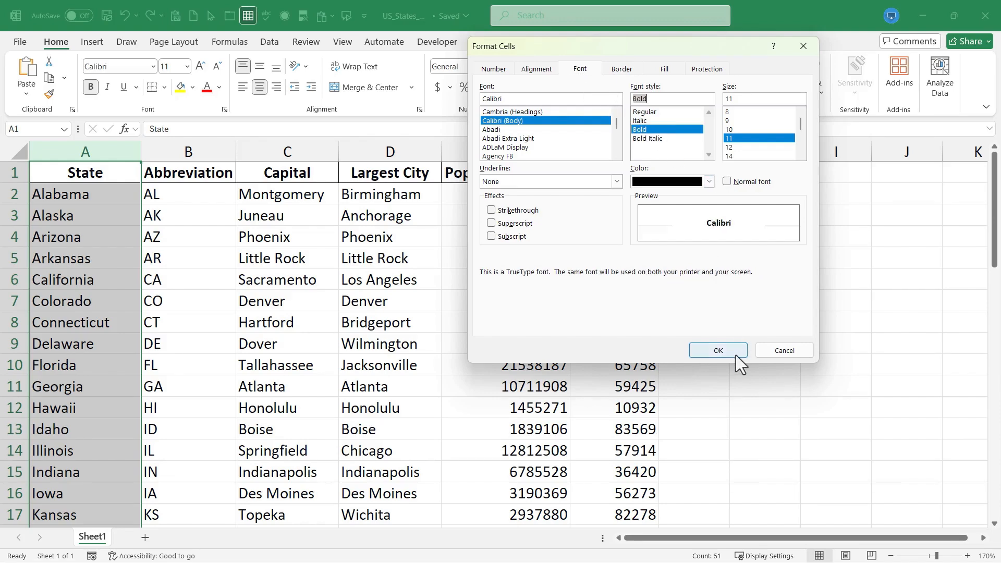
{"action": "left_click", "coordinate": [717, 350]}
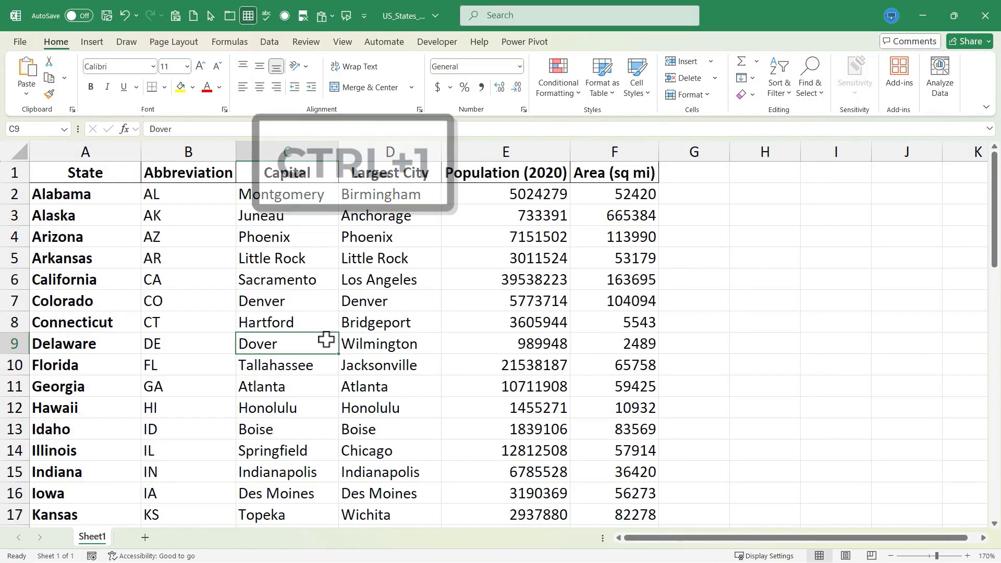
{"action": "key", "text": "ctrl+1"}
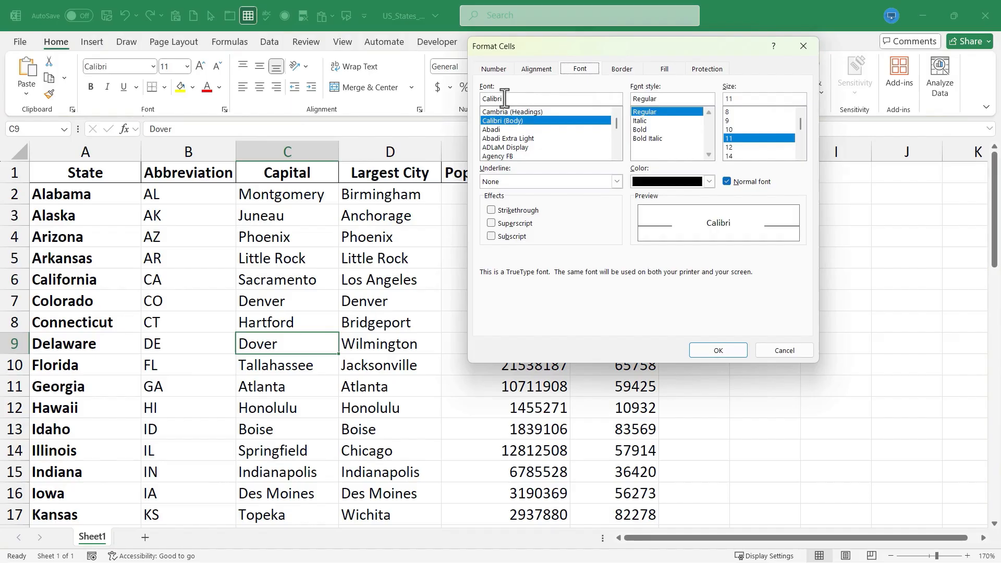
{"action": "left_click", "coordinate": [620, 69]}
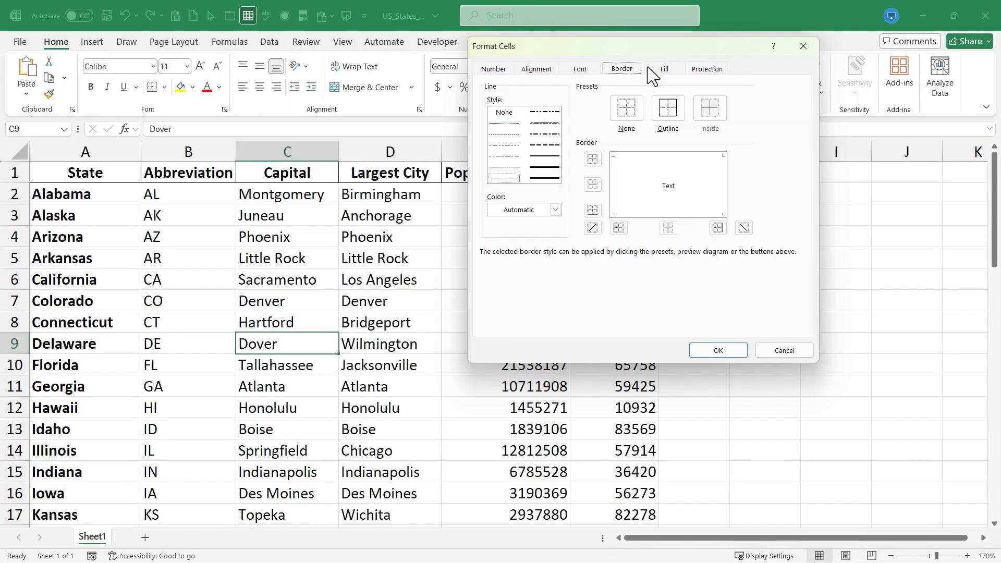
{"action": "left_click", "coordinate": [705, 69]}
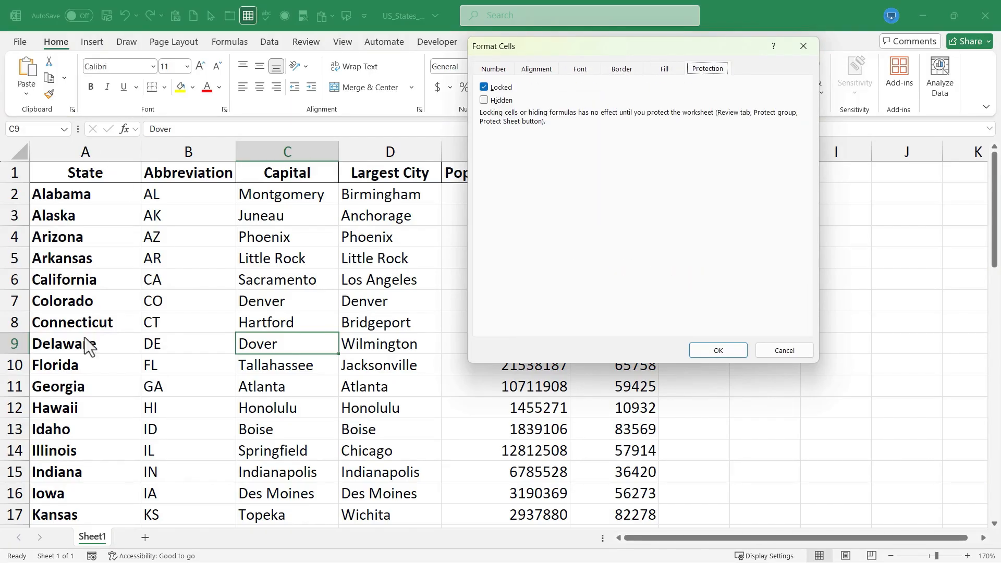
{"action": "left_click", "coordinate": [783, 350]}
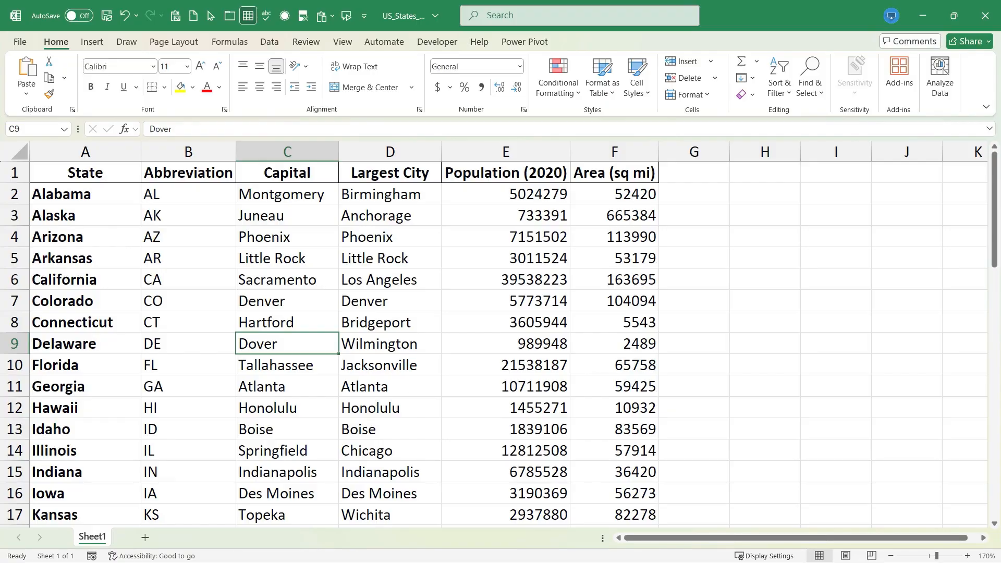
Narrow the Largest City column D by its header border so long city names truncate.
{"action": "key", "text": "alt+enter"}
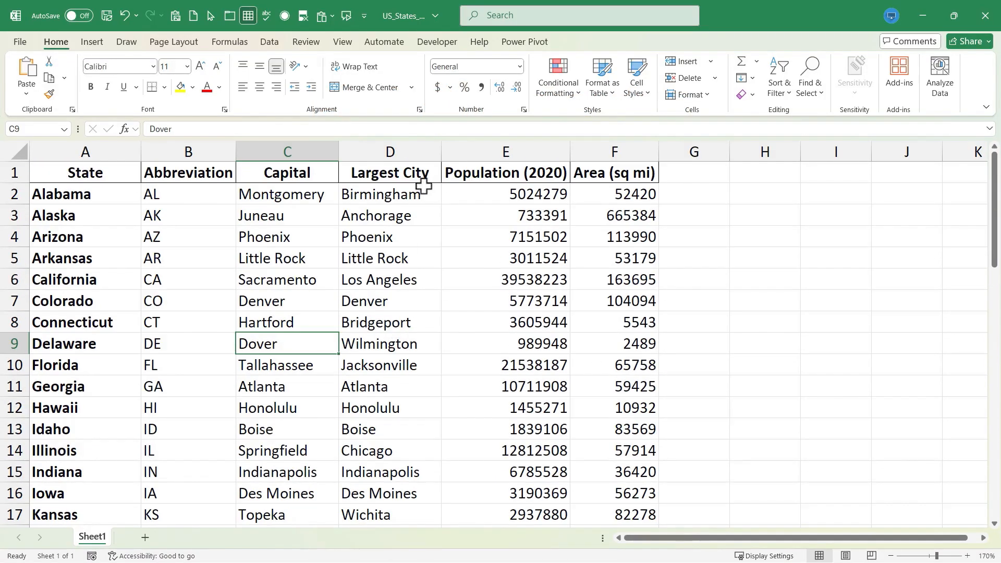
{"action": "scroll", "scroll_direction": "down", "scroll_amount": 3}
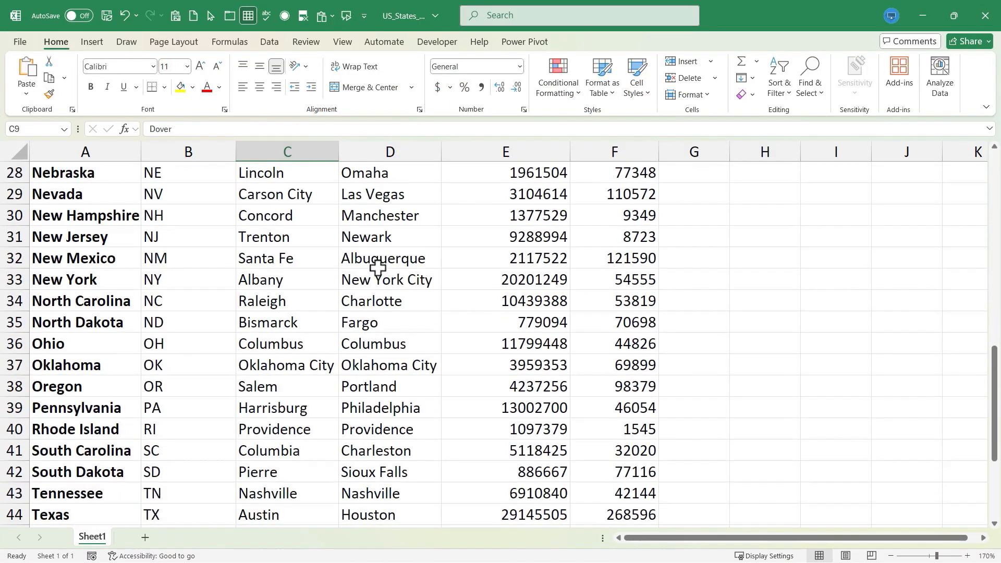
{"action": "left_click", "coordinate": [388, 280]}
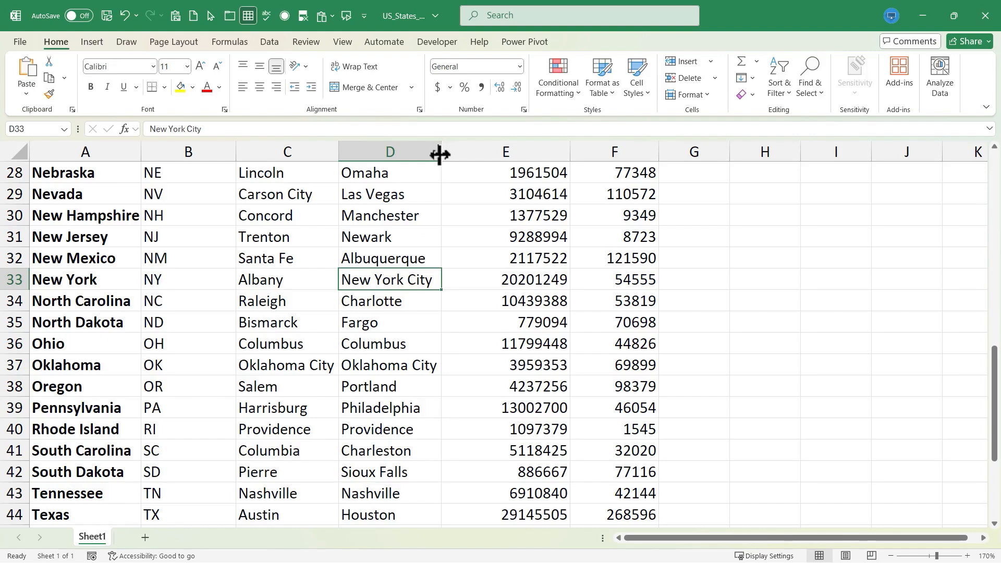
{"action": "left_click_drag", "start_coordinate": [439, 152], "coordinate": [405, 152]}
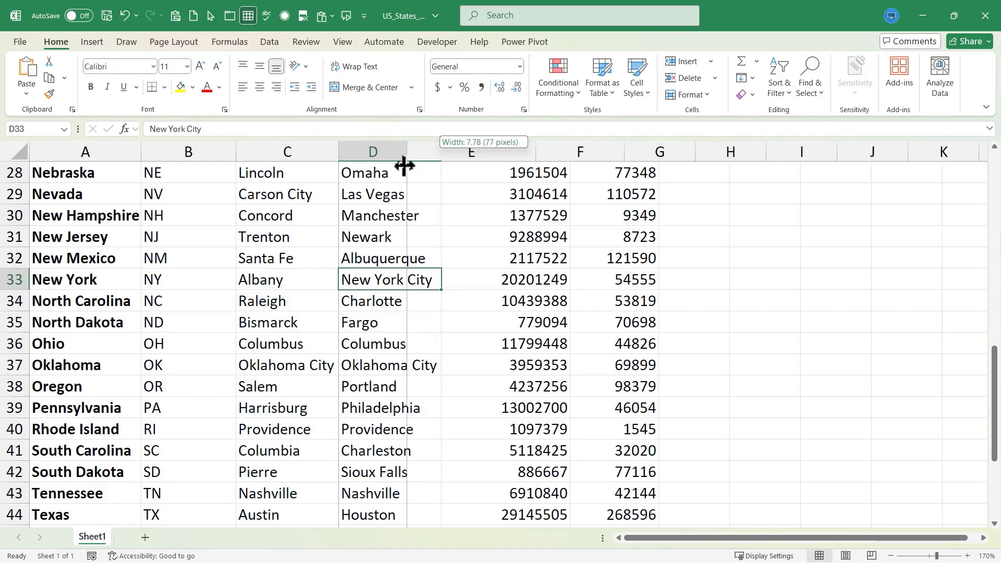
{"action": "left_click_drag", "start_coordinate": [408, 166], "coordinate": [418, 166]}
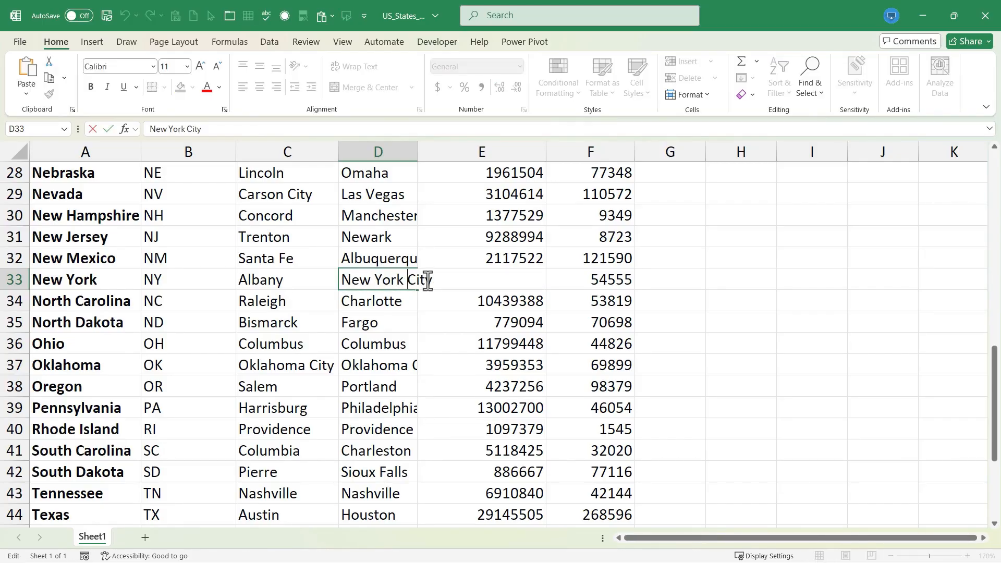
Break 'New York City' onto two lines within D33 with Alt+Enter, making row 33 taller.
{"action": "key", "text": "alt+enter"}
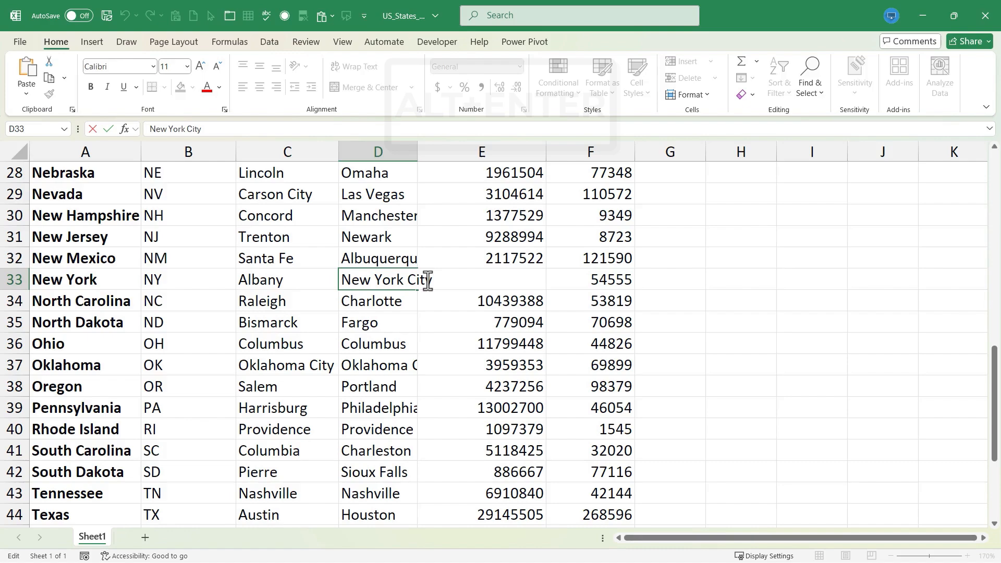
{"action": "key", "text": "alt+enter"}
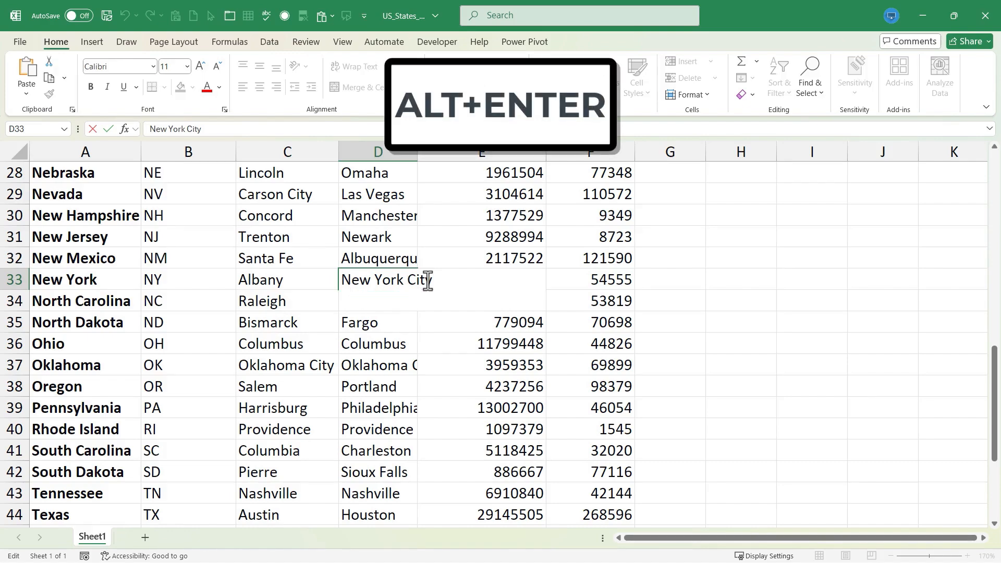
{"action": "key", "text": "alt+enter"}
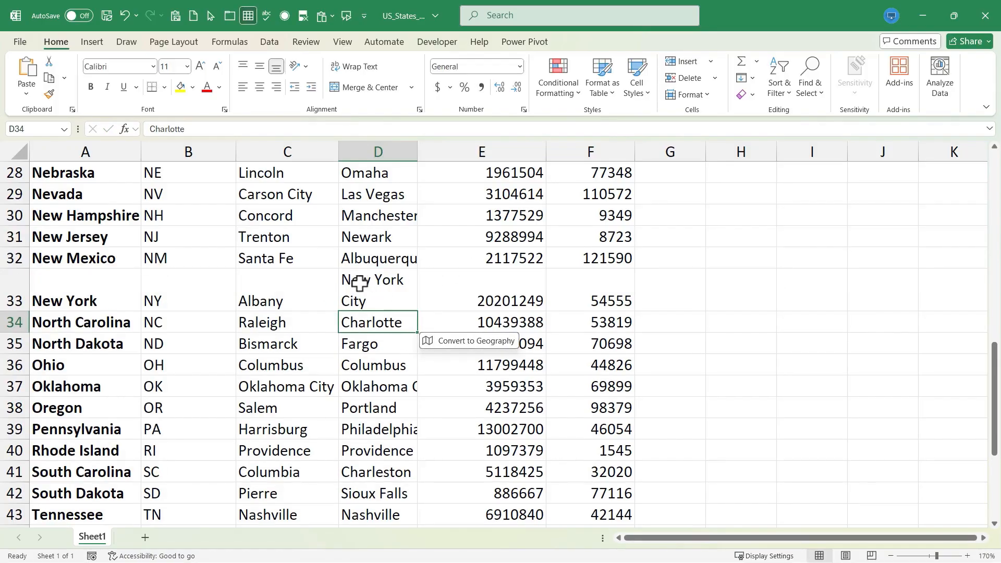
{"action": "mouse_move", "coordinate": [404, 279]}
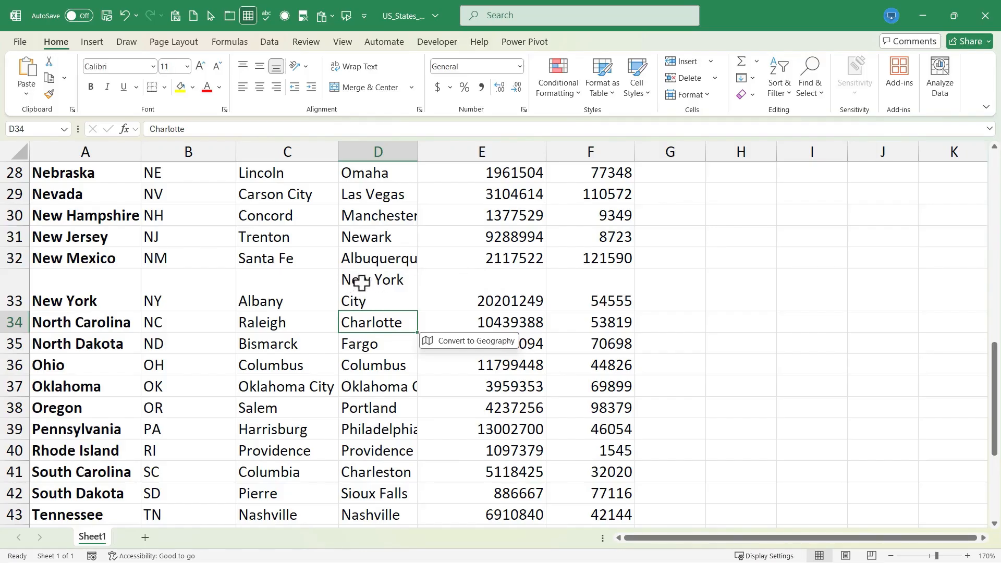
{"action": "mouse_move", "coordinate": [371, 281]}
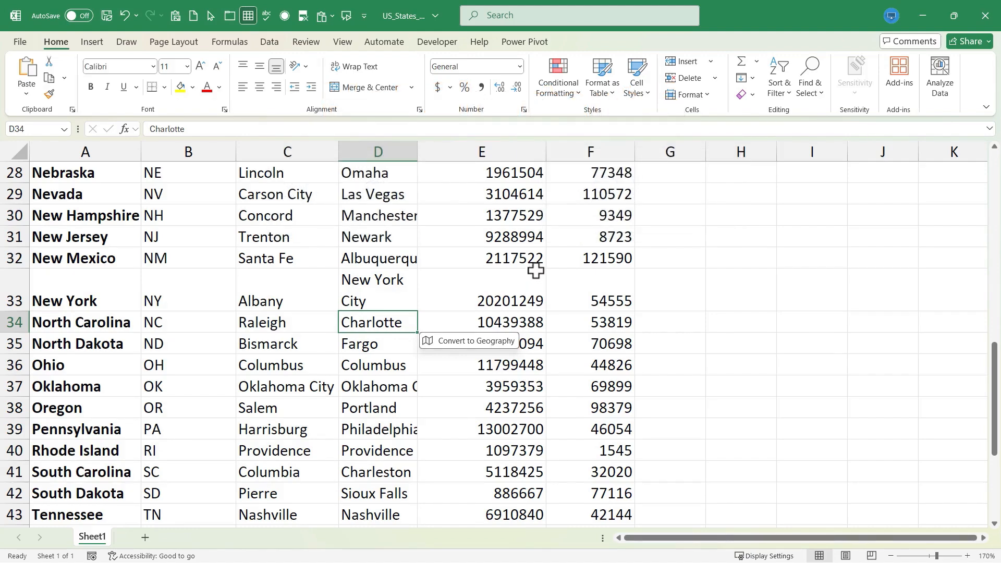
{"action": "left_click", "coordinate": [480, 171]}
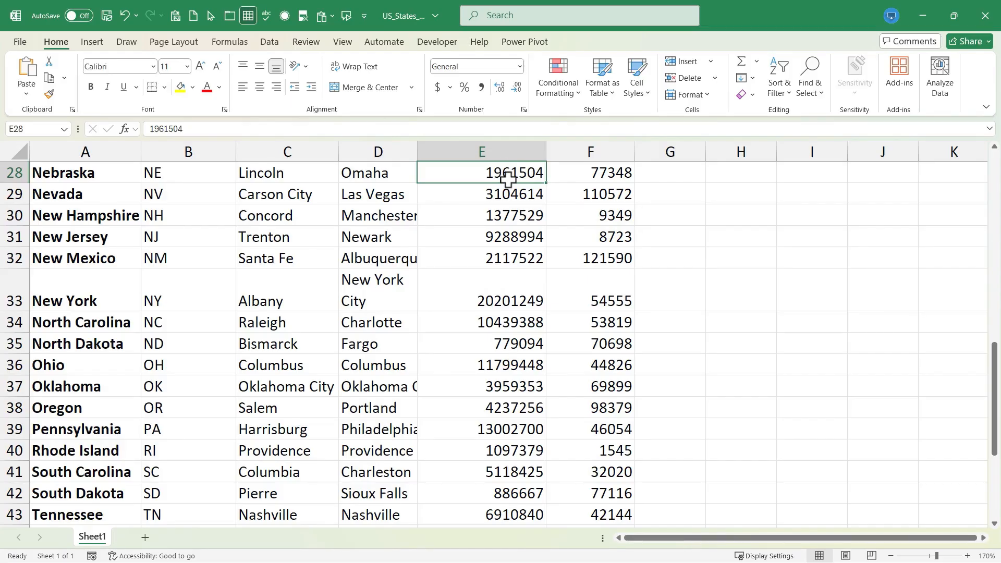
Format the Population column E as currency with dollar signs and two decimals via Ctrl+Shift+$.
{"action": "left_click", "coordinate": [480, 153]}
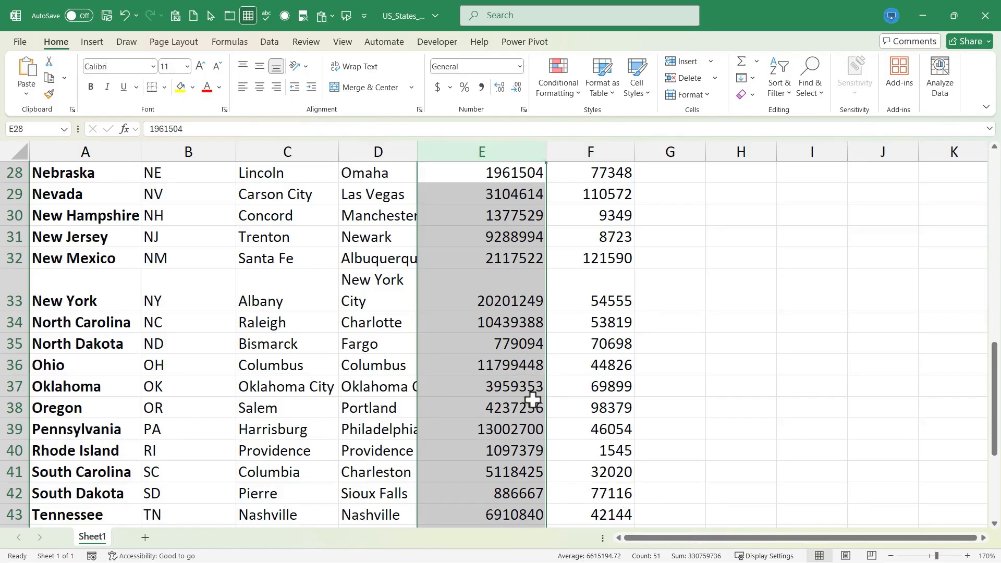
{"action": "mouse_move", "coordinate": [518, 236]}
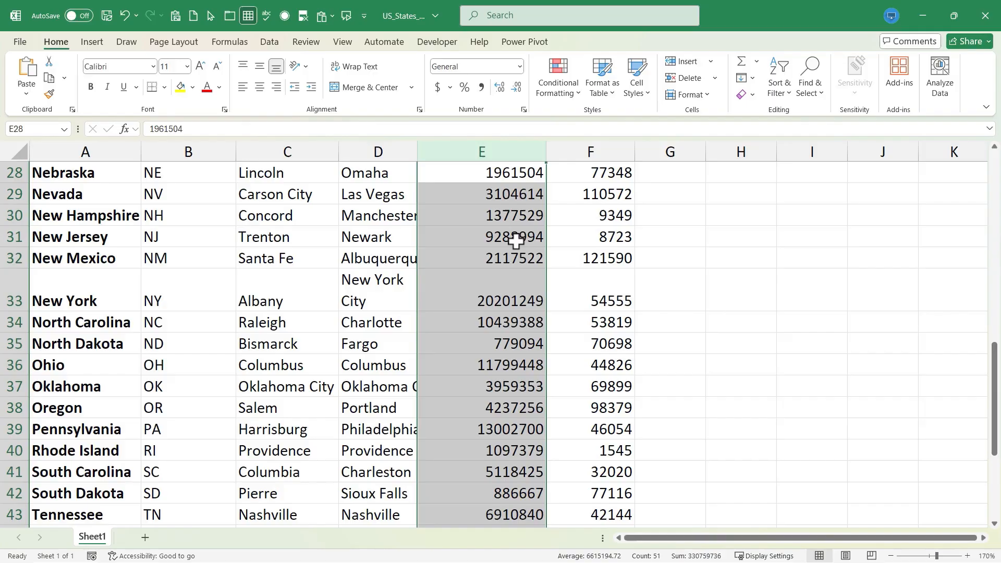
{"action": "scroll", "scroll_direction": "up", "scroll_amount": 3}
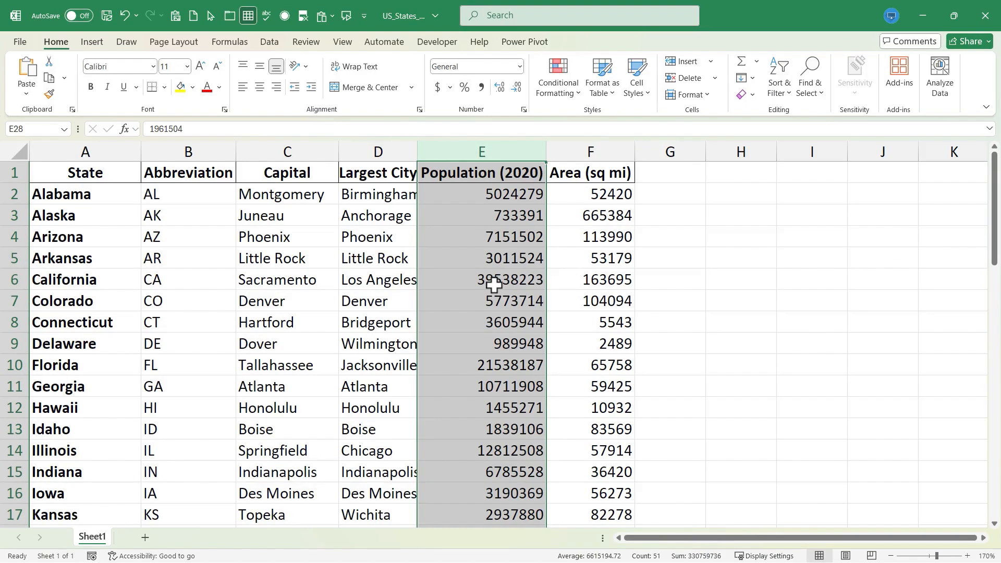
{"action": "scroll", "scroll_direction": "down", "scroll_amount": 3}
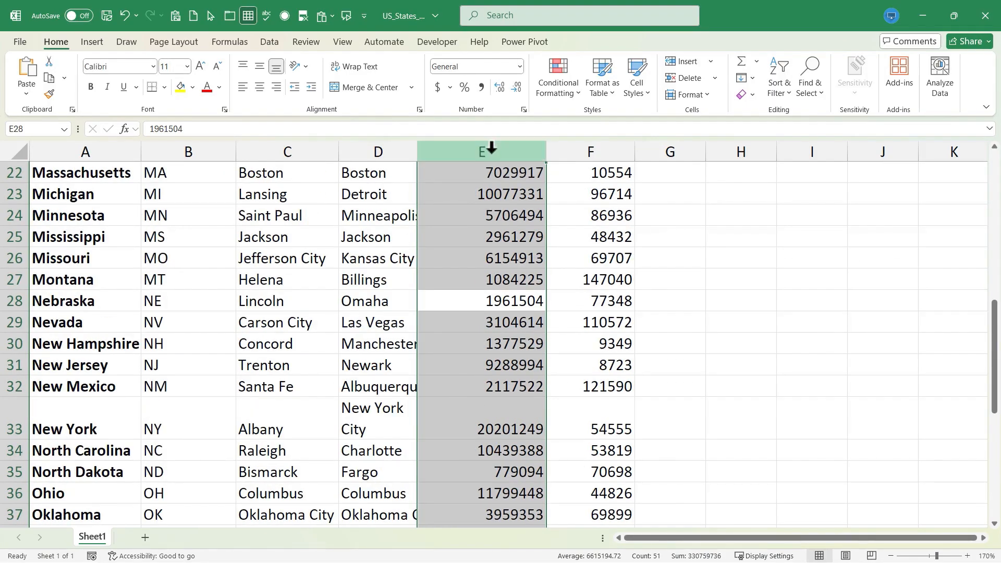
{"action": "key", "text": "ctrl+shift"}
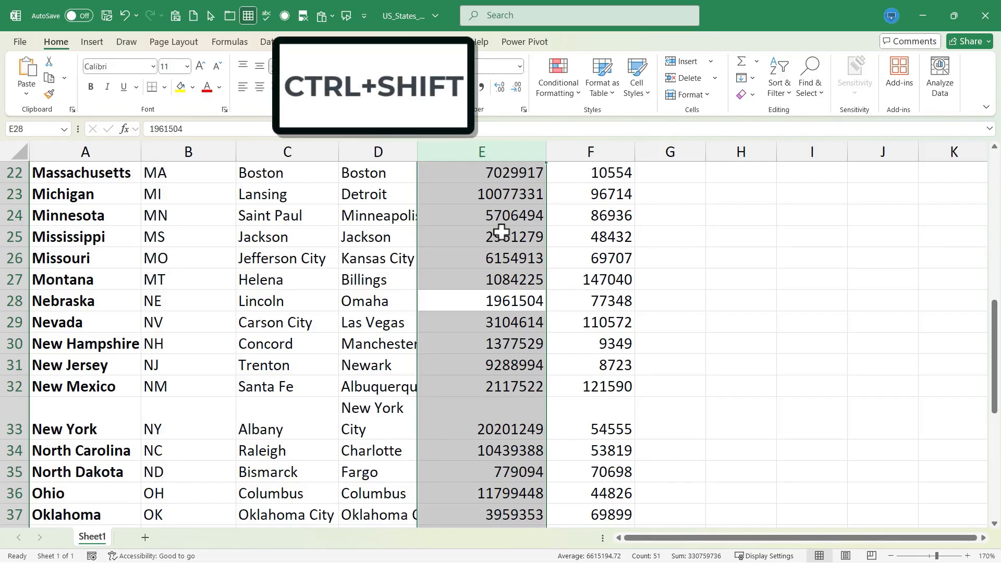
{"action": "key", "text": "ctrl+shift+$"}
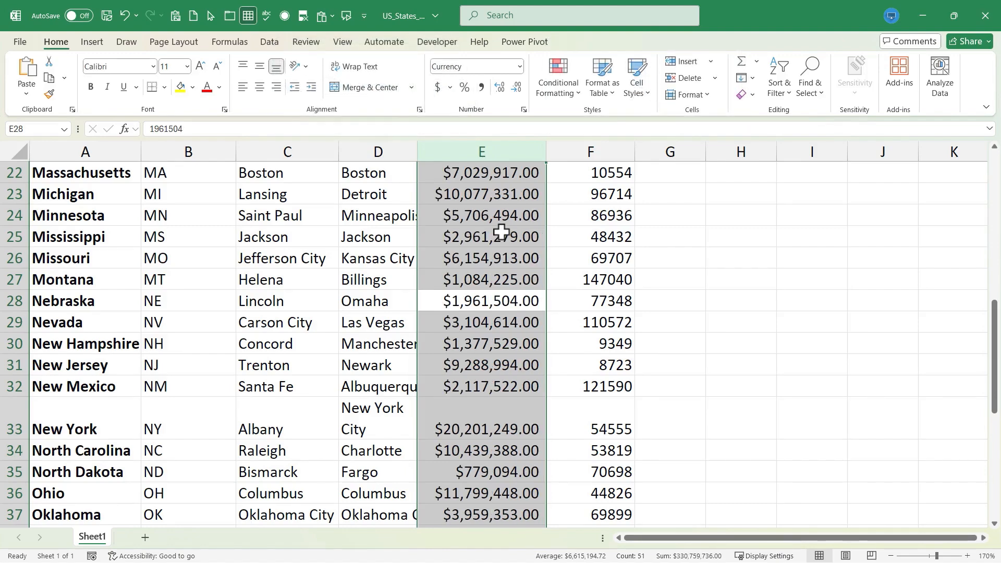
{"action": "mouse_move", "coordinate": [503, 198]}
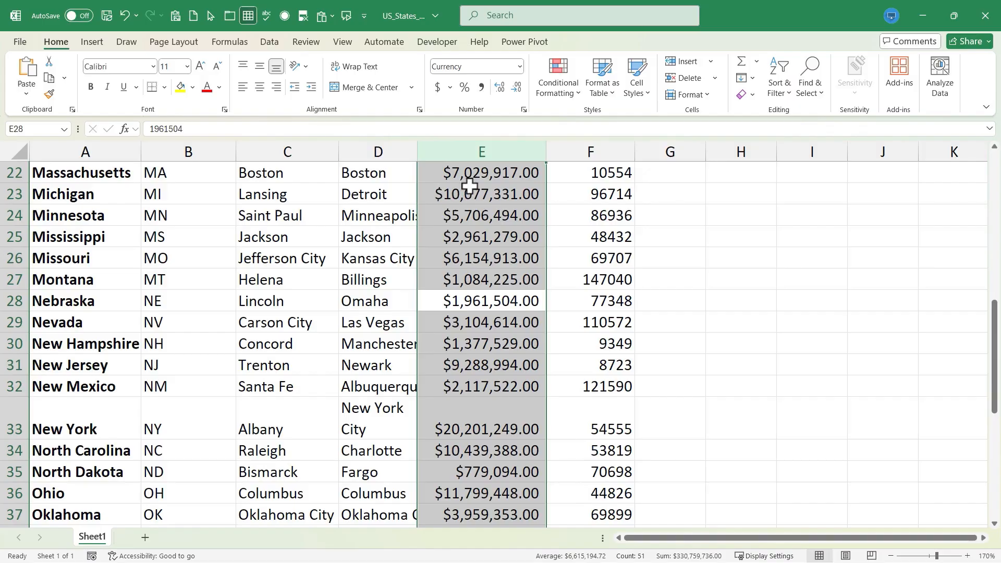
{"action": "left_click", "coordinate": [482, 172]}
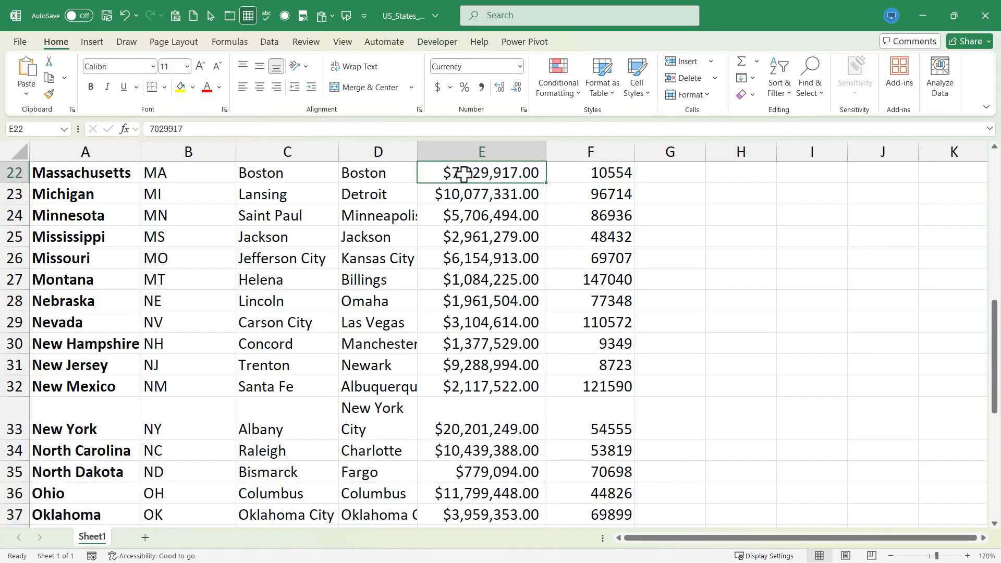
{"action": "left_click", "coordinate": [480, 300]}
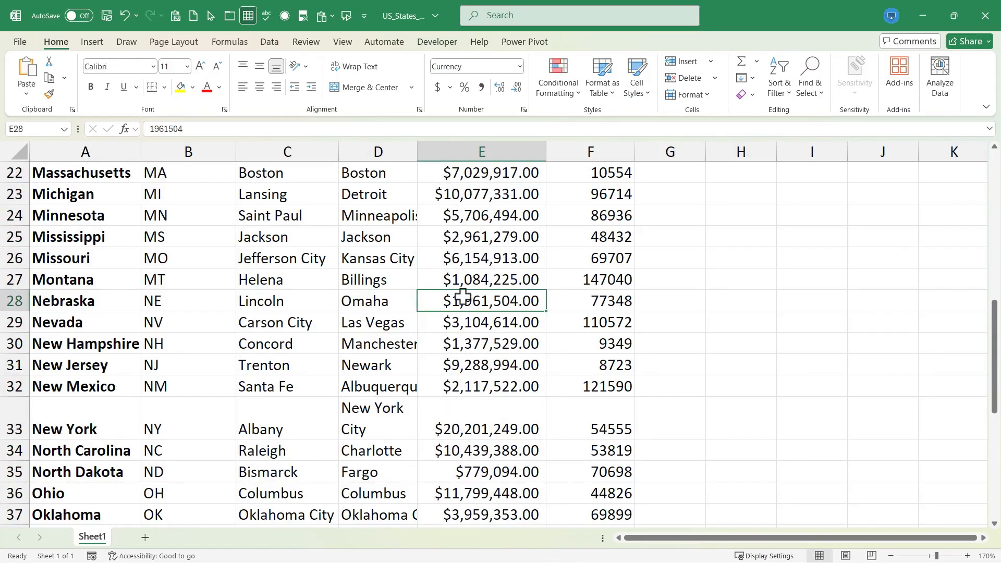
{"action": "mouse_move", "coordinate": [488, 323]}
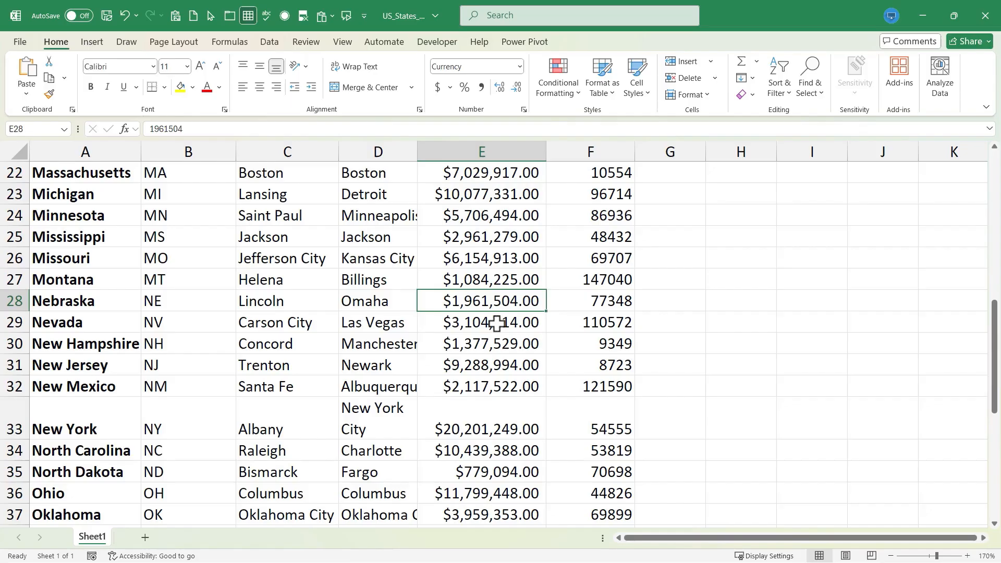
{"action": "left_click", "coordinate": [481, 151]}
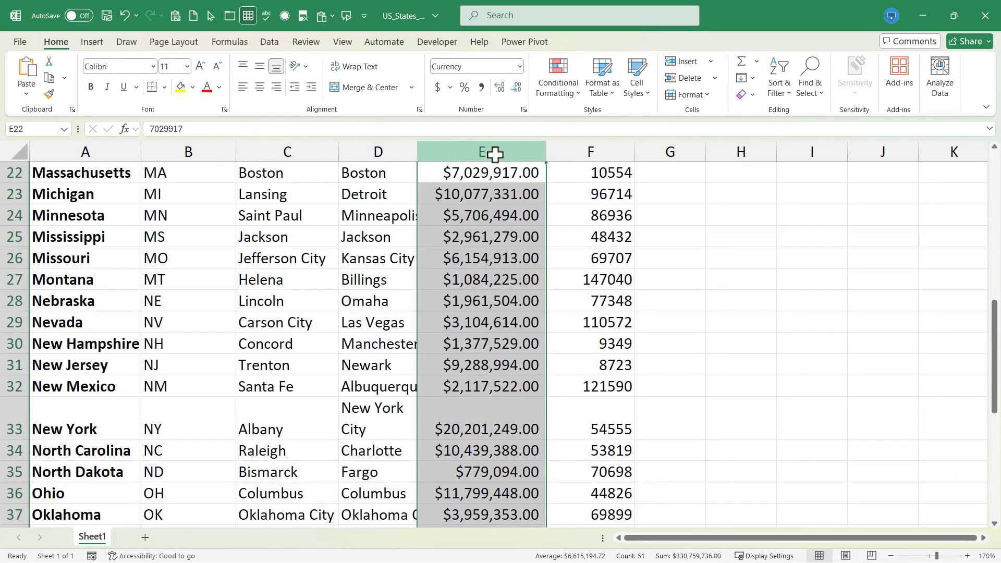
Switch column E to Number format: thousands separators, two decimals, no dollar signs.
{"action": "key", "text": "ctrl+shift"}
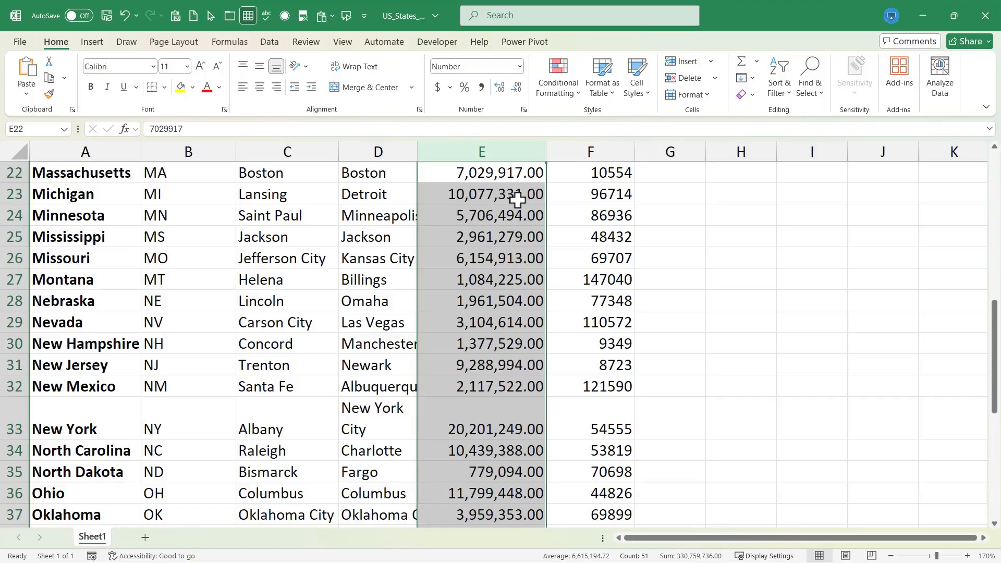
{"action": "mouse_move", "coordinate": [503, 215]}
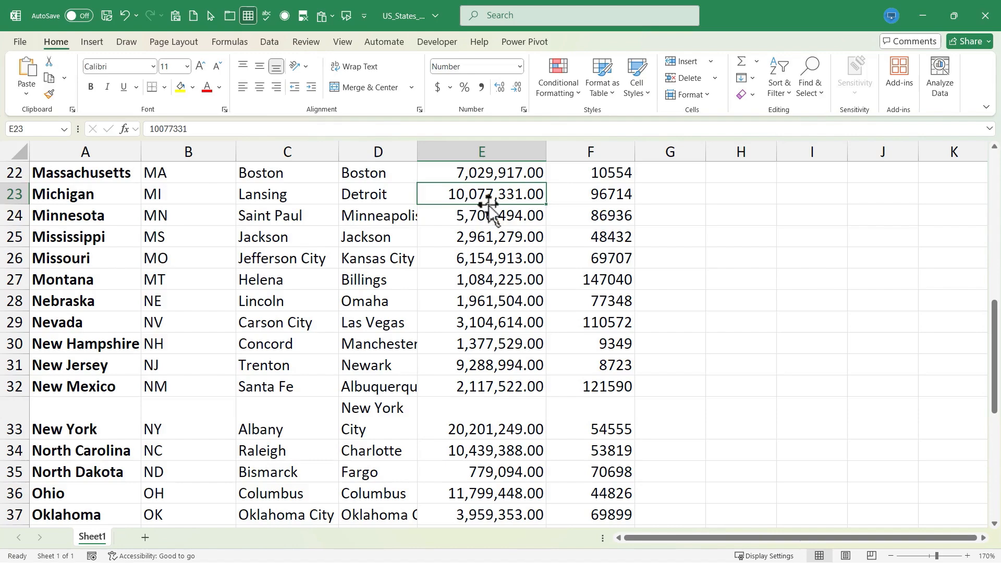
{"action": "mouse_move", "coordinate": [539, 274]}
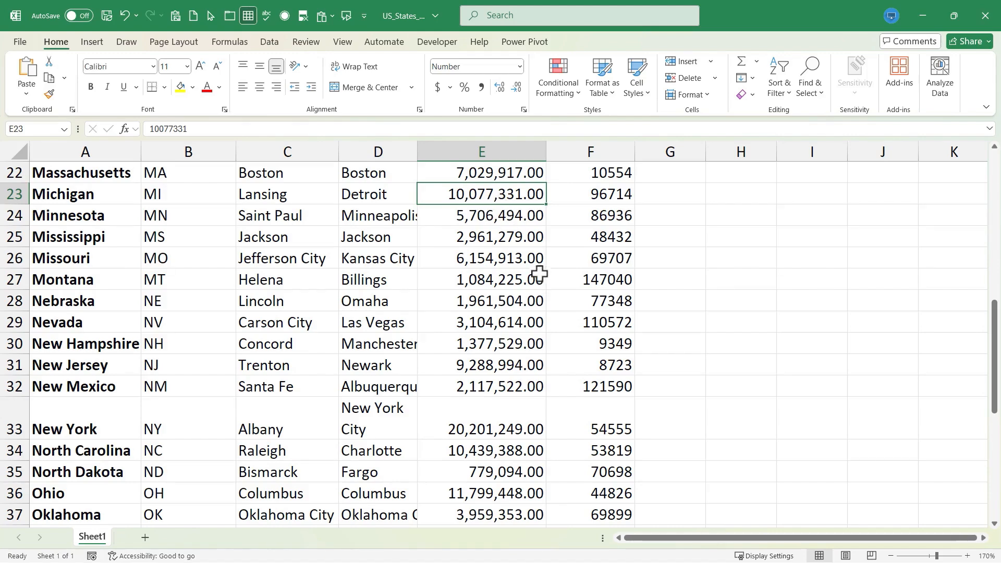
{"action": "mouse_move", "coordinate": [472, 267]}
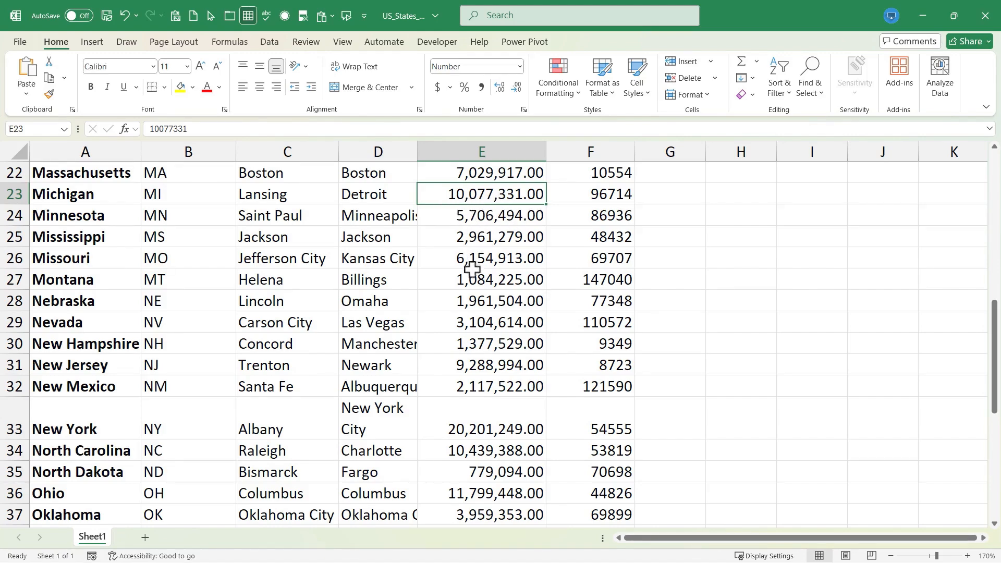
{"action": "left_click", "coordinate": [482, 322]}
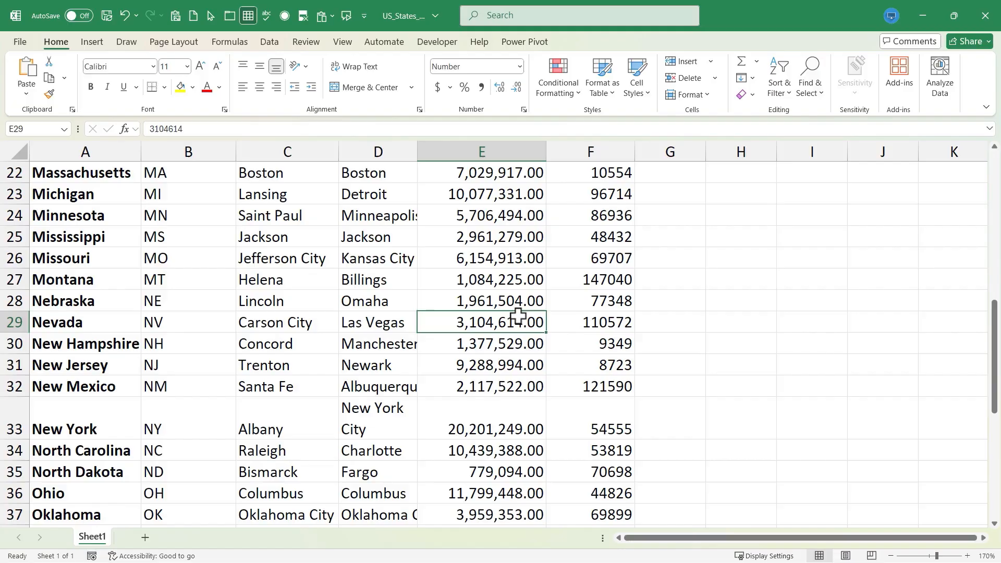
{"action": "left_click", "coordinate": [480, 151]}
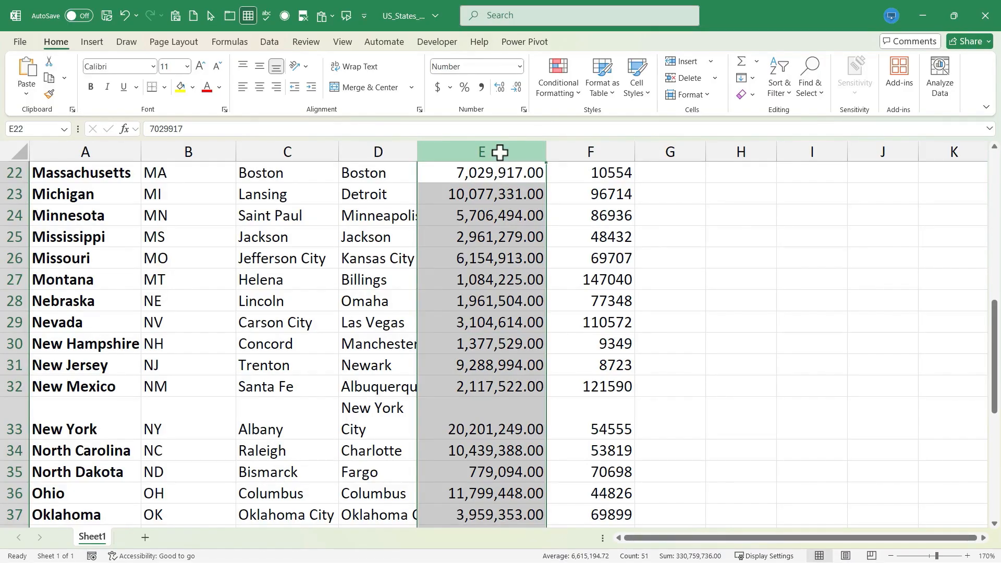
Apply another Ctrl+Shift format to column E, showing populations as percentages like 502427900%.
{"action": "key", "text": "ctrl+shift"}
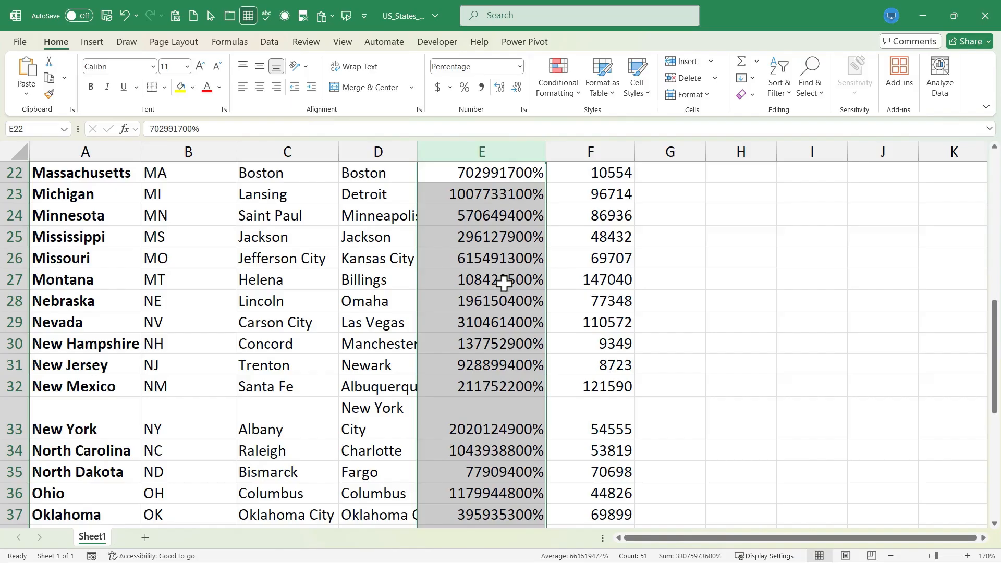
{"action": "mouse_move", "coordinate": [535, 170]}
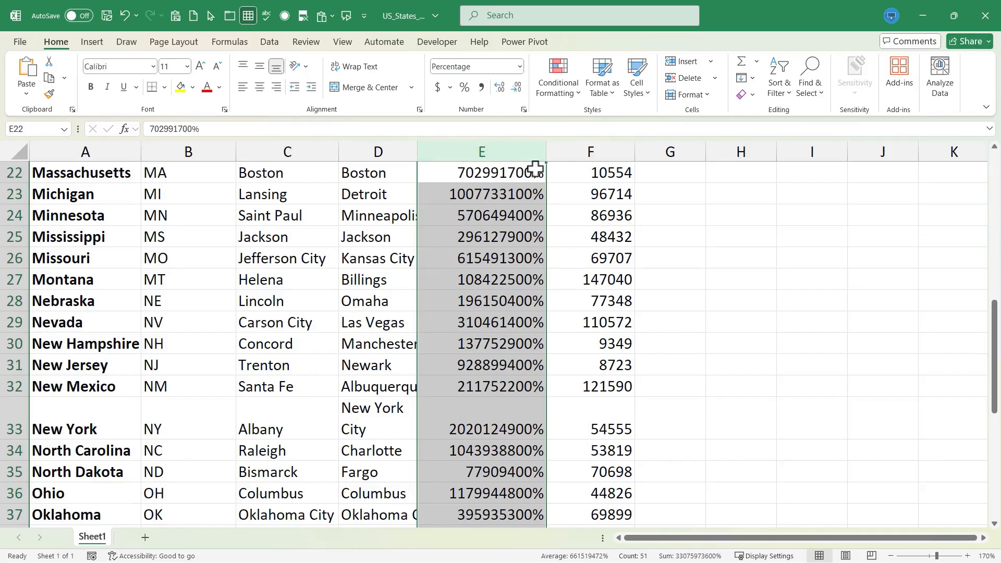
{"action": "scroll", "scroll_direction": "up", "scroll_amount": 3}
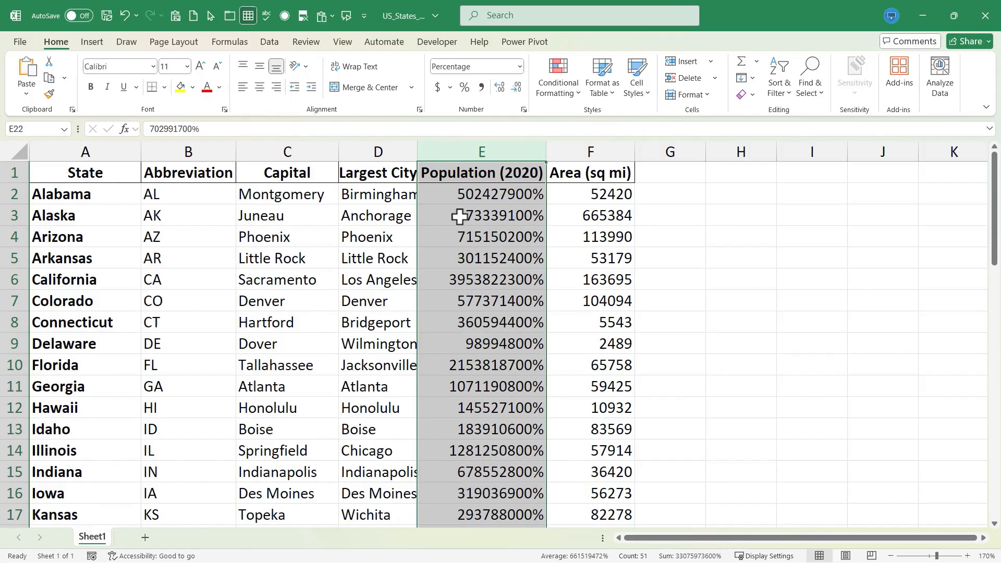
{"action": "mouse_move", "coordinate": [499, 223]}
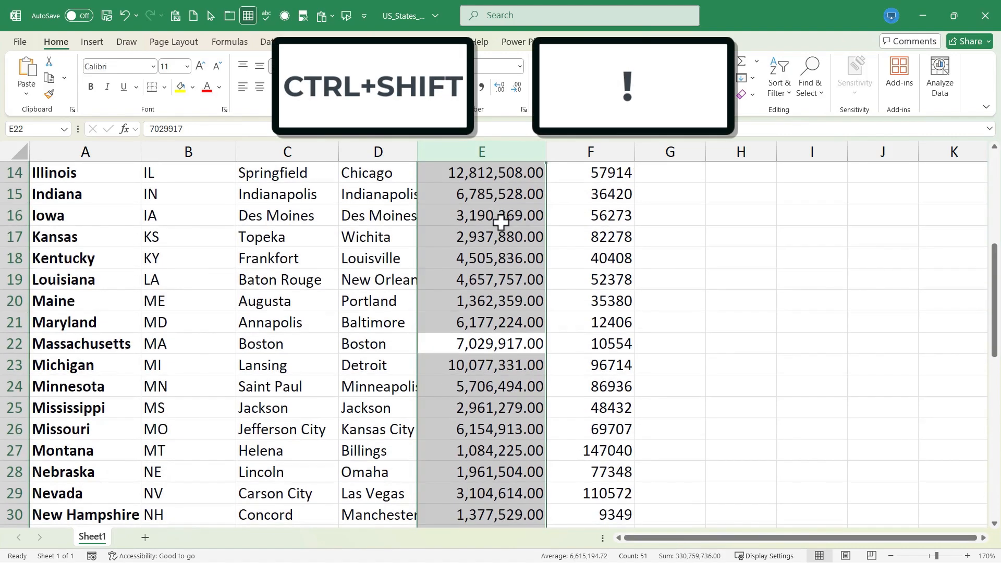
Reduce the Population figures to whole numbers like 5,024,279 with Decrease Decimal.
{"action": "key", "text": "ctrl+Home"}
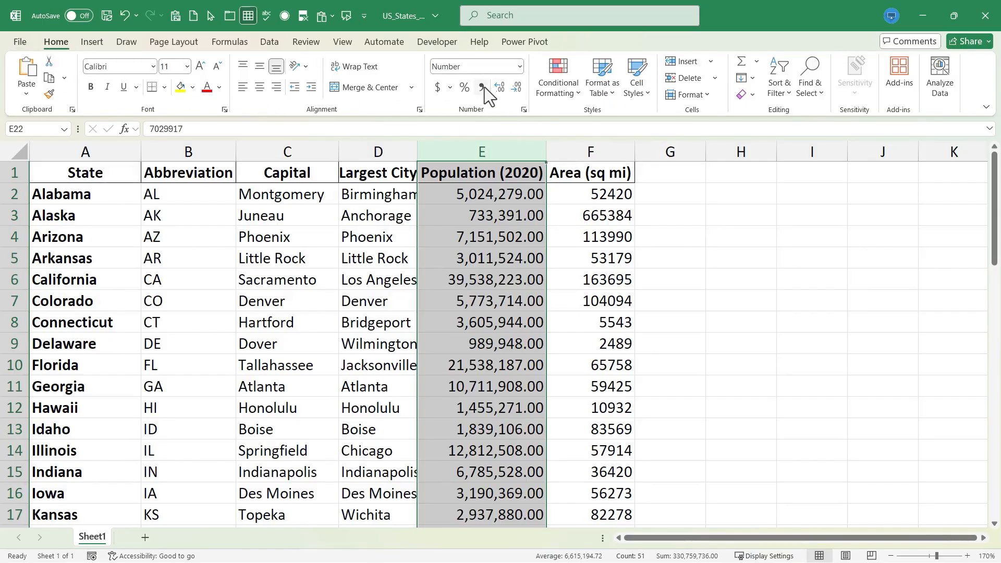
{"action": "mouse_move", "coordinate": [516, 87]}
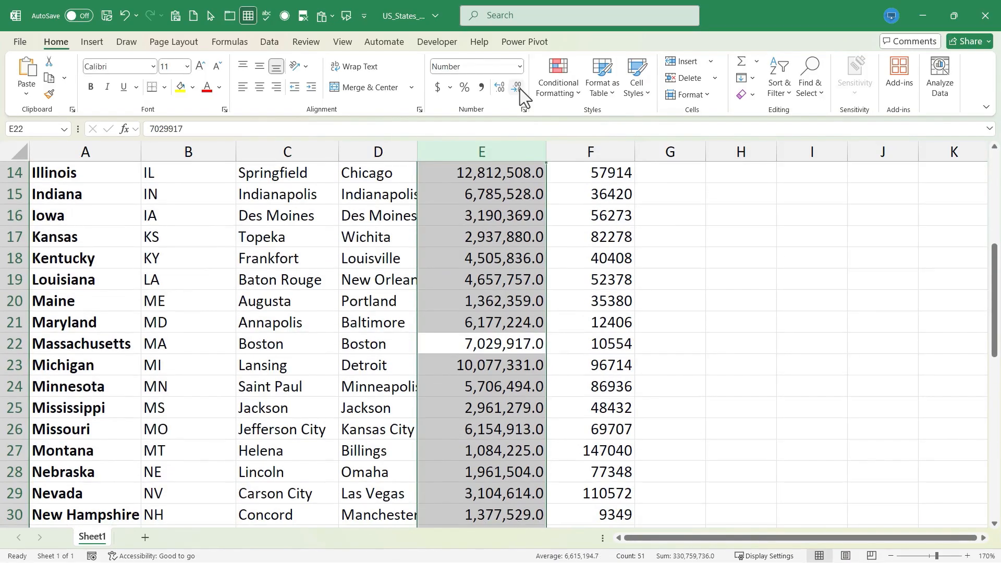
{"action": "left_click", "coordinate": [517, 87]}
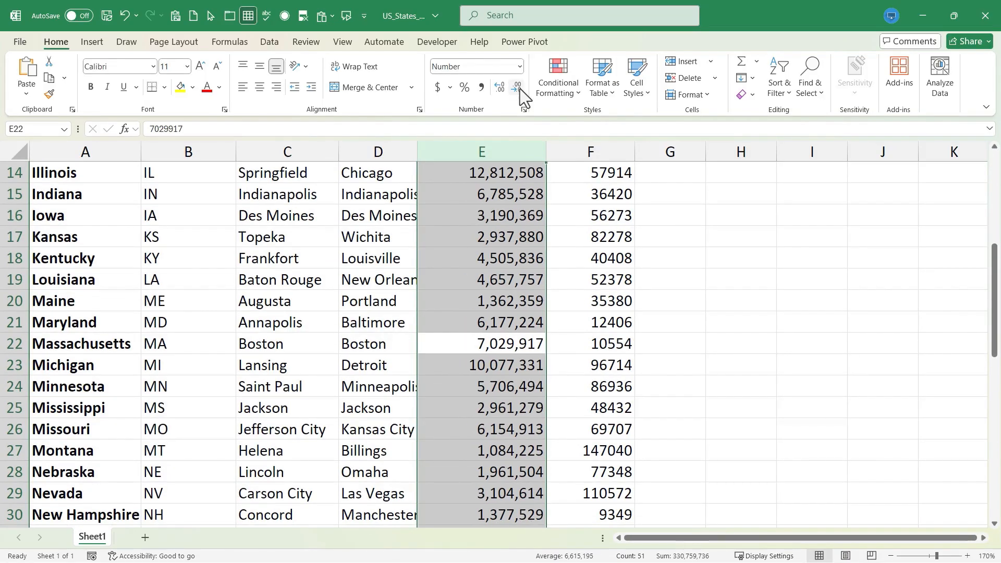
{"action": "scroll", "scroll_direction": "up", "scroll_amount": 3}
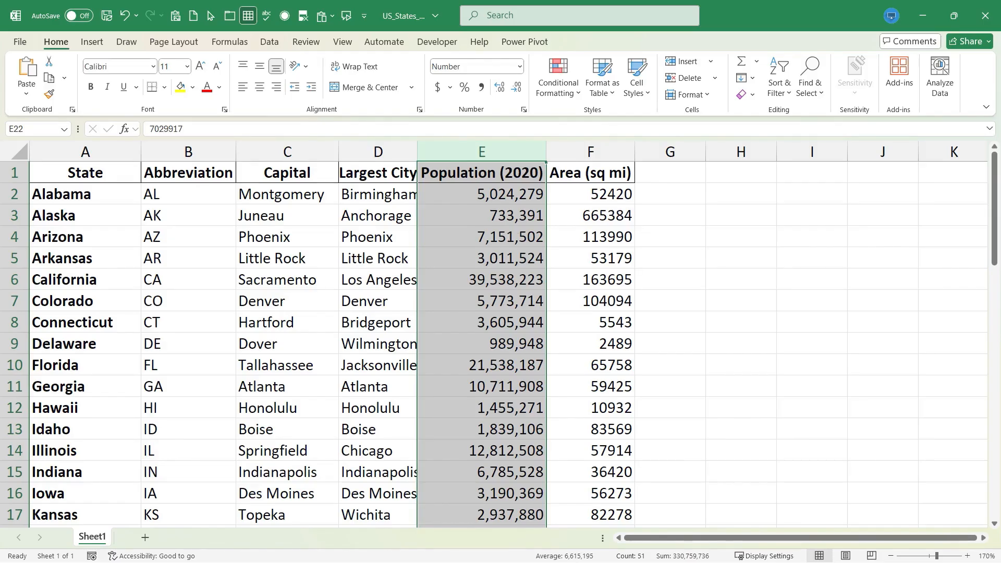
{"action": "key", "text": "ctrl+d"}
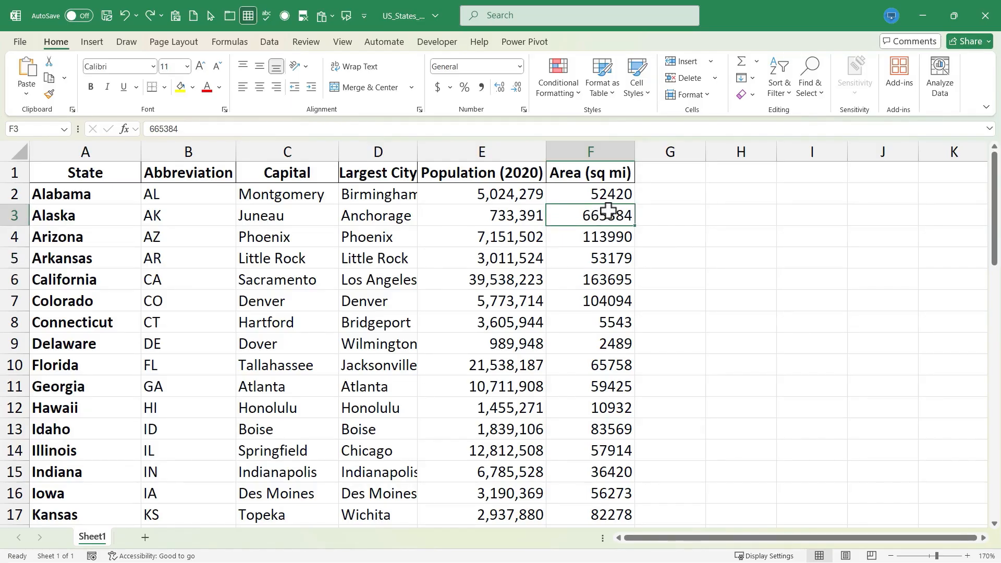
{"action": "mouse_move", "coordinate": [608, 215]}
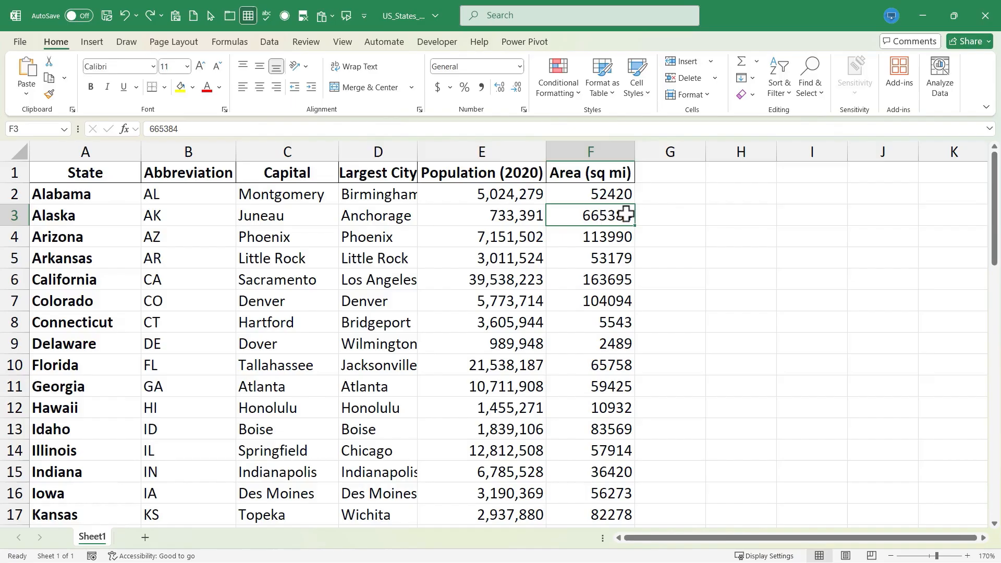
{"action": "mouse_move", "coordinate": [613, 215]}
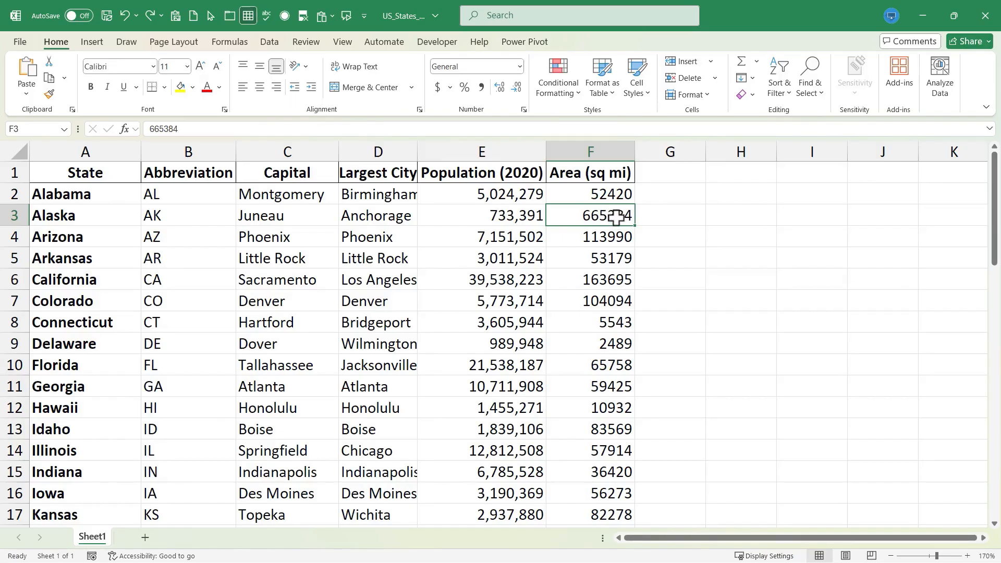
Fill Alabama's area 52420 down into Alaska's F3 with Ctrl+D, then select F3 through Arkansas.
{"action": "key", "text": "ctrl+d"}
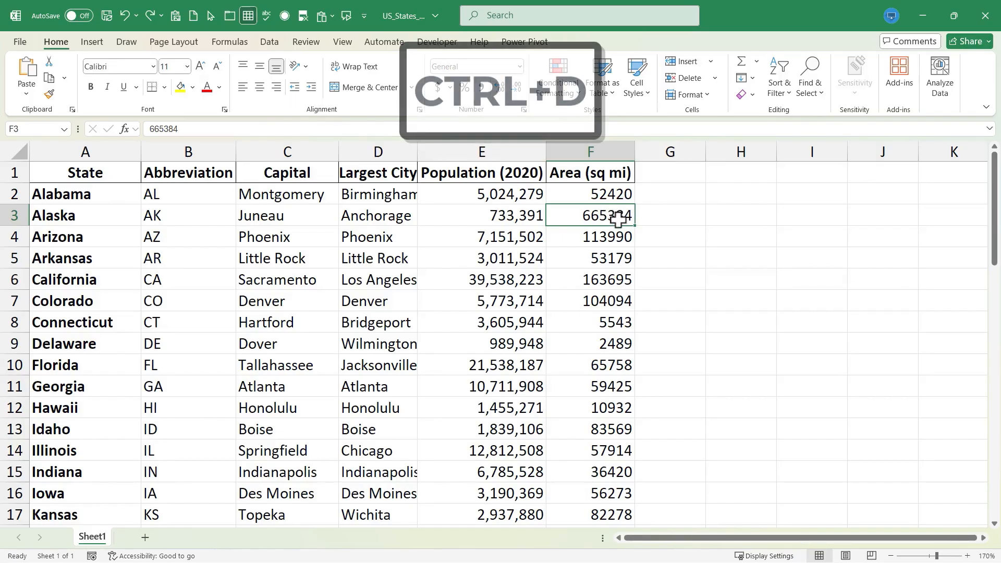
{"action": "key", "text": "ctrl+d"}
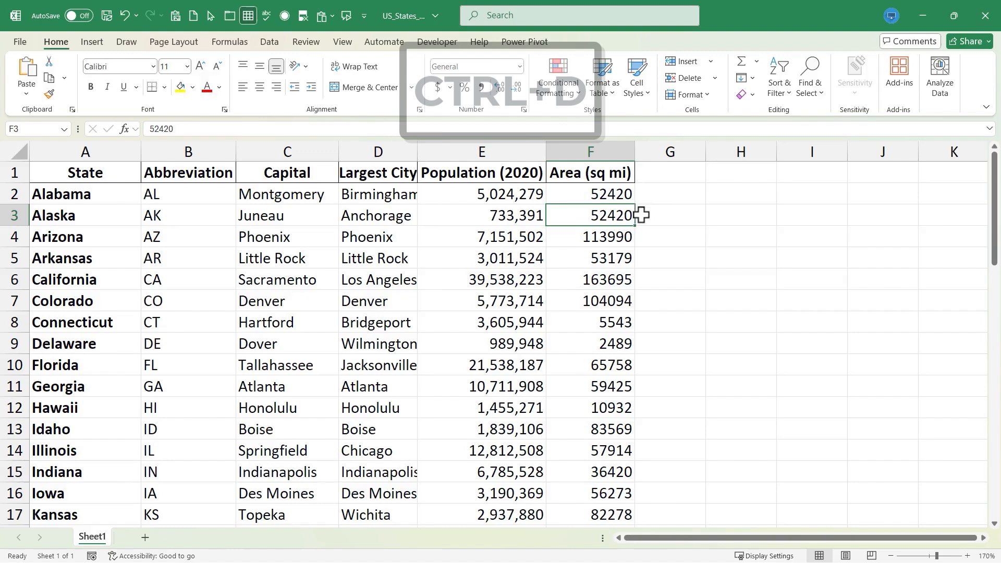
{"action": "key", "text": "ctrl+d"}
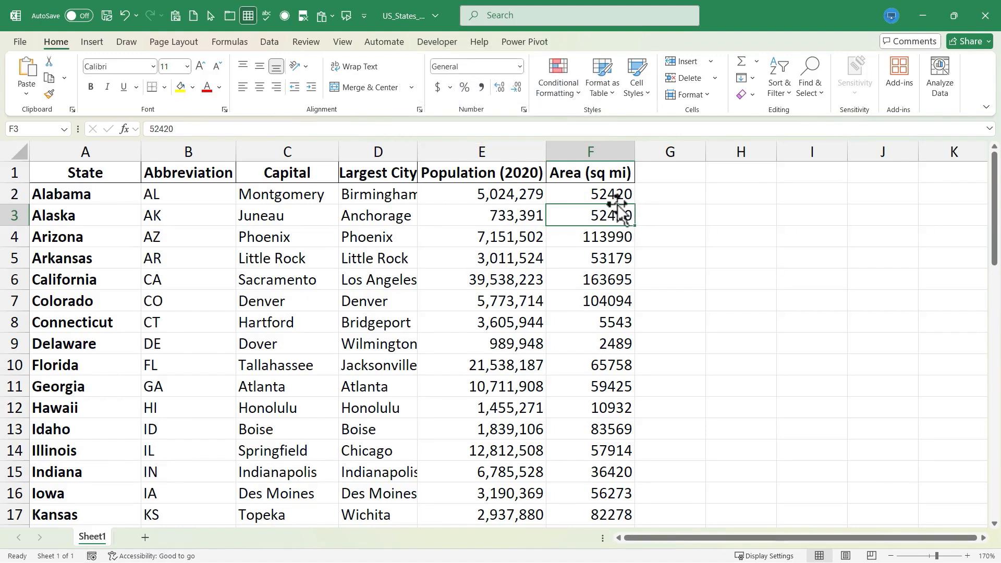
{"action": "left_click", "coordinate": [589, 194]}
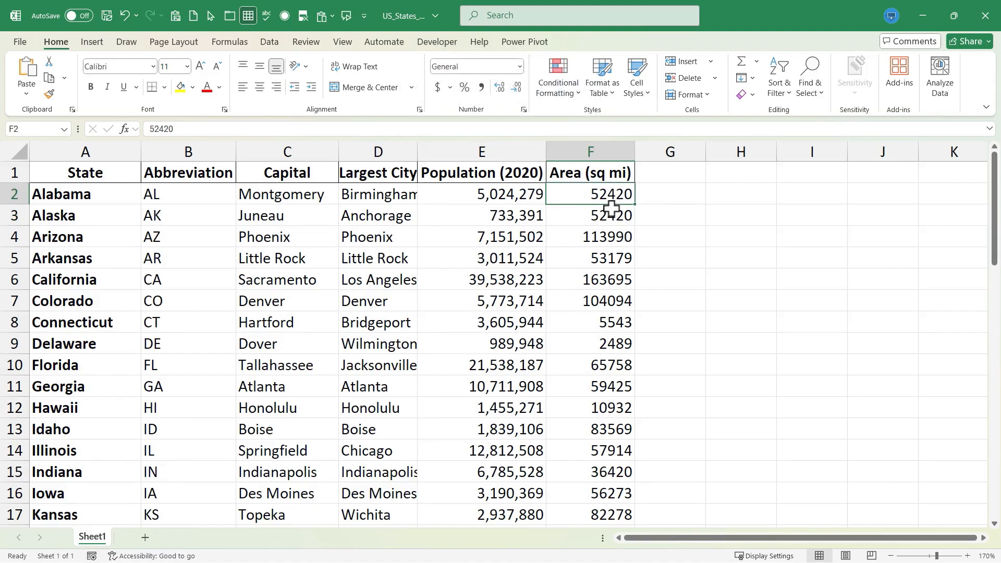
{"action": "left_click", "coordinate": [588, 214]}
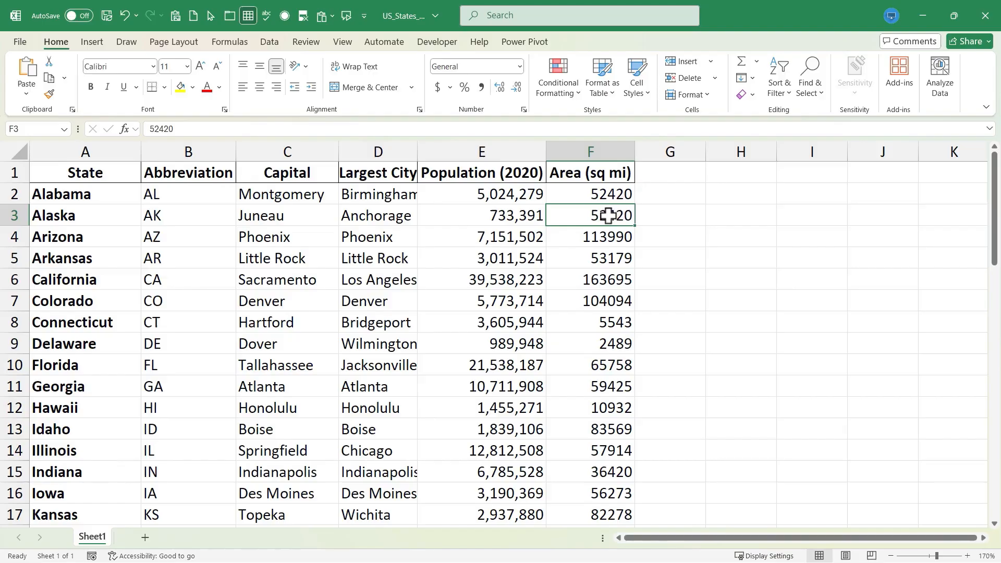
{"action": "left_click_drag", "start_coordinate": [590, 215], "coordinate": [590, 258]}
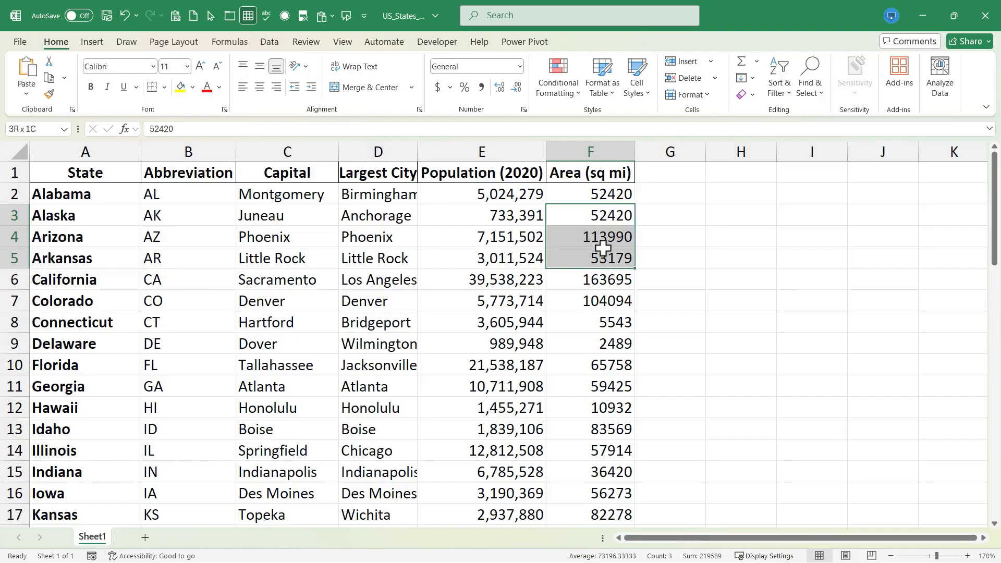
Fill the area cells F3:F51 down with Alabama's value 52420 using Ctrl+D.
{"action": "left_click", "coordinate": [590, 214]}
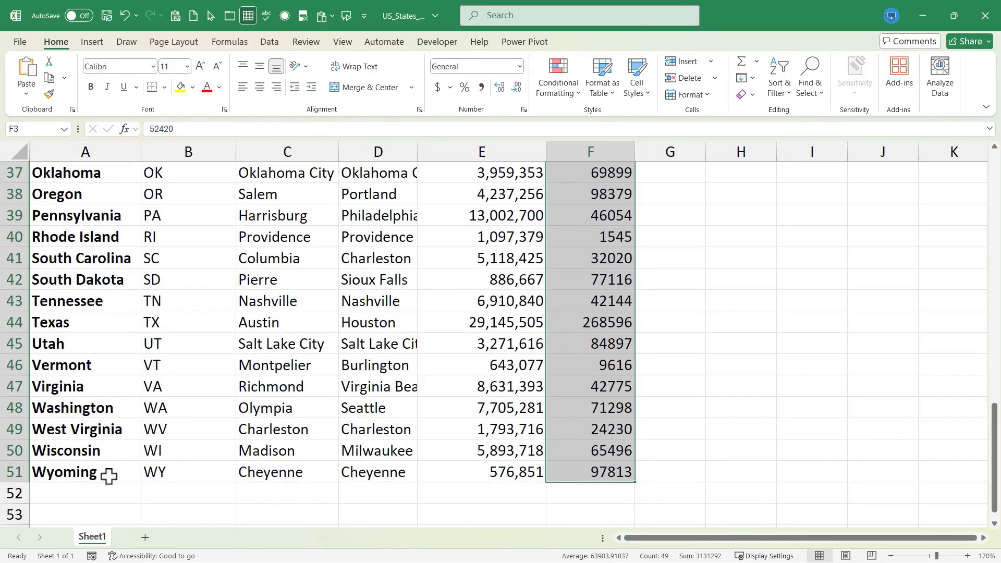
{"action": "scroll", "scroll_direction": "up", "scroll_amount": 3}
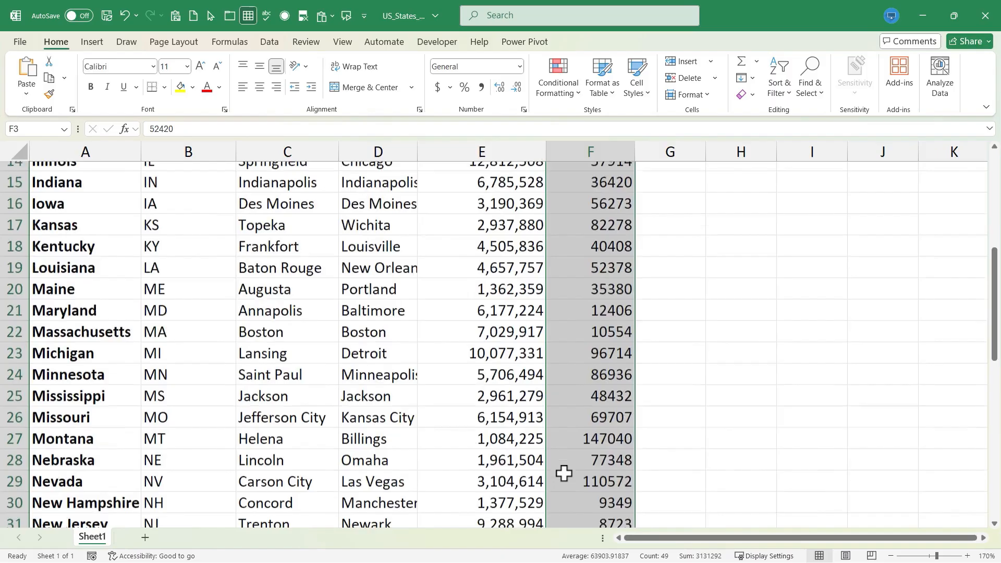
{"action": "key", "text": "ctrl+d"}
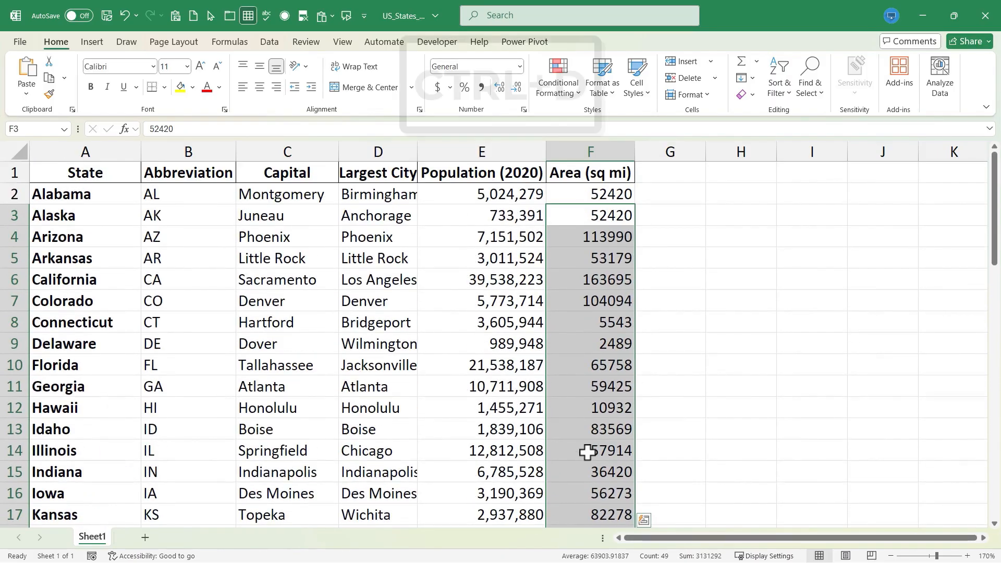
{"action": "key", "text": "ctrl+d"}
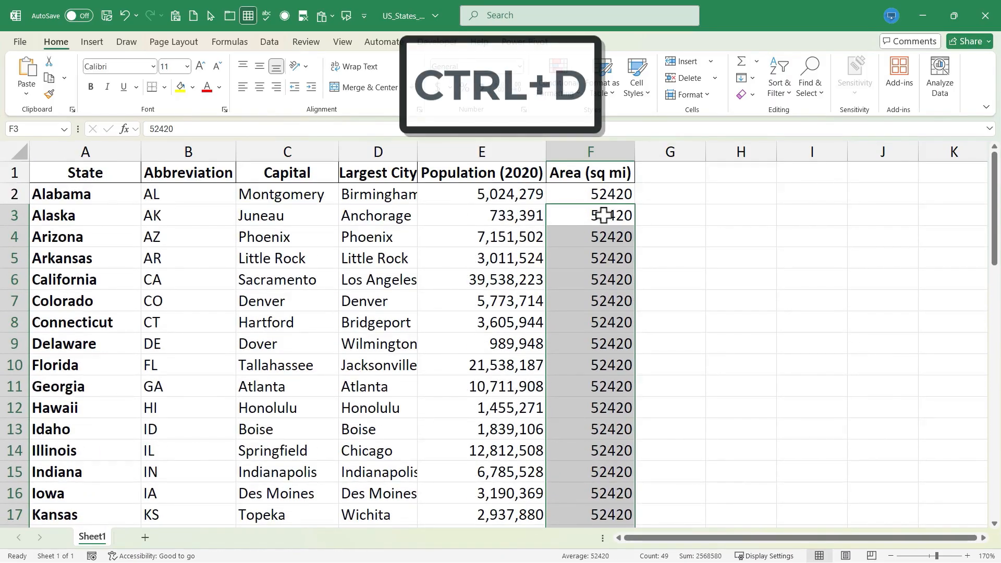
{"action": "key", "text": "ctrl+d"}
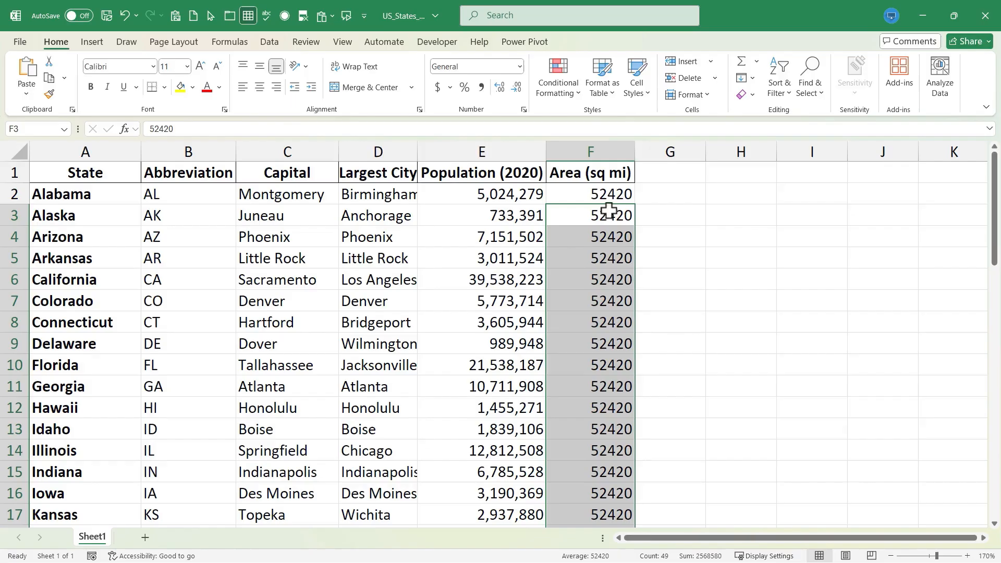
{"action": "scroll", "scroll_direction": "down", "scroll_amount": 3}
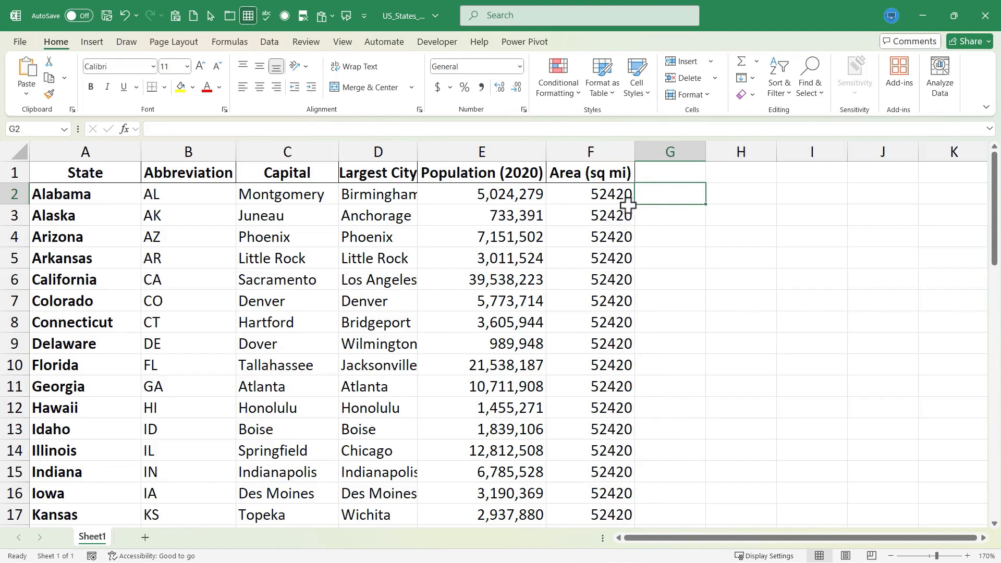
{"action": "mouse_move", "coordinate": [621, 212]}
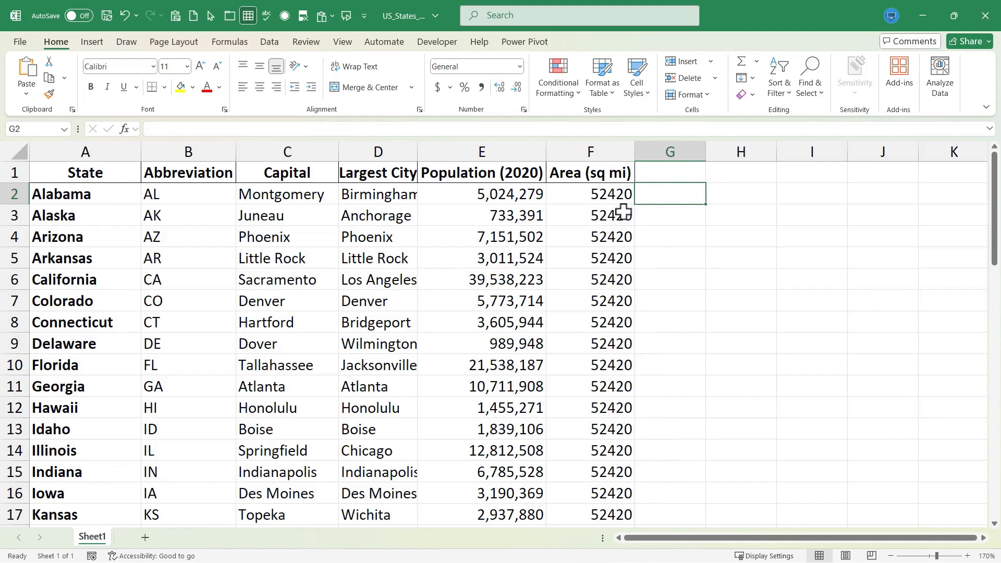
{"action": "key", "text": "ctrl+r"}
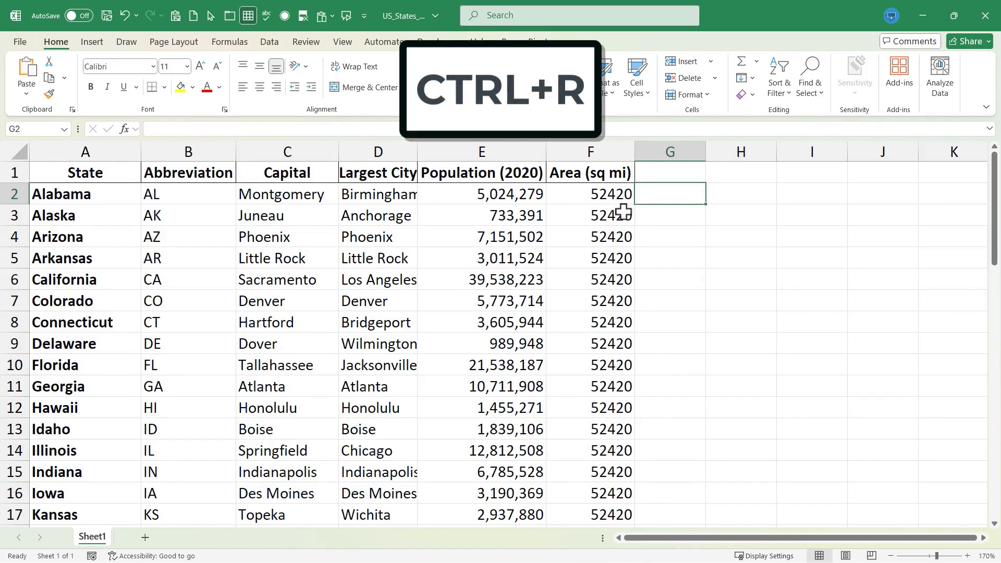
{"action": "key", "text": "ctrl+r"}
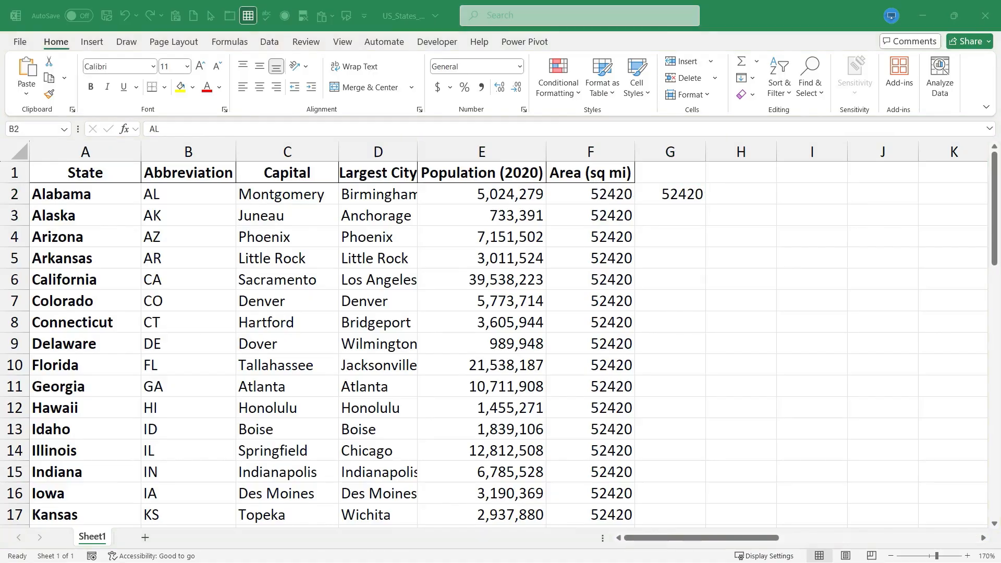
{"action": "key", "text": "ctrl+space"}
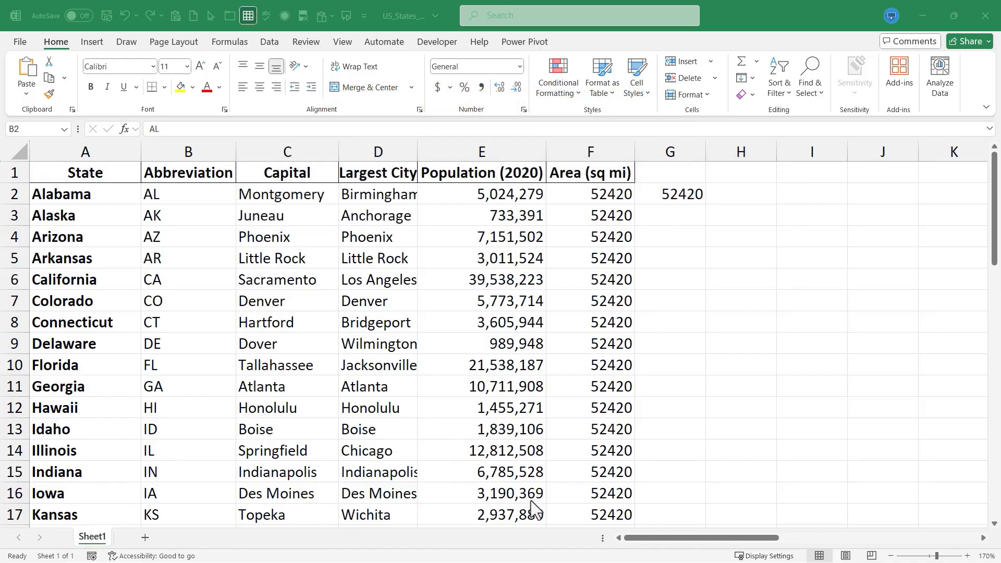
{"action": "scroll", "scroll_direction": "down", "scroll_amount": 3}
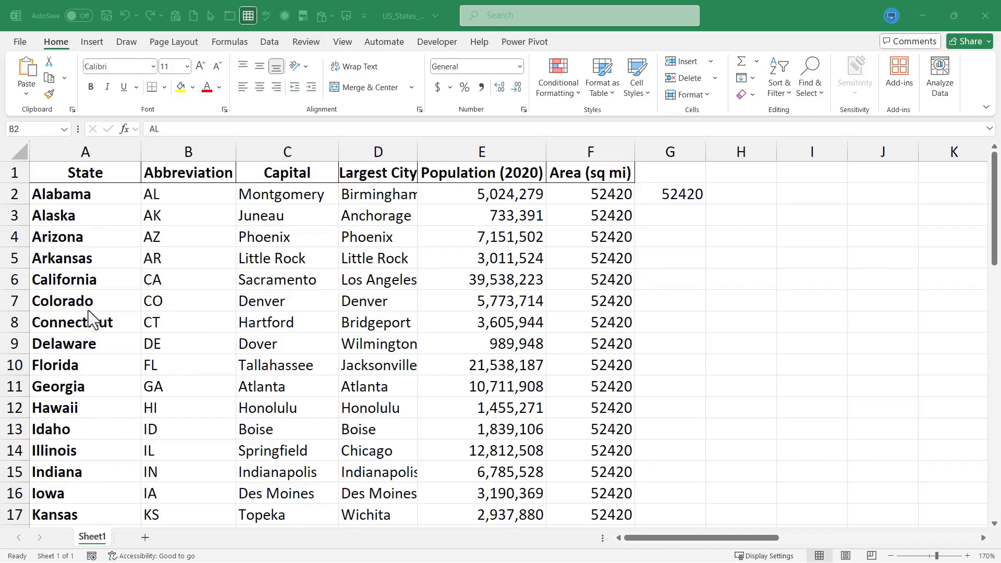
{"action": "mouse_move", "coordinate": [89, 312]}
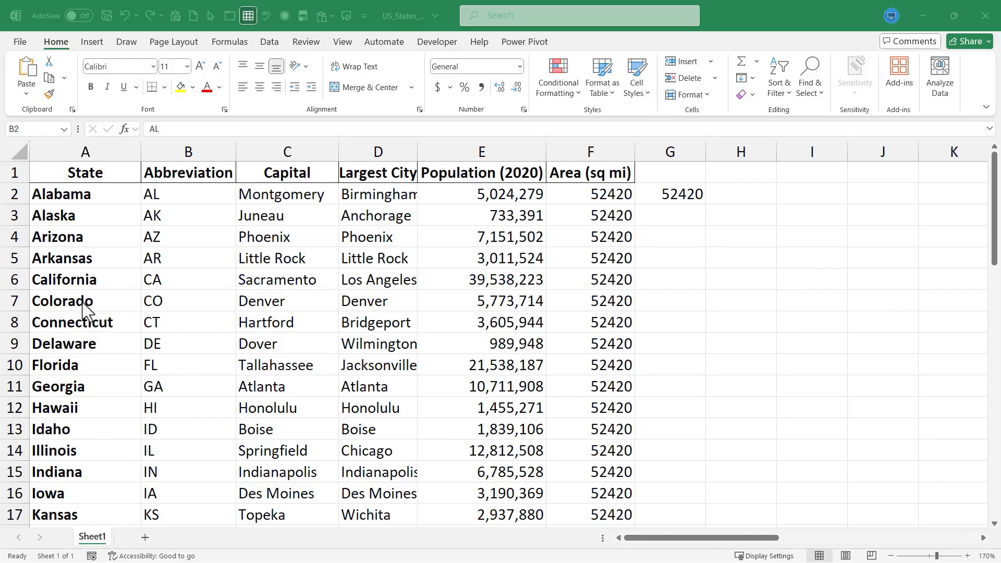
{"action": "left_click", "coordinate": [84, 300]}
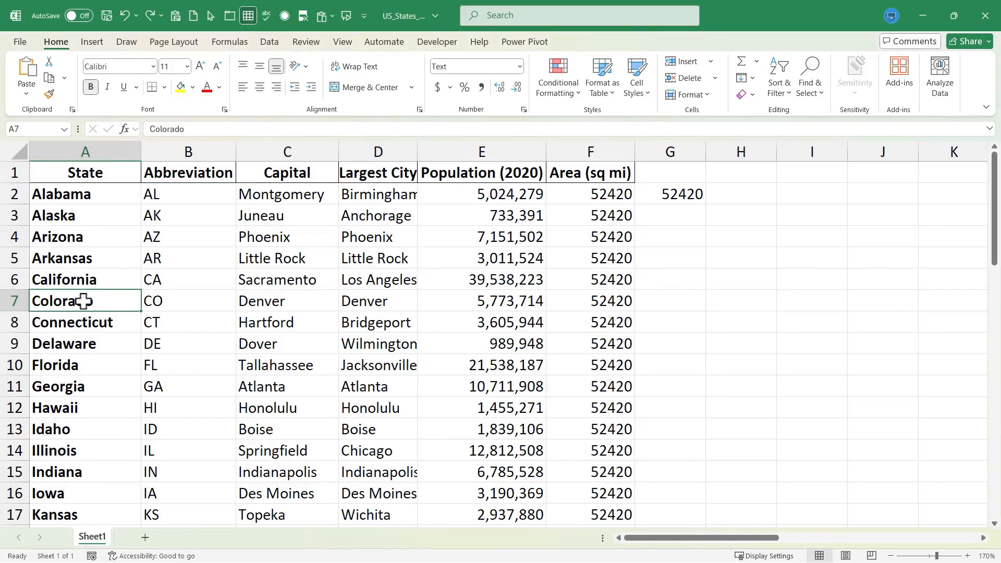
{"action": "key", "text": "ctrl+space"}
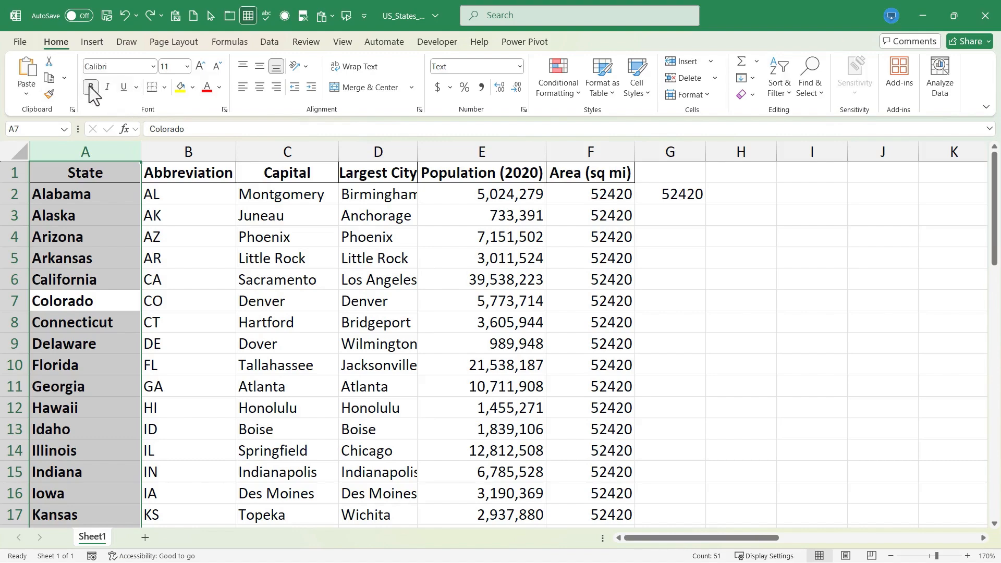
{"action": "left_click", "coordinate": [91, 87]}
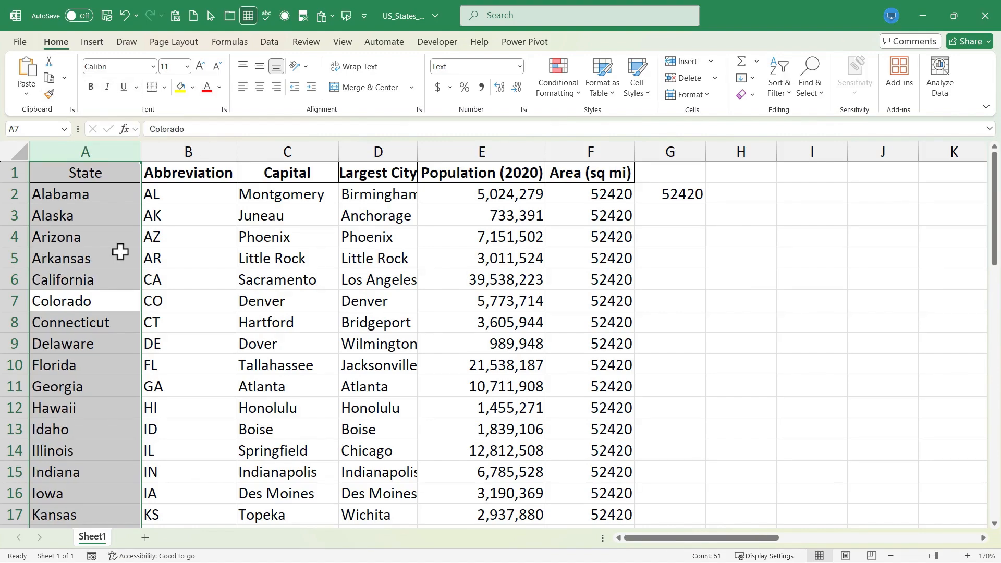
{"action": "left_click", "coordinate": [84, 172]}
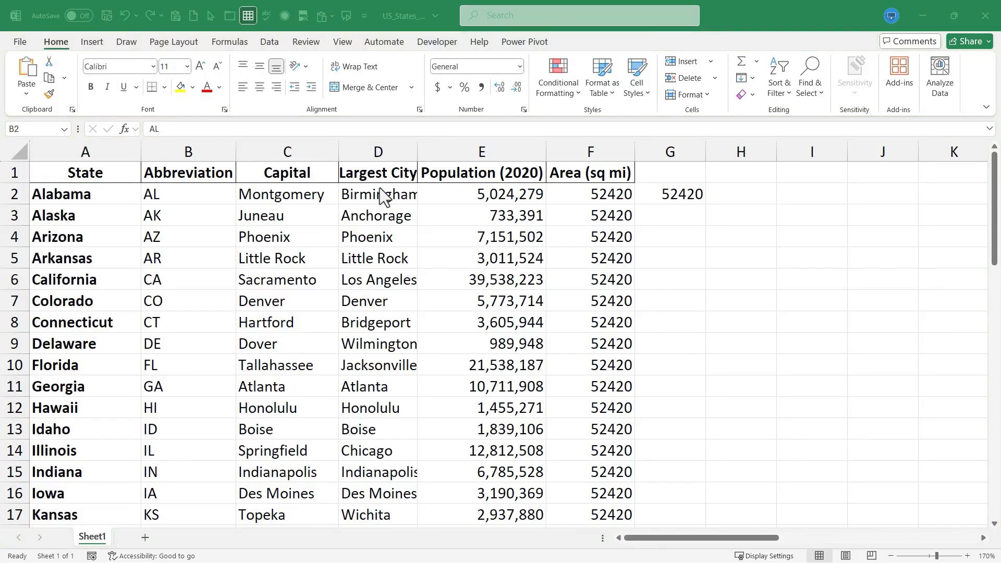
Select the header row and make it italic.
{"action": "key", "text": "shift+space"}
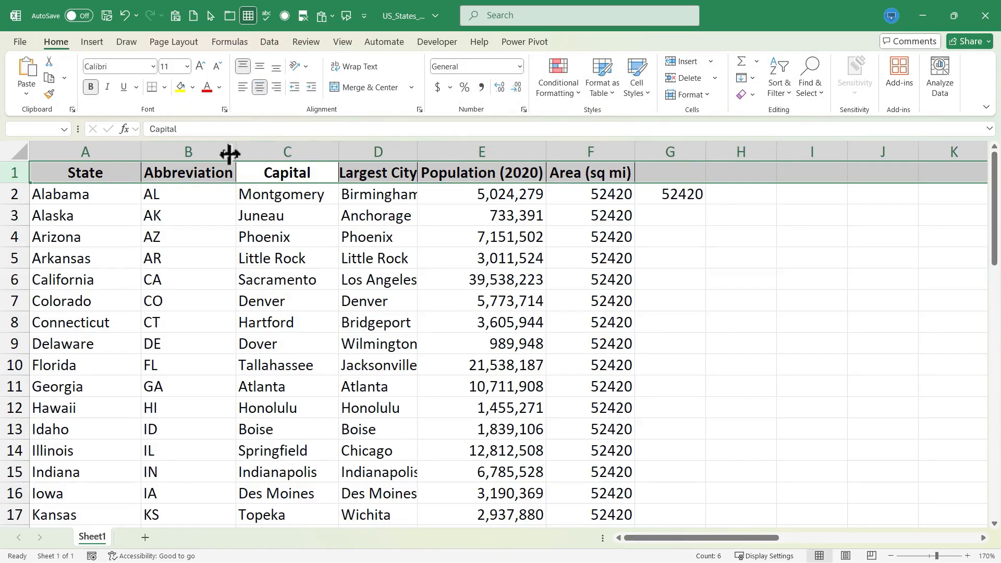
{"action": "mouse_move", "coordinate": [827, 168]}
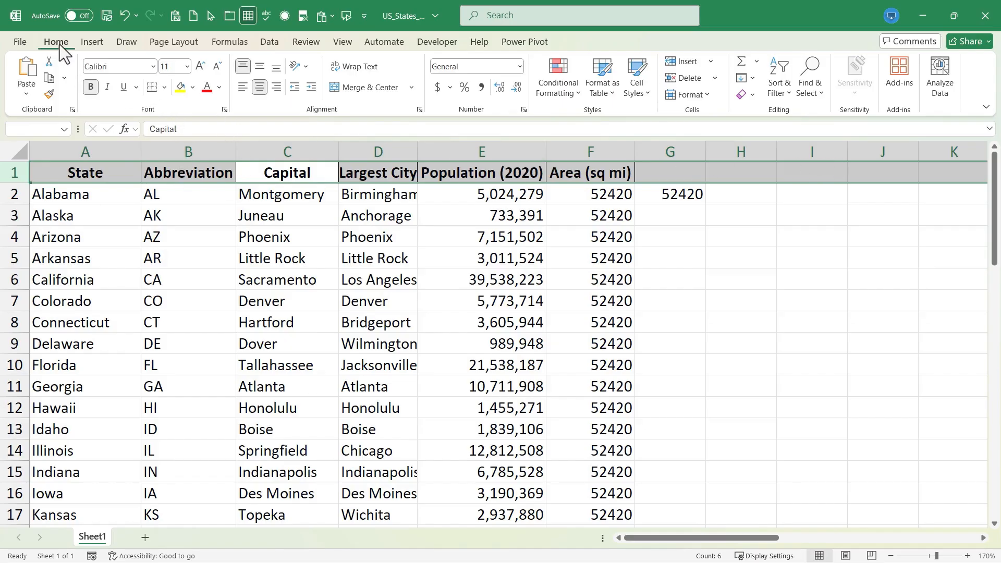
{"action": "mouse_move", "coordinate": [107, 86]}
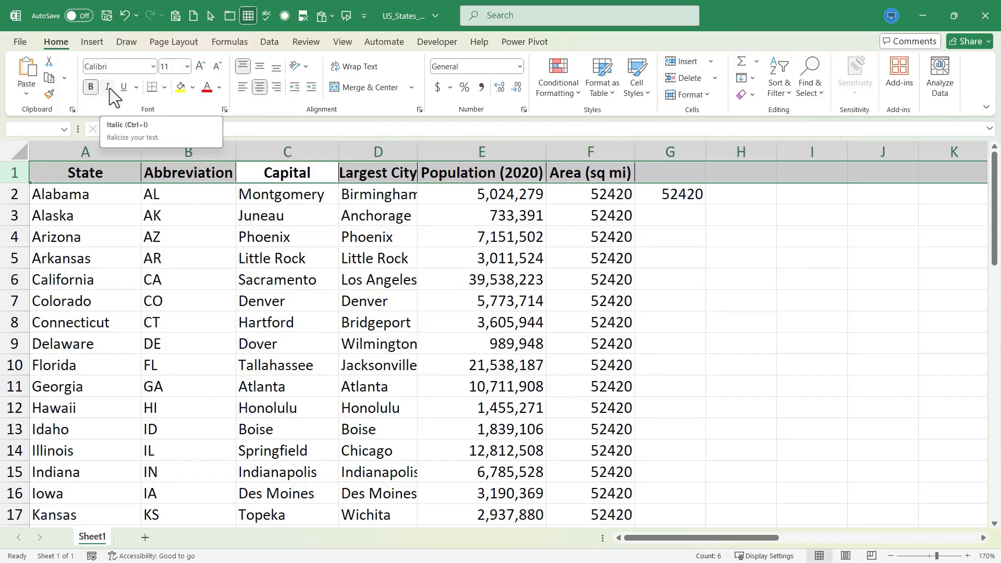
{"action": "left_click", "coordinate": [107, 86]}
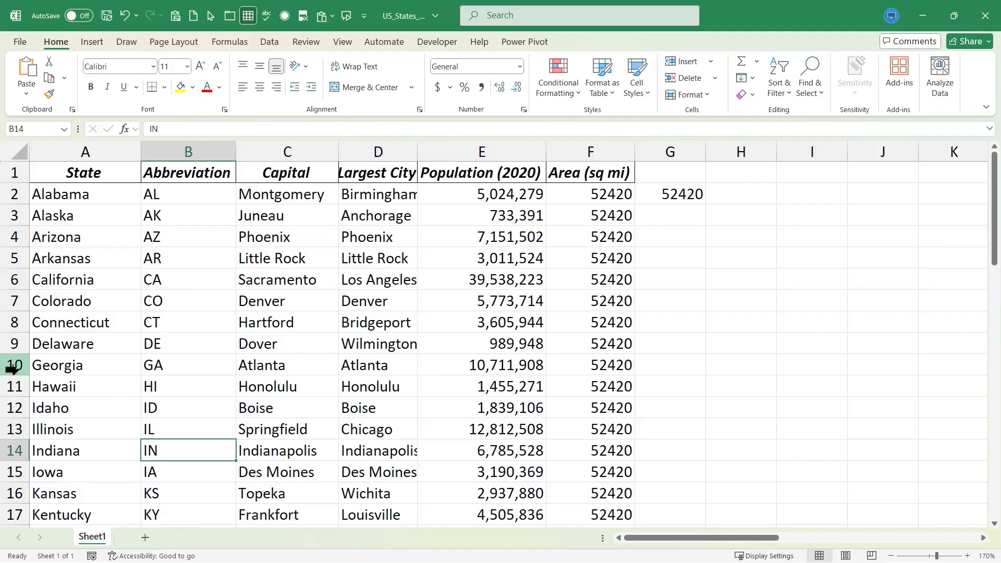
Insert an empty row 10 where Florida used to be, above Georgia.
{"action": "left_click", "coordinate": [481, 386]}
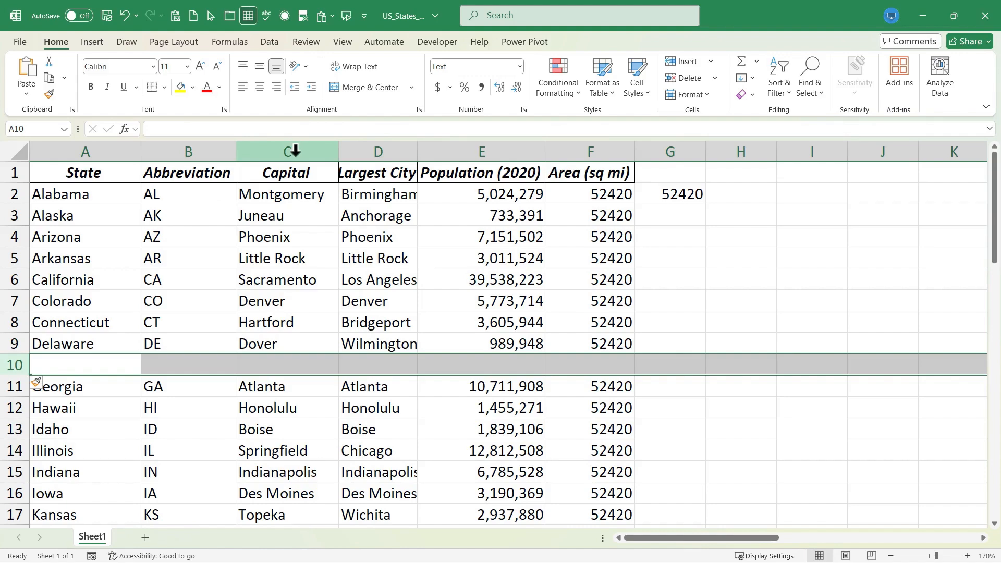
Insert a new column C before Capital and title it 'Year Became a State'.
{"action": "left_click", "coordinate": [286, 151]}
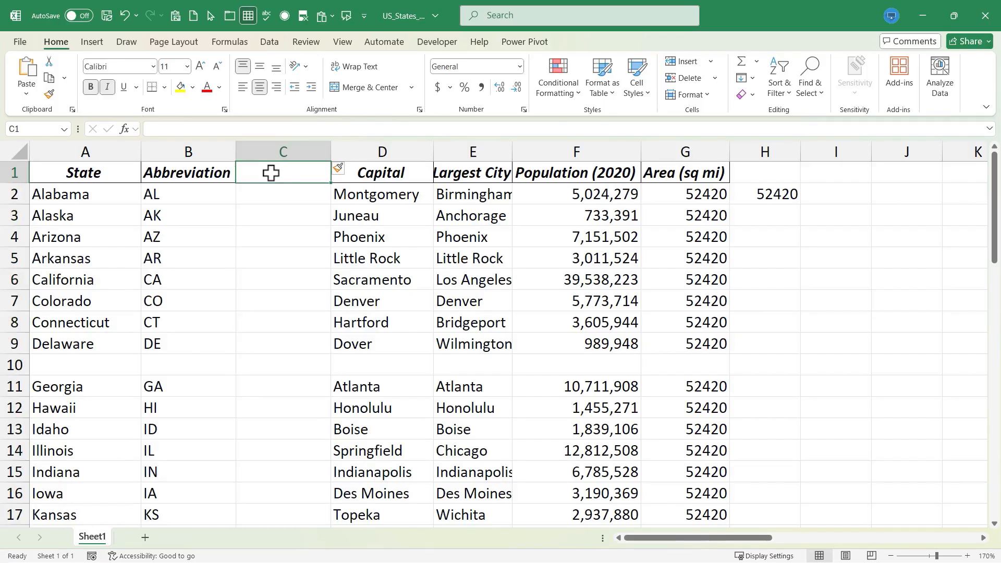
{"action": "type", "text": "Year Became a State"}
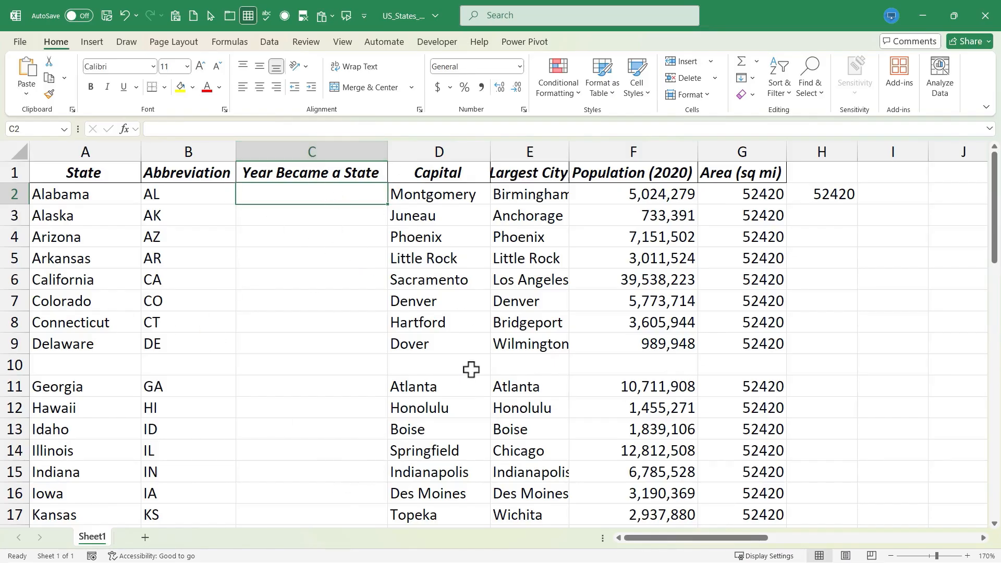
{"action": "mouse_move", "coordinate": [372, 396]}
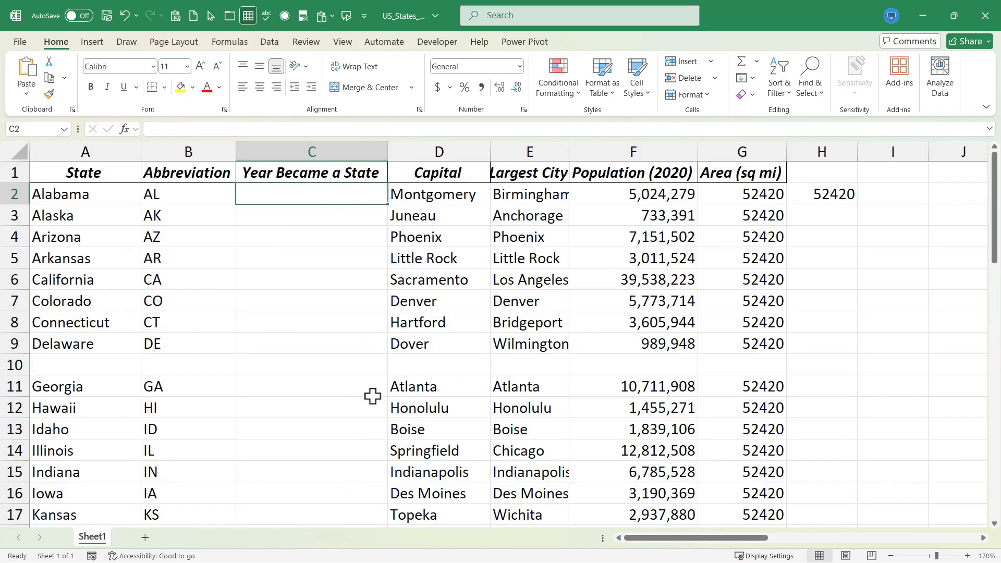
{"action": "mouse_move", "coordinate": [151, 280]}
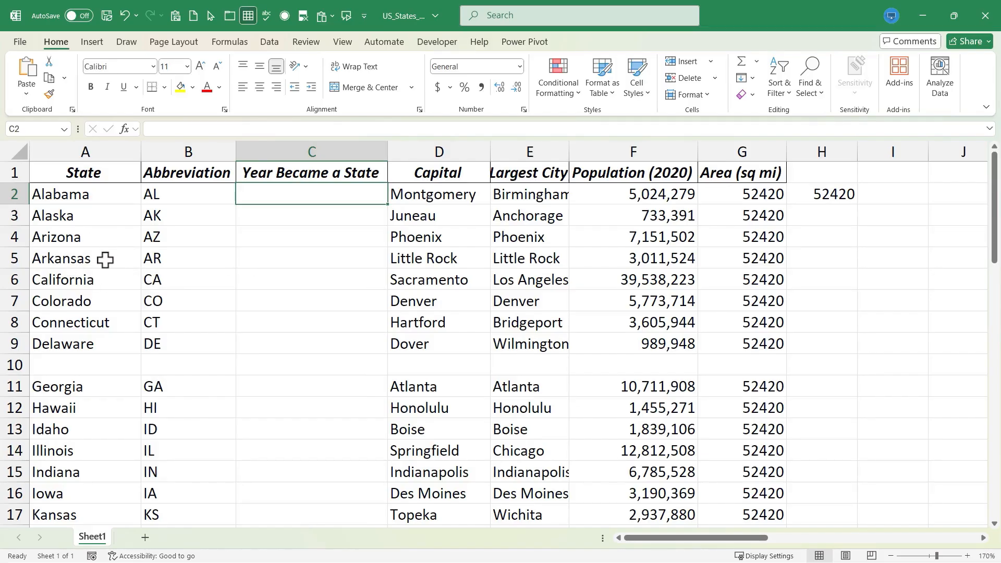
{"action": "left_click", "coordinate": [83, 257]}
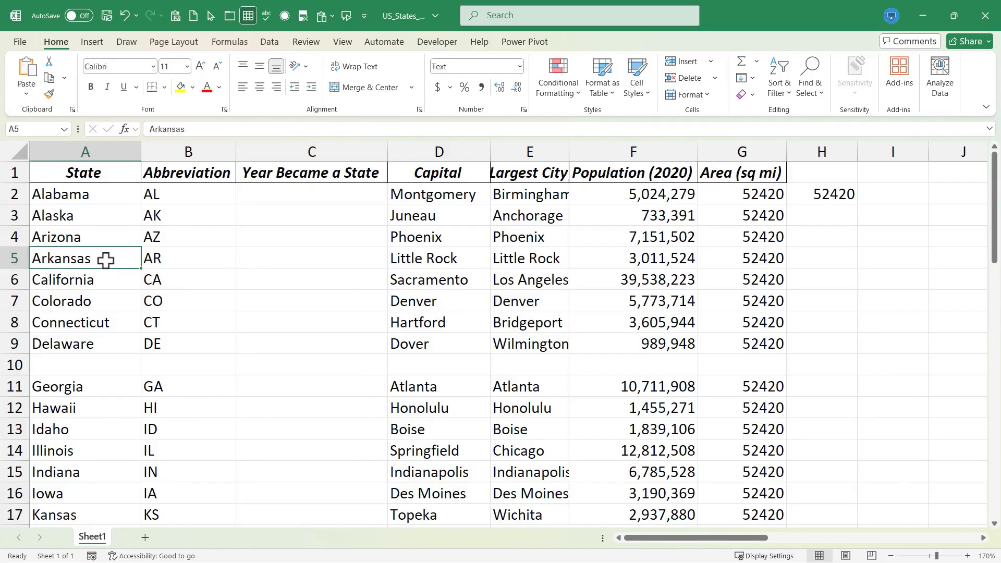
{"action": "mouse_move", "coordinate": [108, 274]}
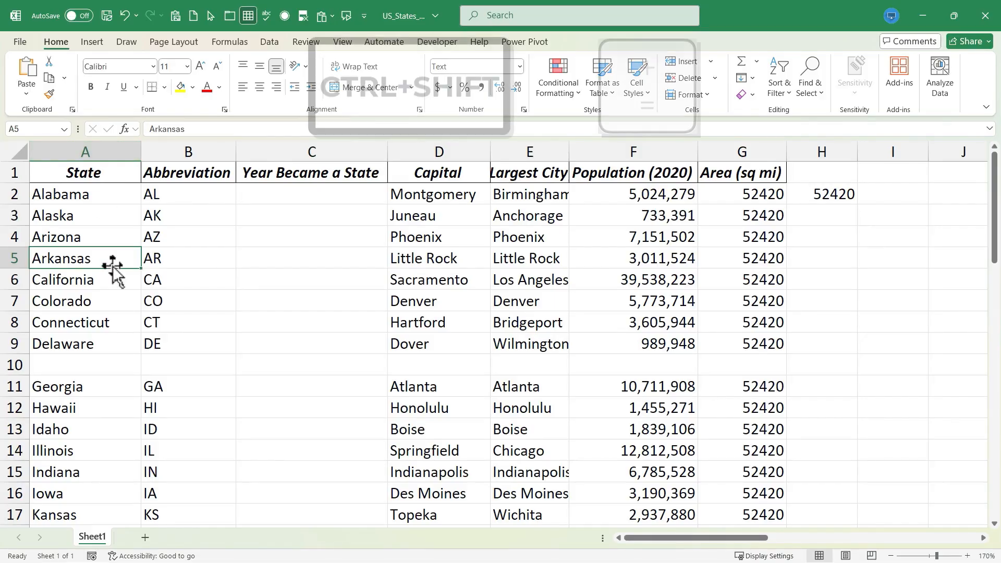
{"action": "key", "text": "ctrl+shift+="}
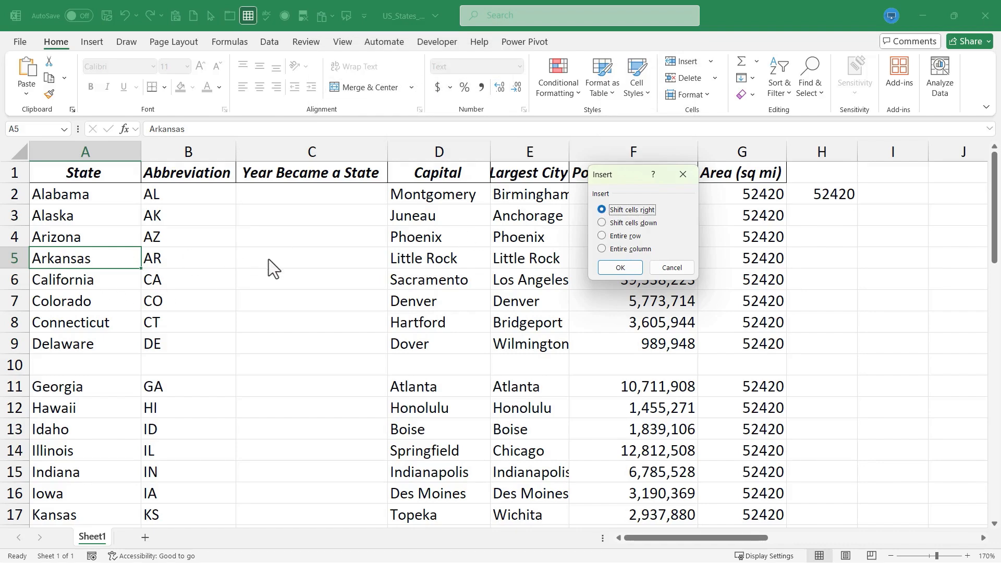
{"action": "mouse_move", "coordinate": [656, 235]}
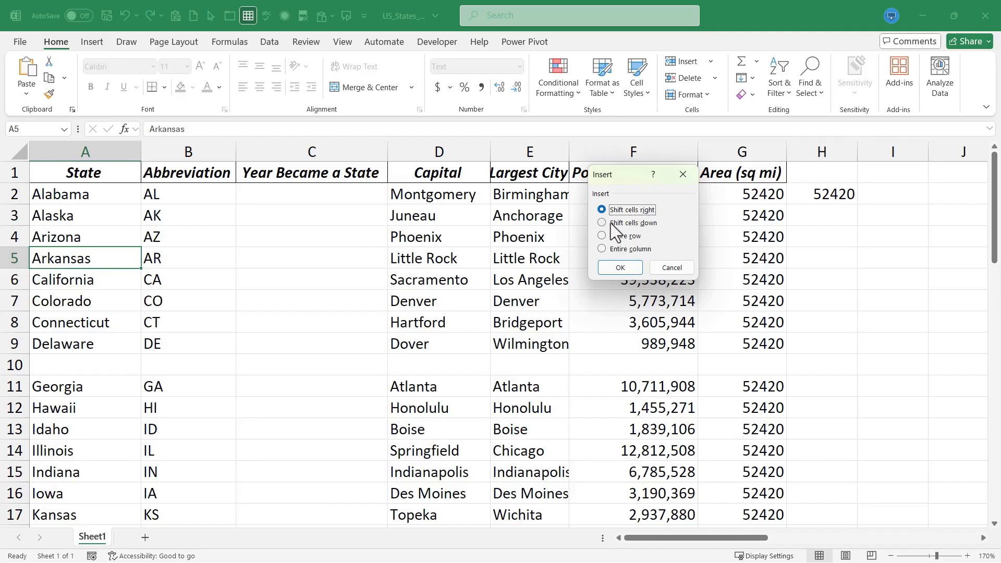
{"action": "left_click", "coordinate": [618, 268]}
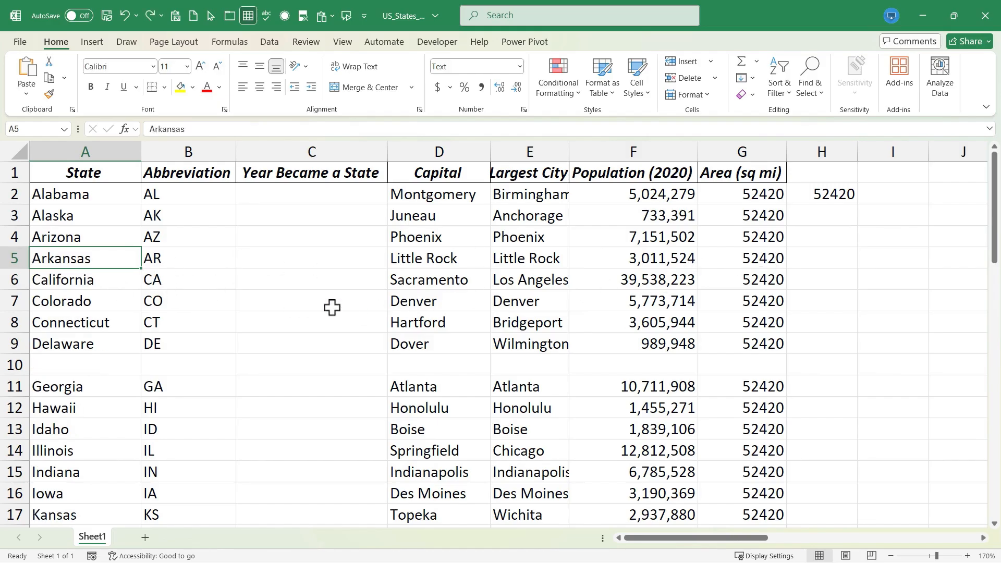
{"action": "mouse_move", "coordinate": [109, 263]}
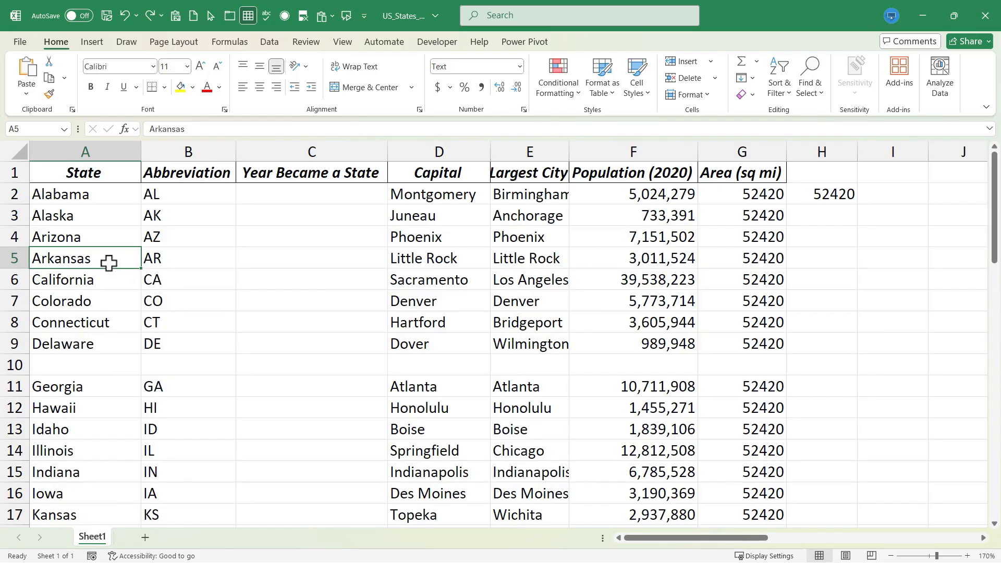
Delete the blank row 10 so Georgia follows Delaware, then select H2.
{"action": "left_click", "coordinate": [14, 257]}
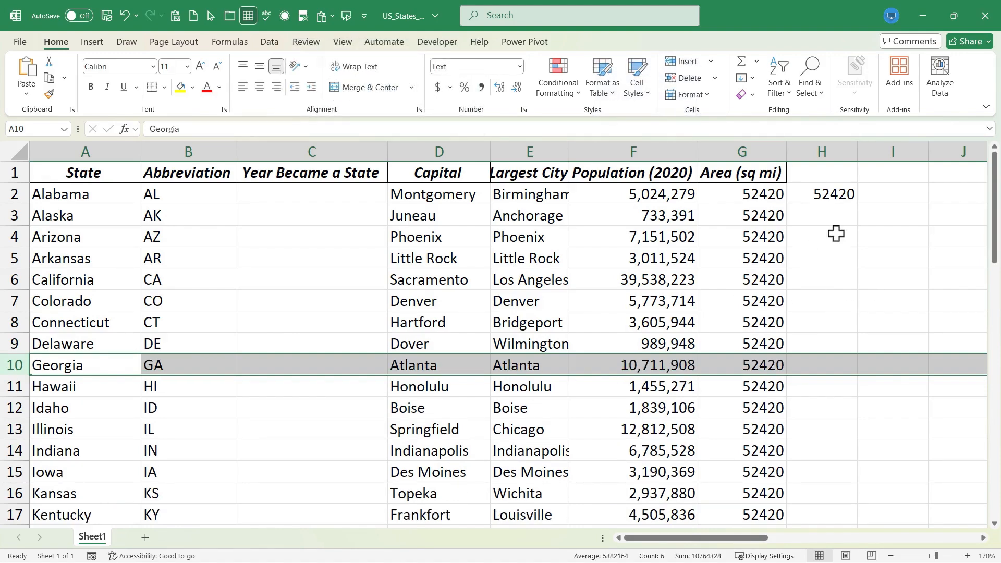
{"action": "left_click", "coordinate": [821, 193]}
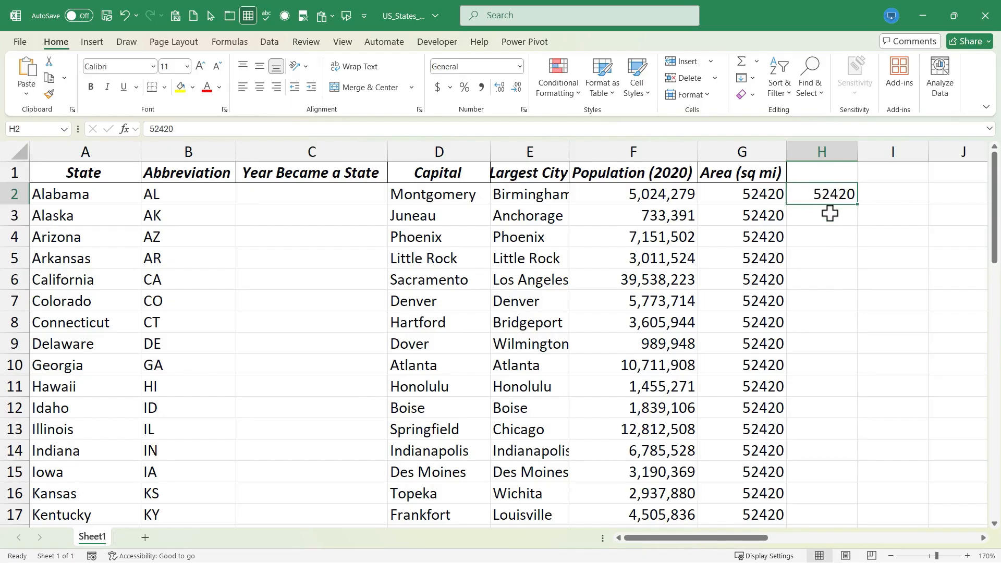
Delete cell H2 with Shift cells up, removing the stray 52420.
{"action": "key", "text": "ctrl"}
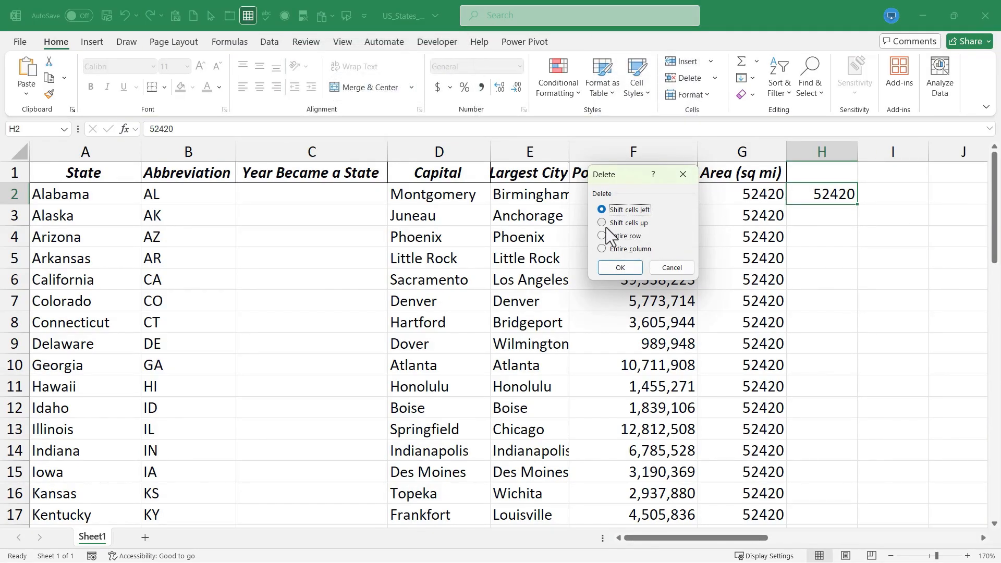
{"action": "left_click", "coordinate": [618, 267]}
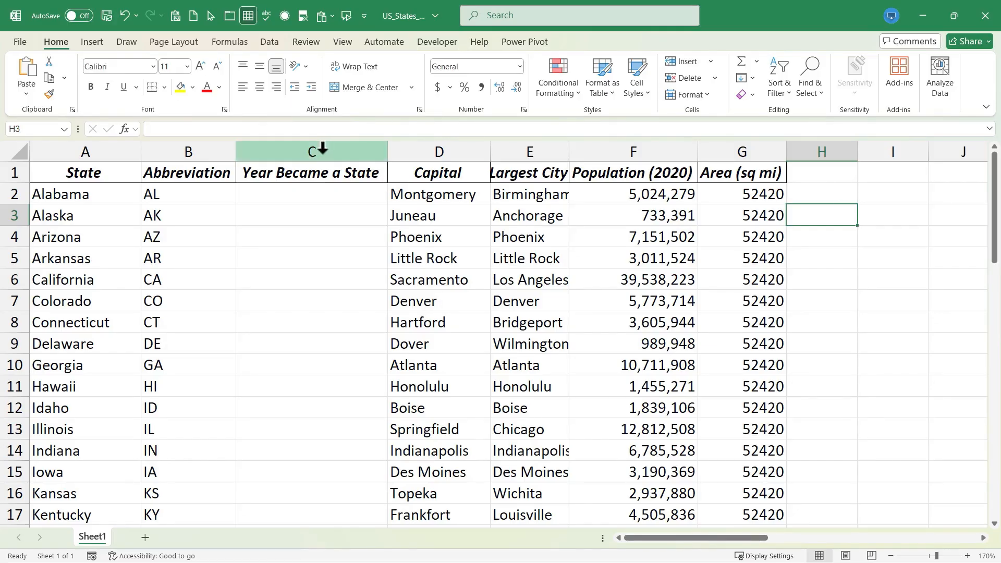
{"action": "left_click", "coordinate": [311, 152]}
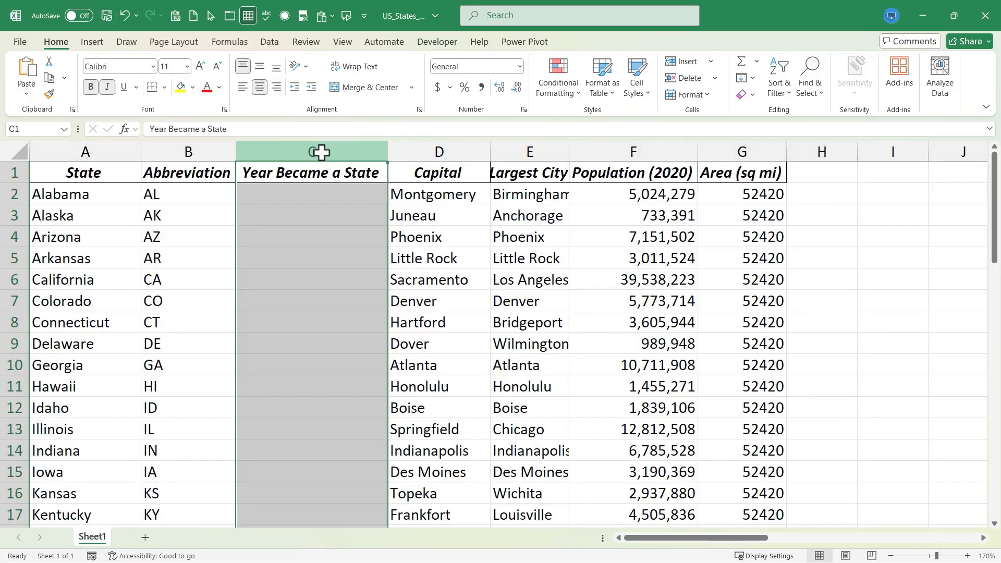